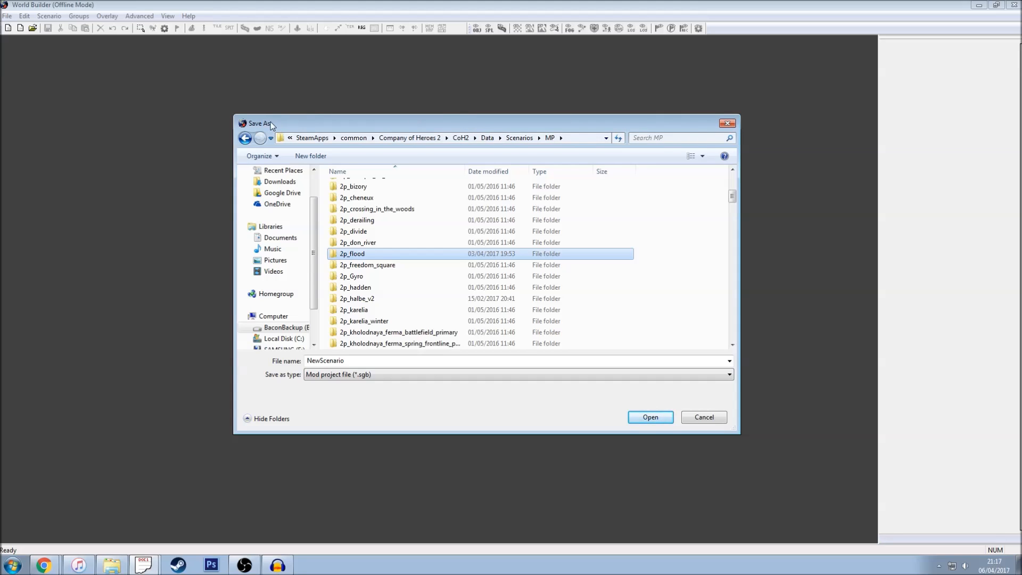
- Dismiss the old file dialog, start a new multiplayer map, and enter the 2p_flood folder
{"action": "left_click", "coordinate": [703, 417]}
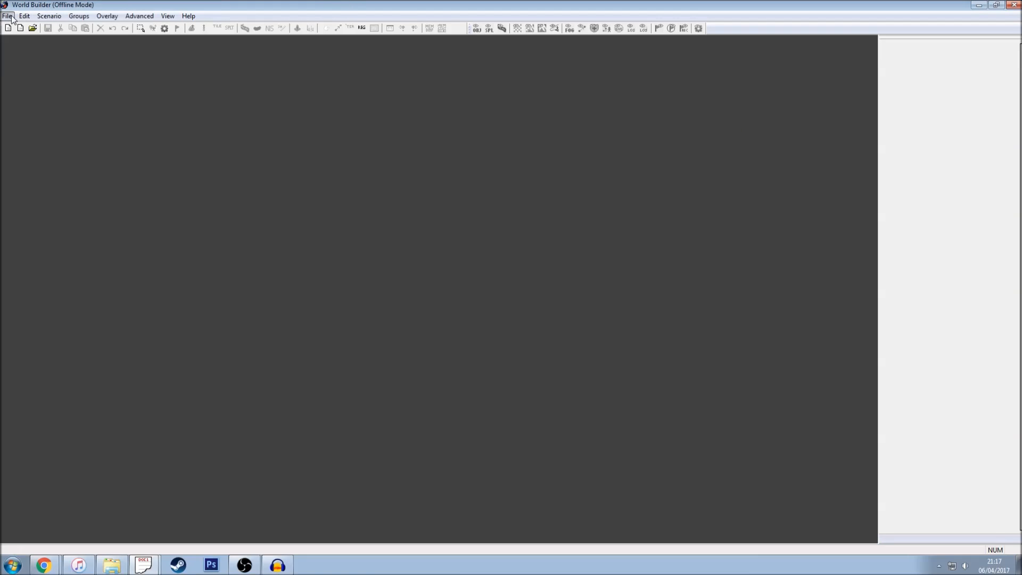
{"action": "left_click", "coordinate": [7, 15]}
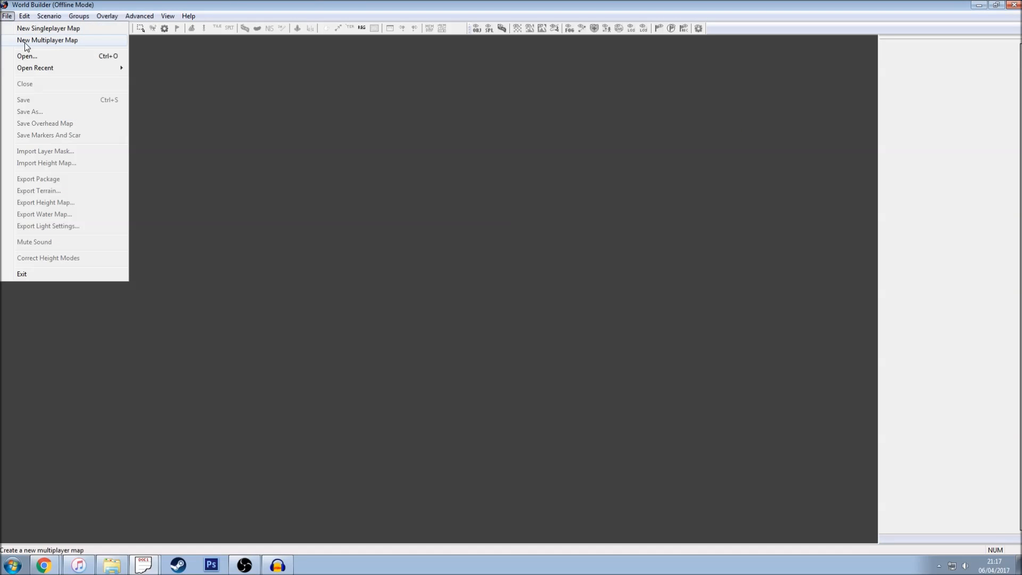
{"action": "left_click", "coordinate": [48, 28]}
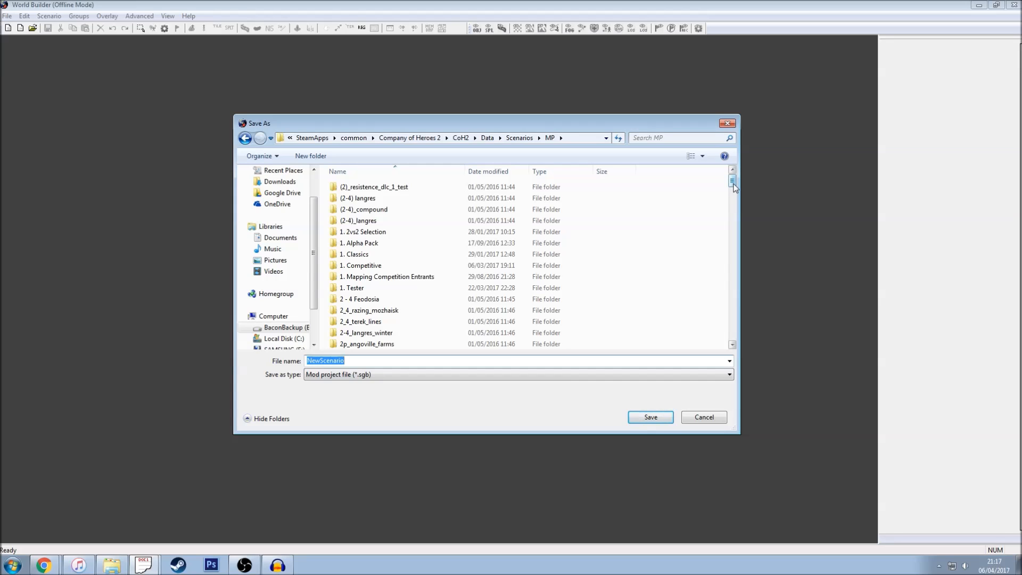
{"action": "scroll", "scroll_direction": "down", "scroll_amount": 3}
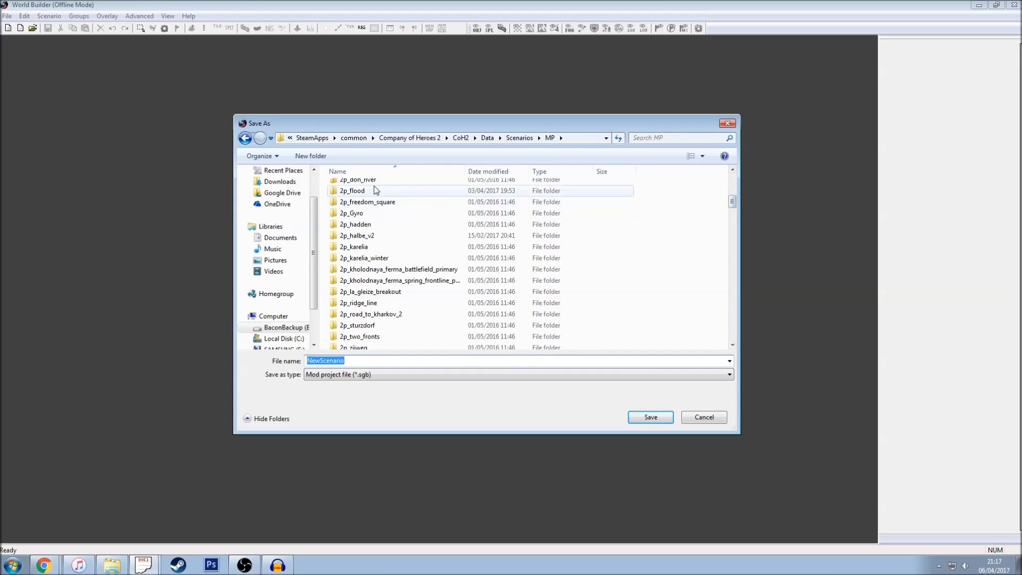
{"action": "double_click", "coordinate": [352, 190]}
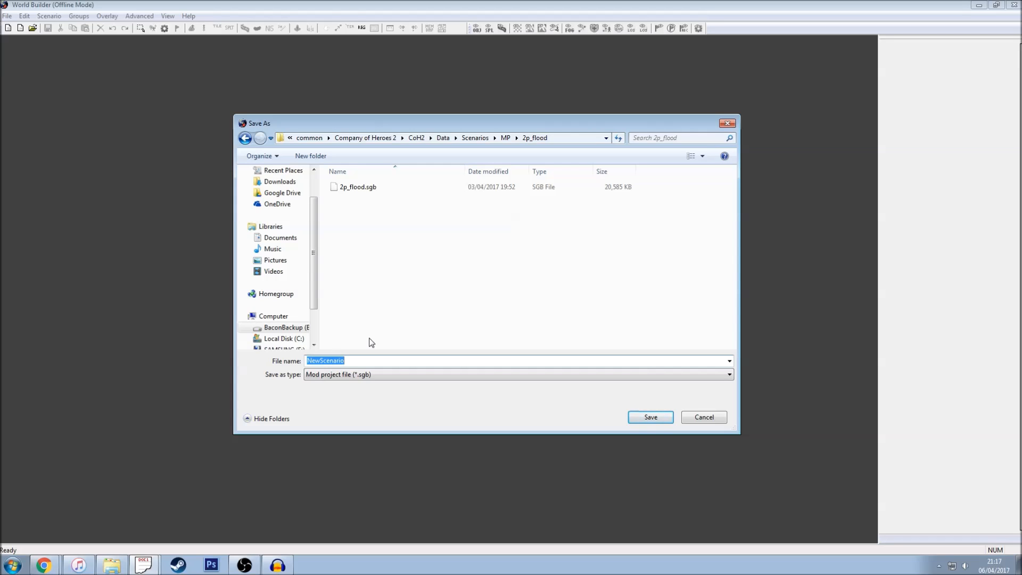
- Save the map in 2p_flood and review the terrain and playable area size options
{"action": "left_click", "coordinate": [358, 186]}
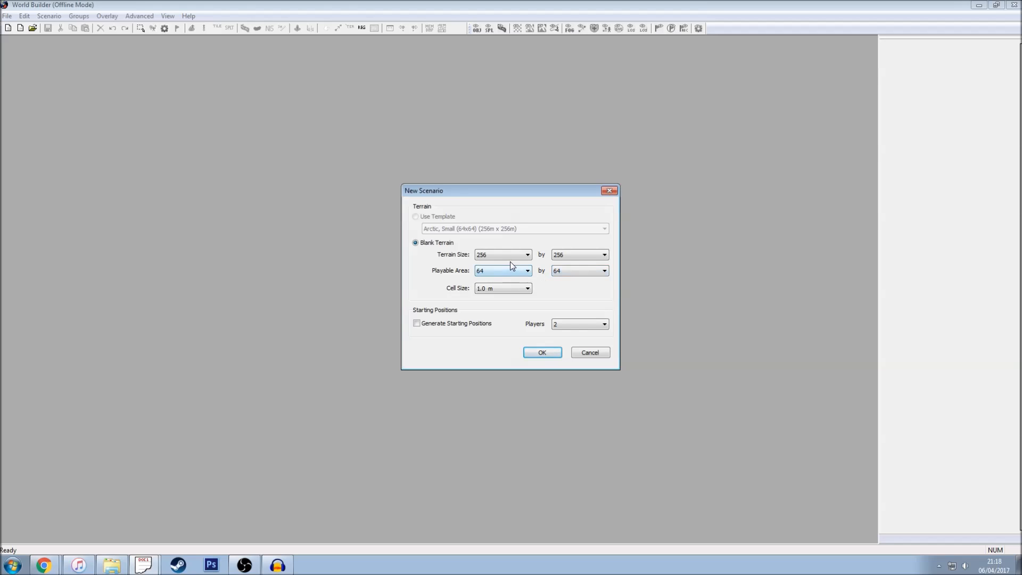
{"action": "left_click", "coordinate": [502, 255]}
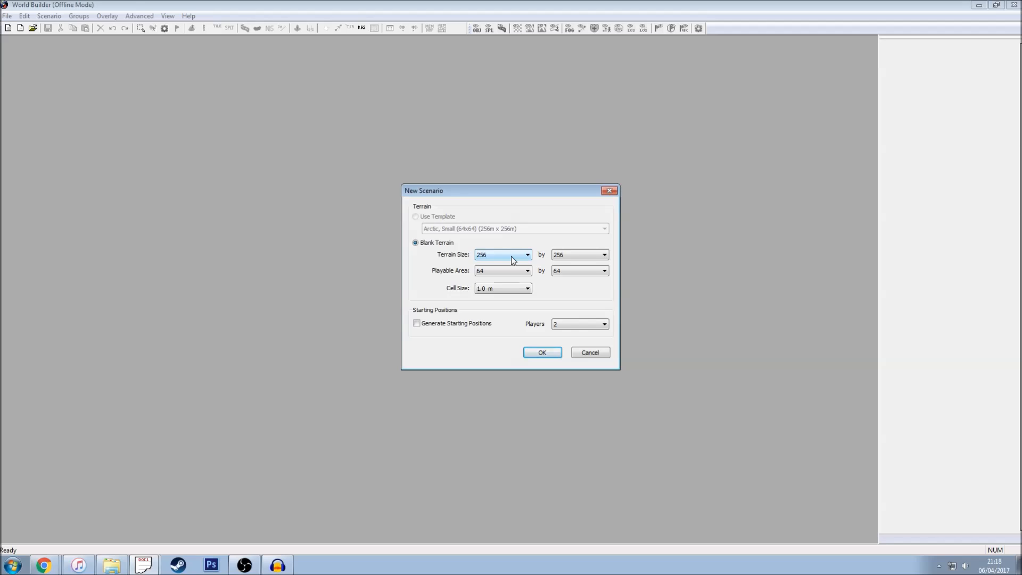
{"action": "mouse_move", "coordinate": [496, 255]}
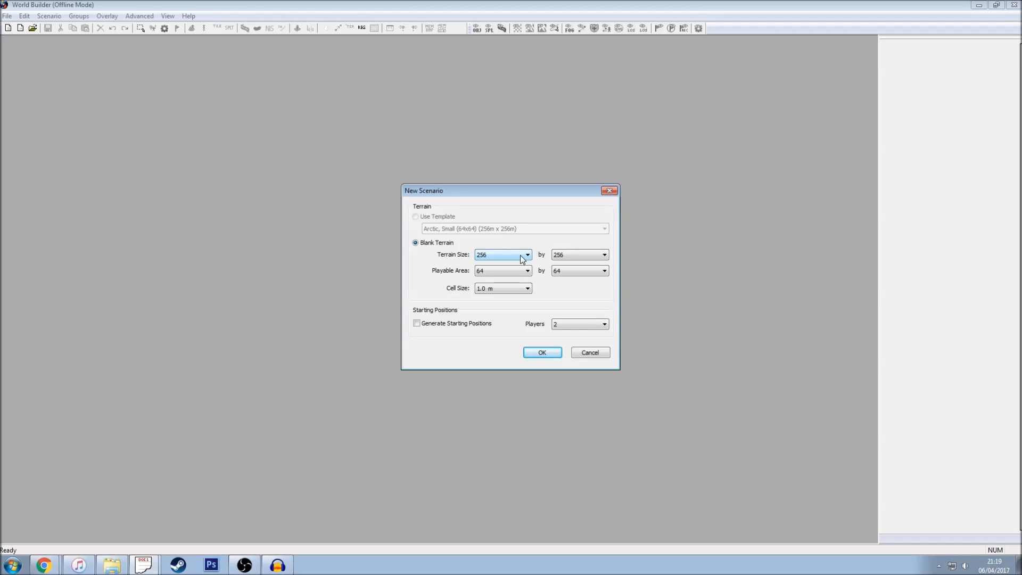
{"action": "mouse_move", "coordinate": [517, 259]}
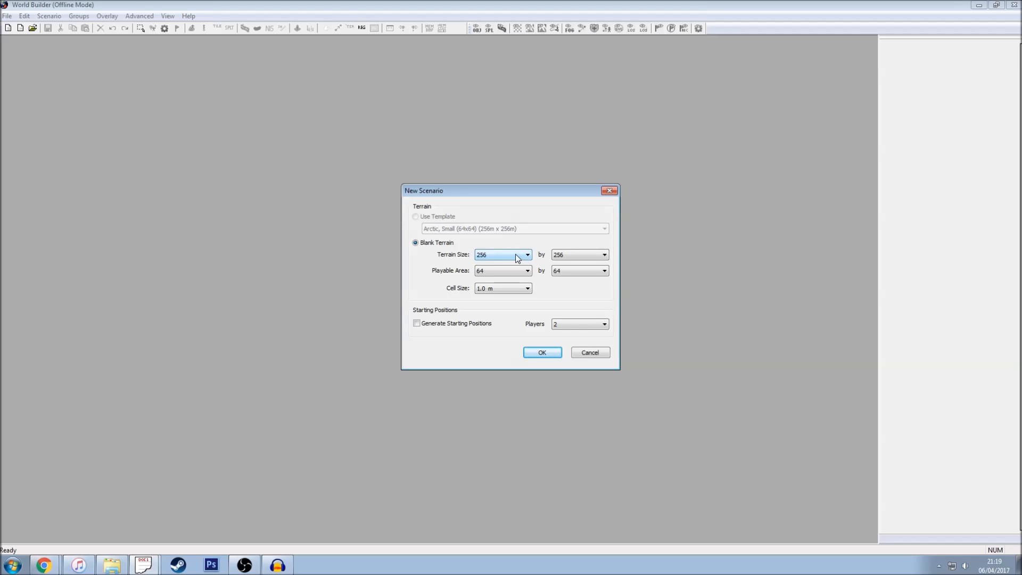
{"action": "left_click", "coordinate": [526, 270]}
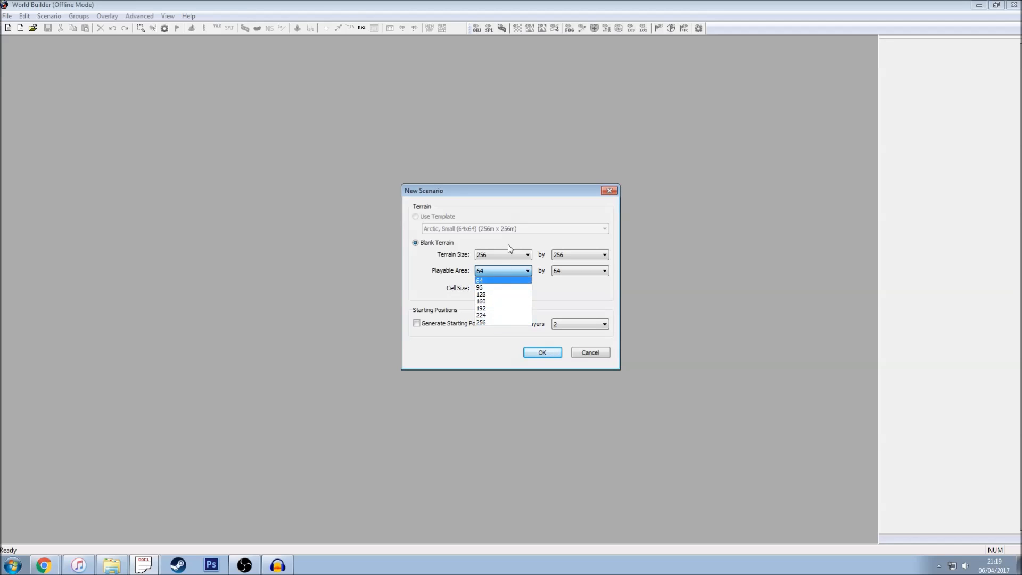
{"action": "left_click", "coordinate": [501, 279]}
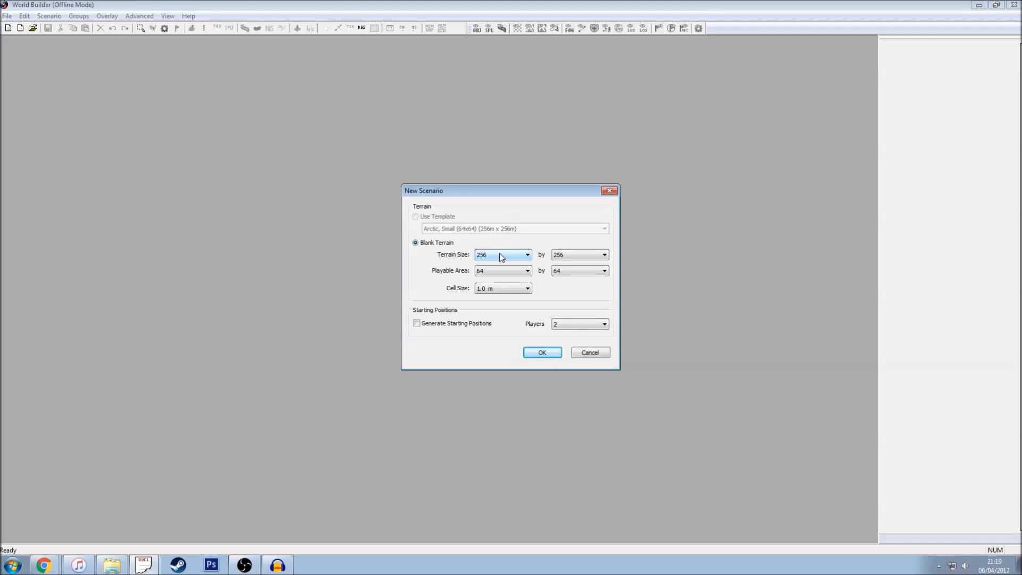
{"action": "mouse_move", "coordinate": [508, 257]}
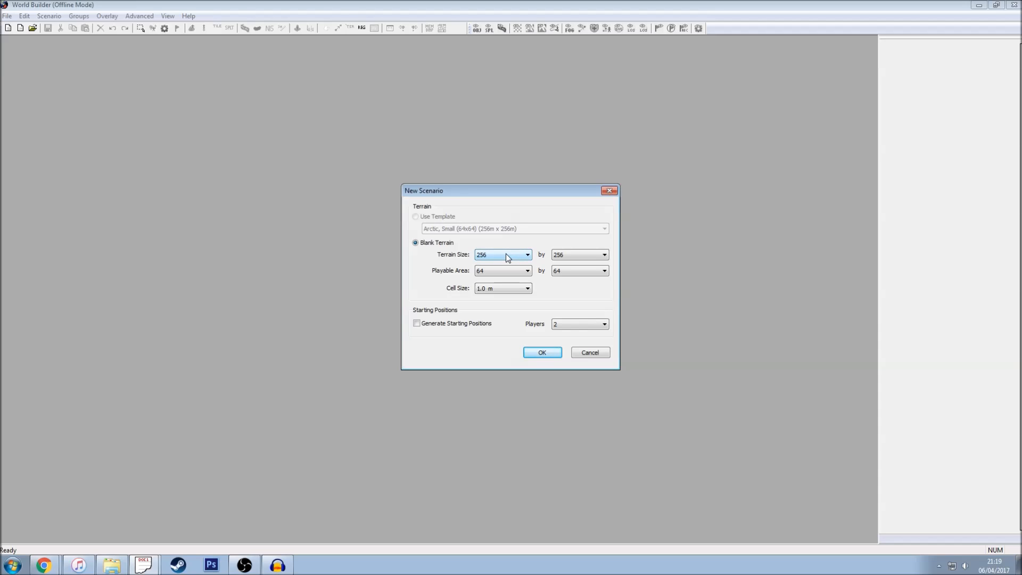
- Set terrain size 672 and playable area 352, keeping cell size 1.0 m
{"action": "left_click", "coordinate": [527, 255]}
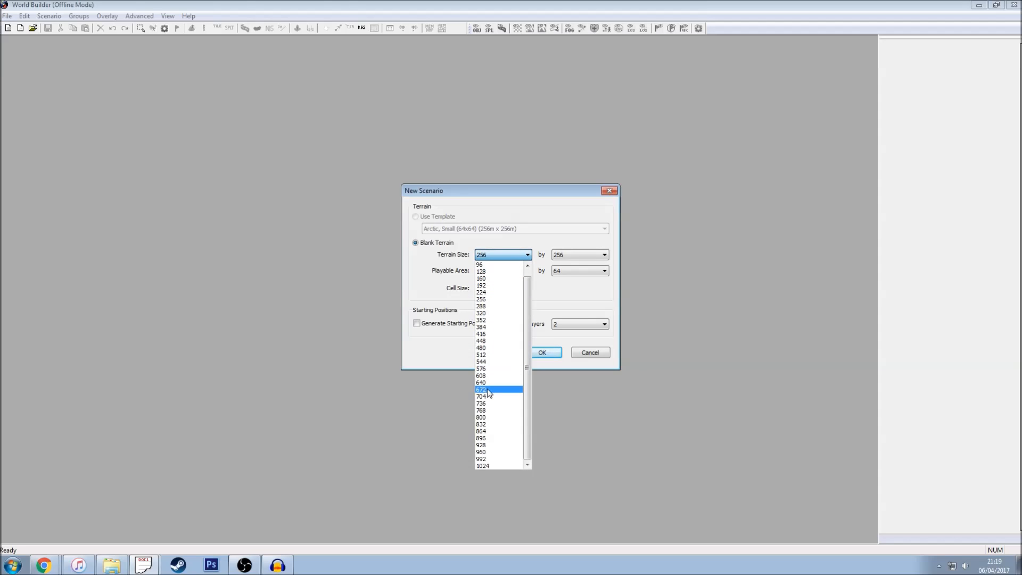
{"action": "left_click", "coordinate": [481, 389]}
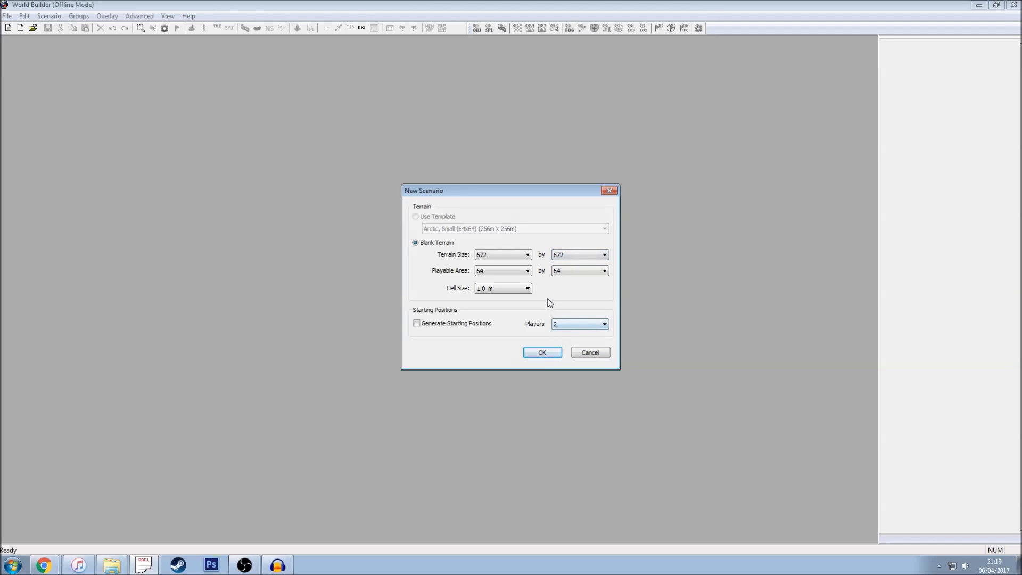
{"action": "left_click", "coordinate": [500, 270]}
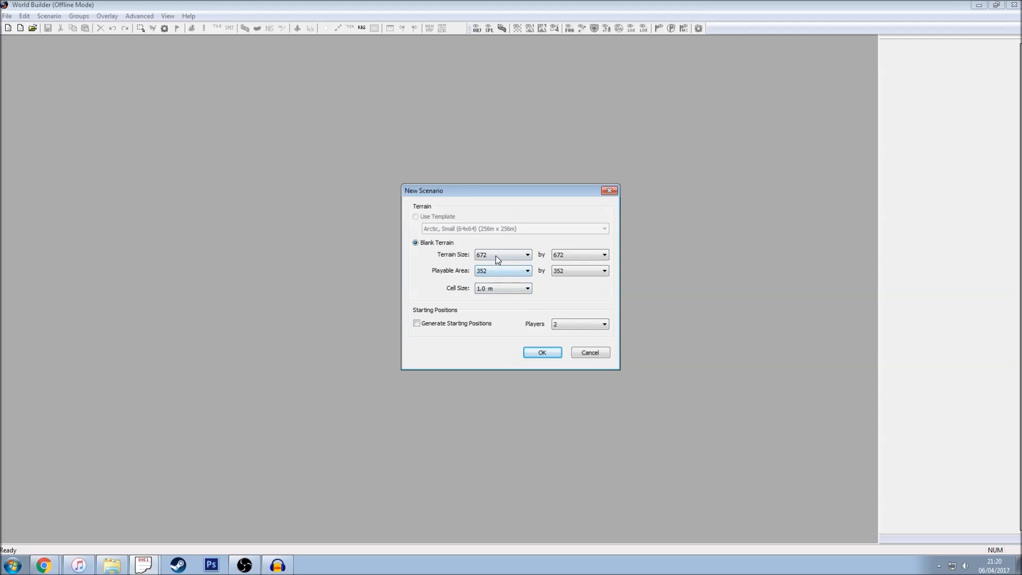
{"action": "left_click", "coordinate": [577, 255]}
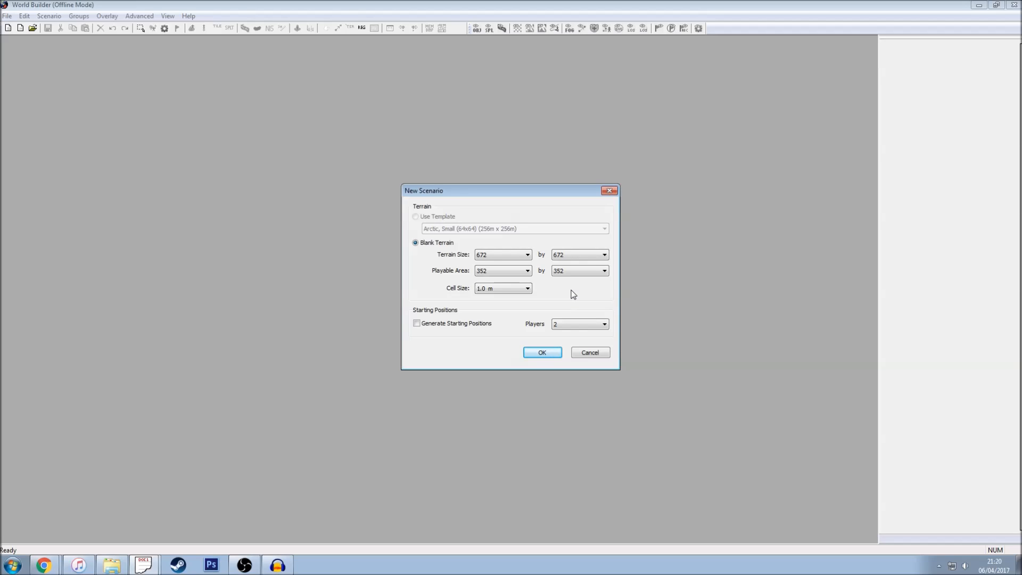
{"action": "mouse_move", "coordinate": [572, 288]}
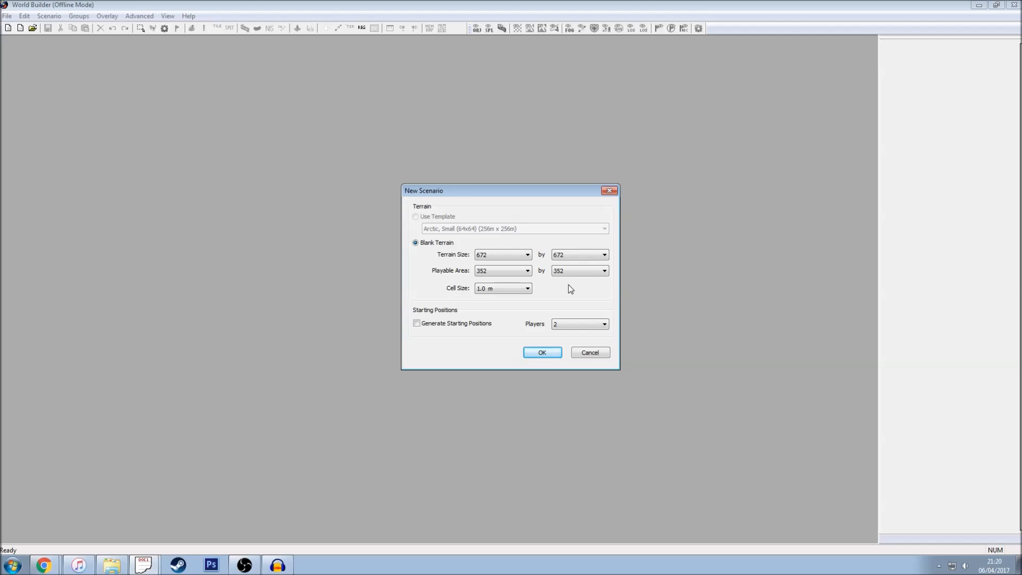
{"action": "mouse_move", "coordinate": [566, 293]}
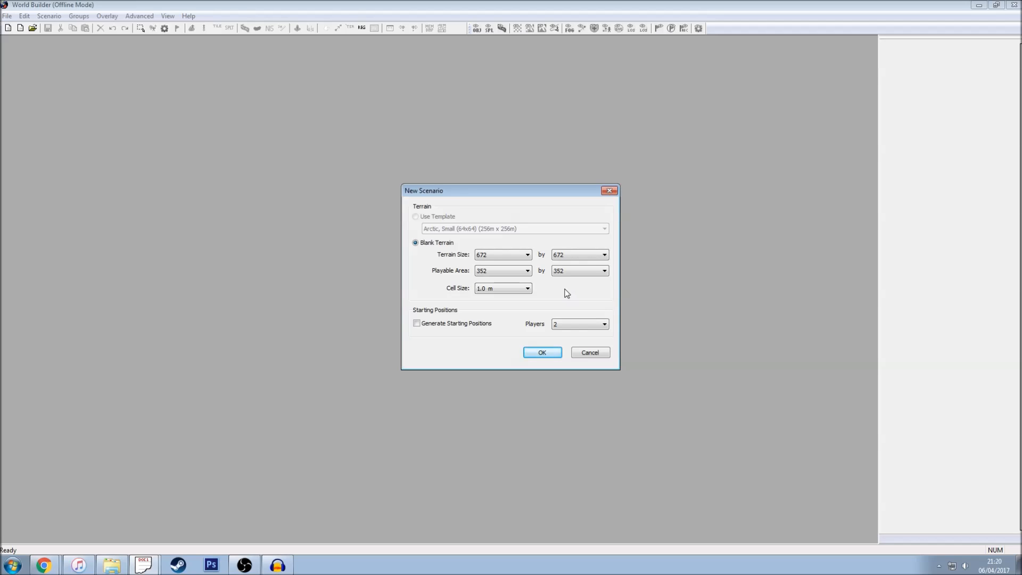
{"action": "mouse_move", "coordinate": [566, 299]}
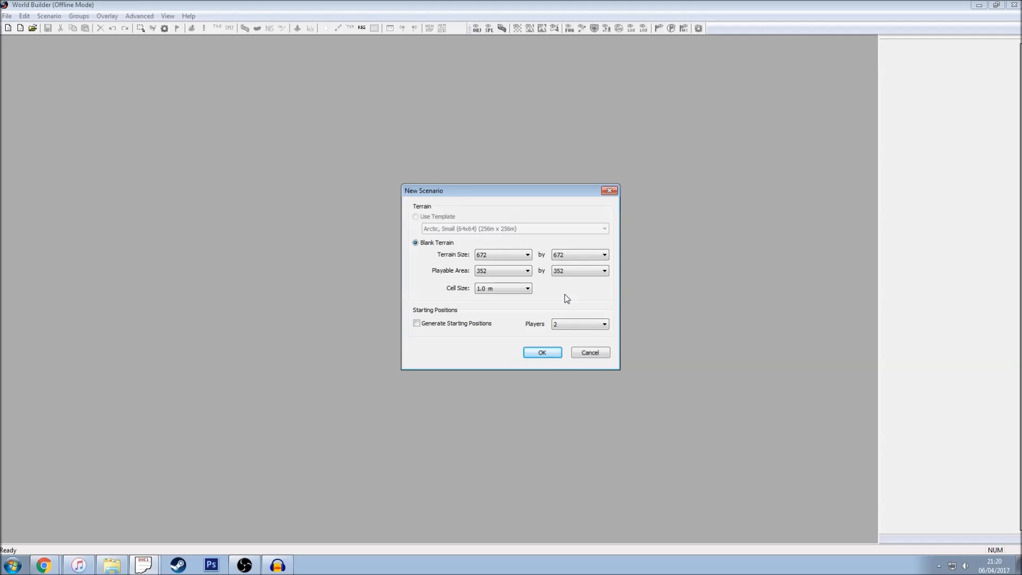
{"action": "mouse_move", "coordinate": [564, 297]}
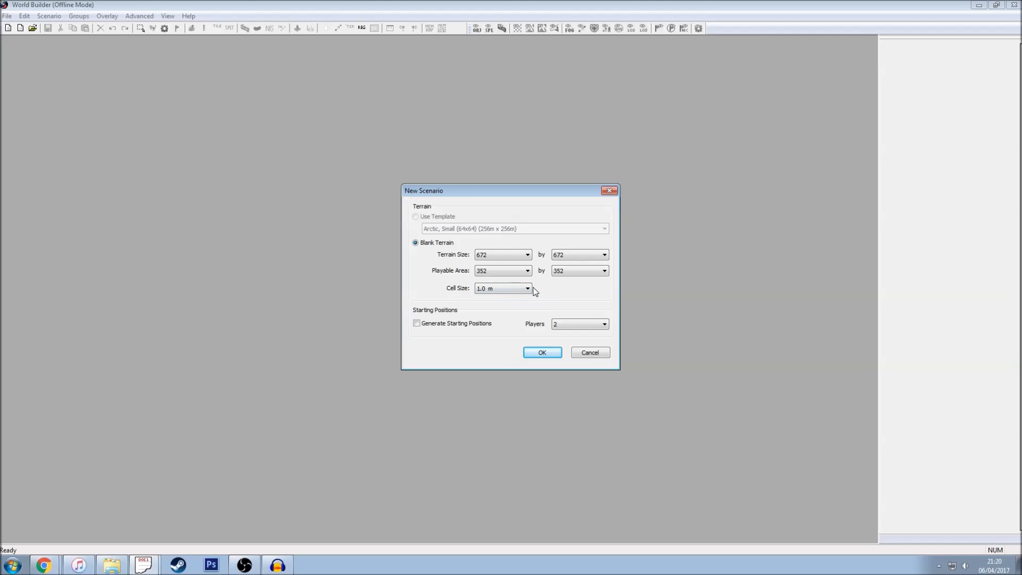
{"action": "left_click", "coordinate": [526, 288]}
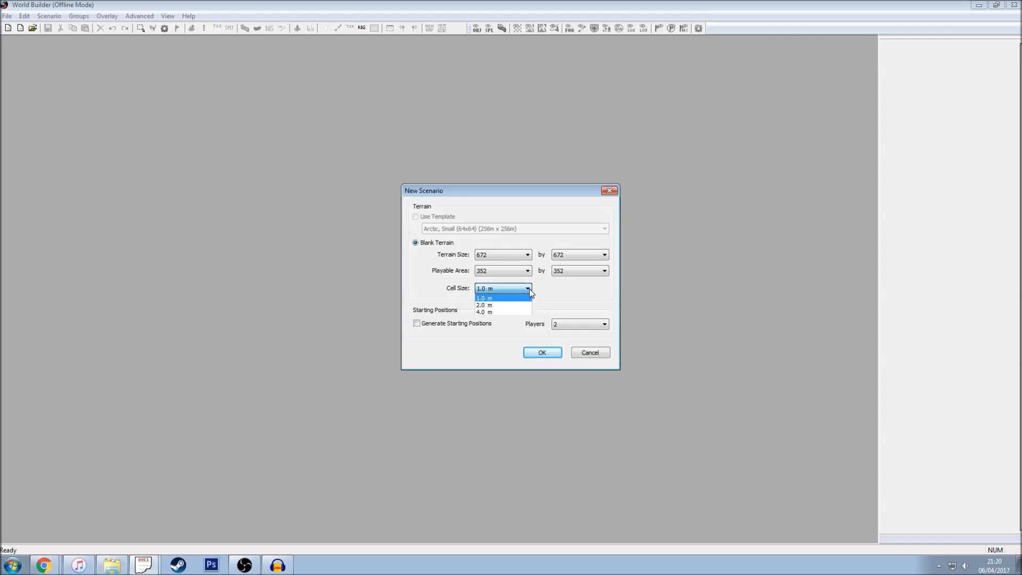
{"action": "mouse_move", "coordinate": [544, 293]}
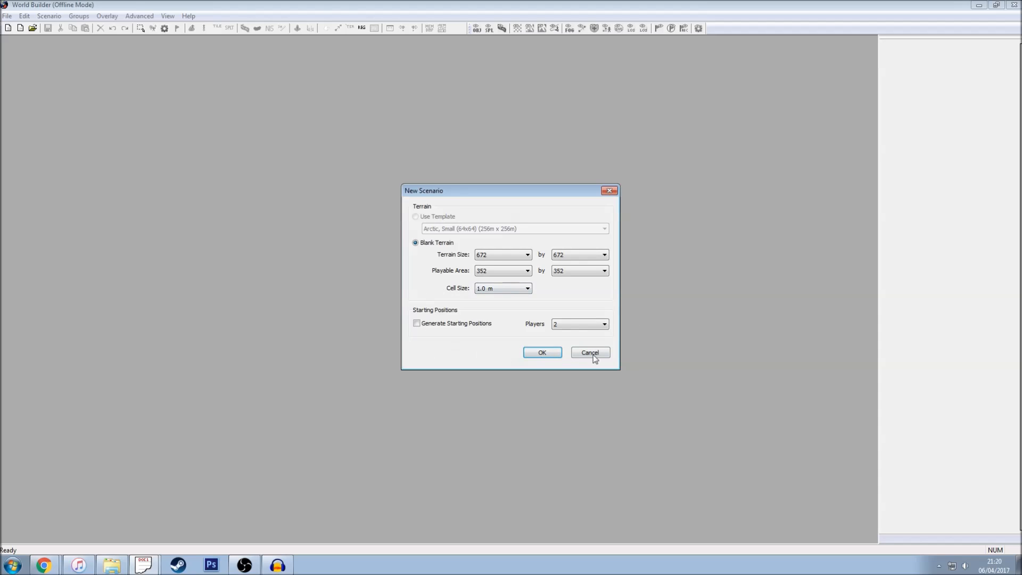
{"action": "mouse_move", "coordinate": [447, 358]}
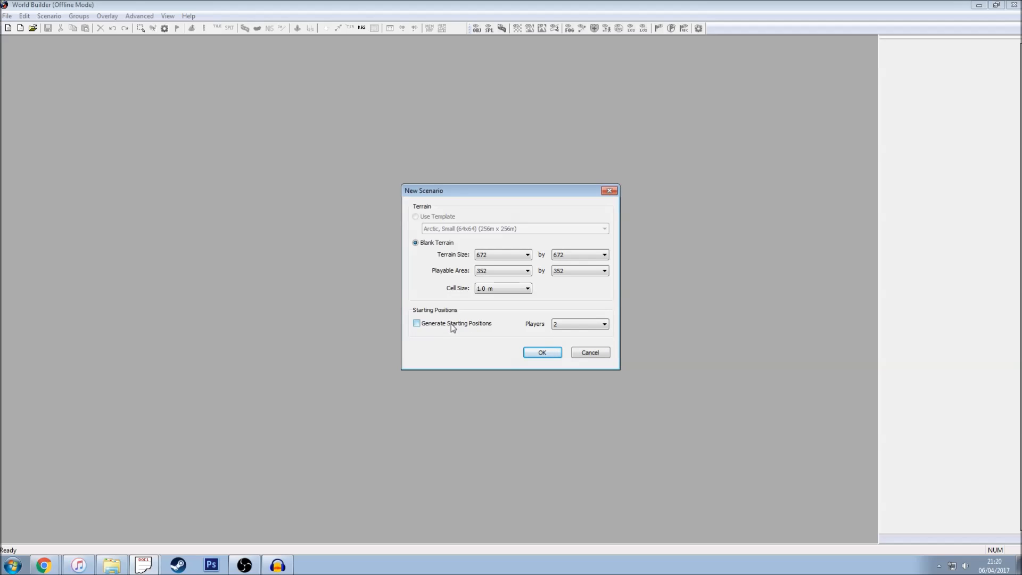
- Enable Generate Starting Positions with Players kept at 2
{"action": "left_click", "coordinate": [416, 323]}
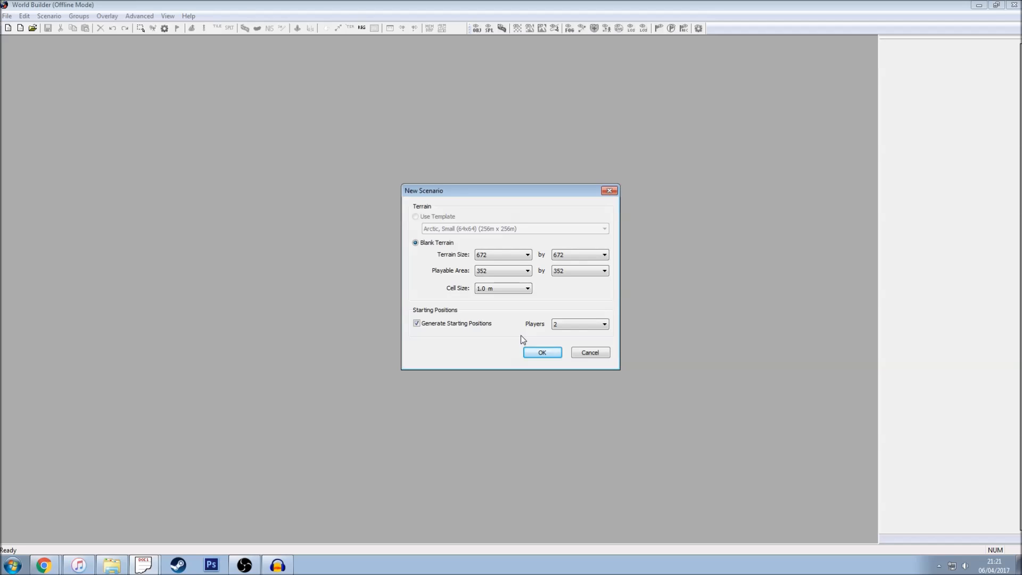
{"action": "left_click", "coordinate": [604, 324]}
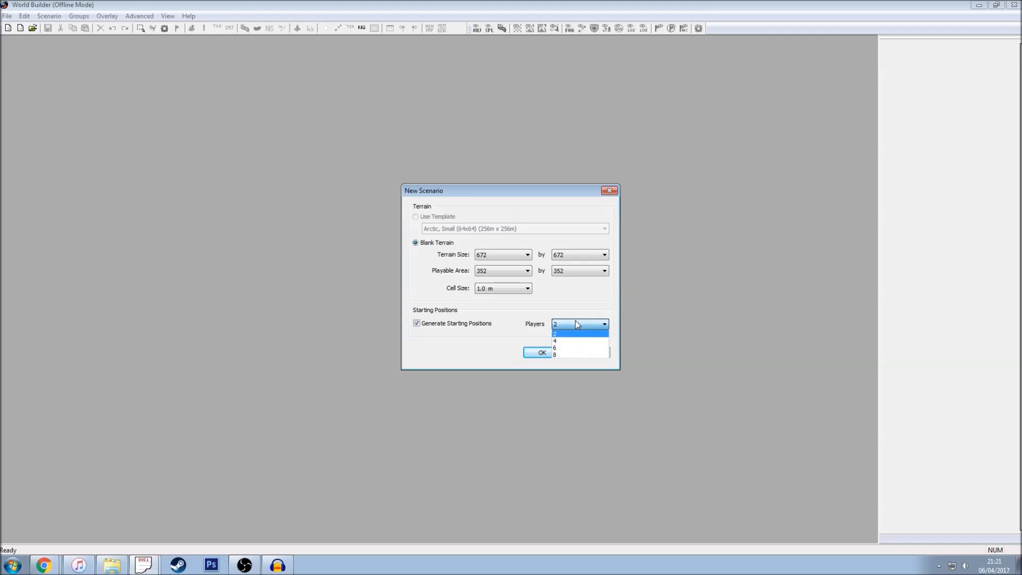
{"action": "mouse_move", "coordinate": [572, 353]}
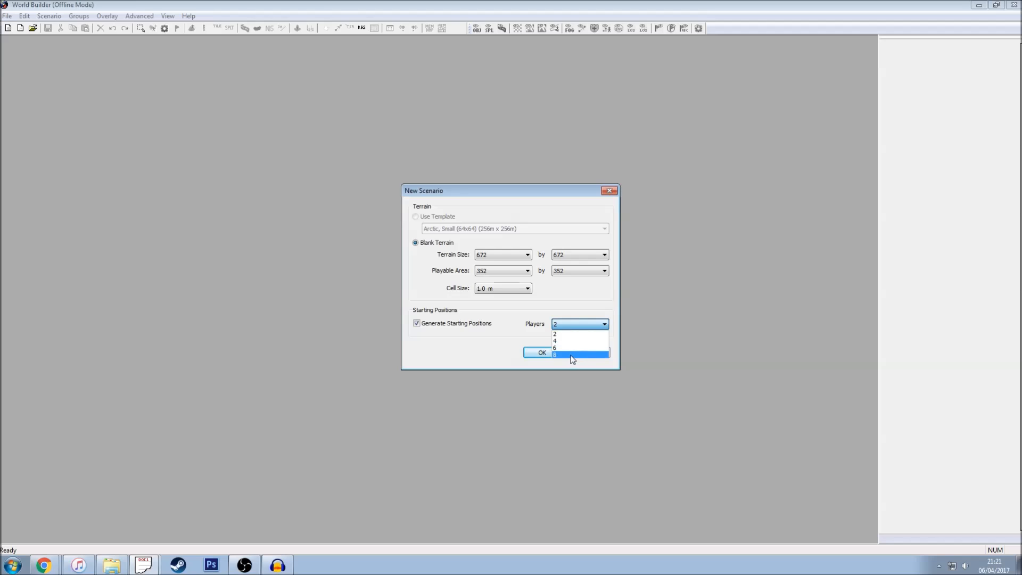
{"action": "left_click", "coordinate": [562, 334]}
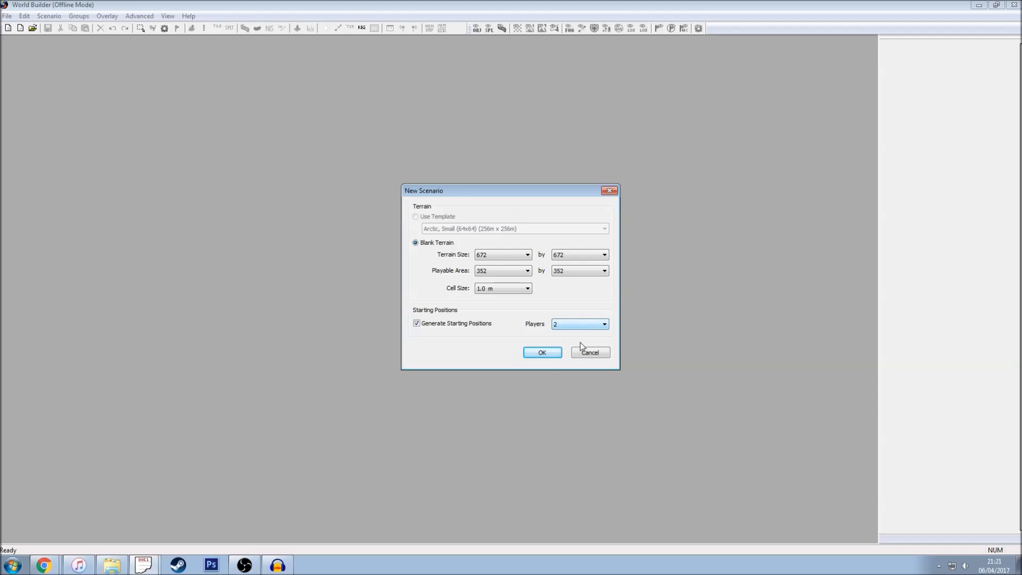
- Create the map with these scenario settings
{"action": "left_click", "coordinate": [542, 352]}
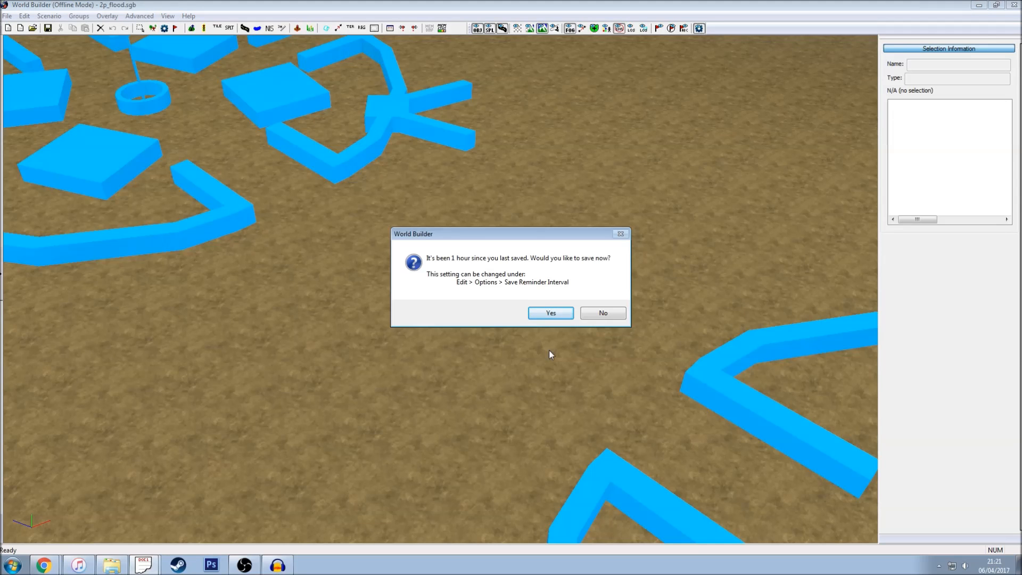
{"action": "mouse_move", "coordinate": [576, 279]}
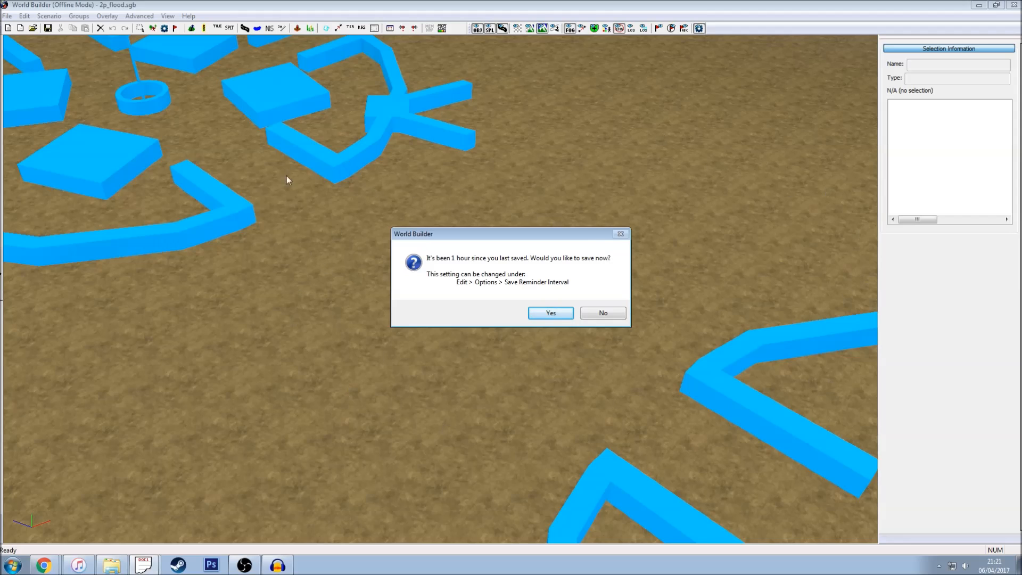
{"action": "mouse_move", "coordinate": [751, 313]}
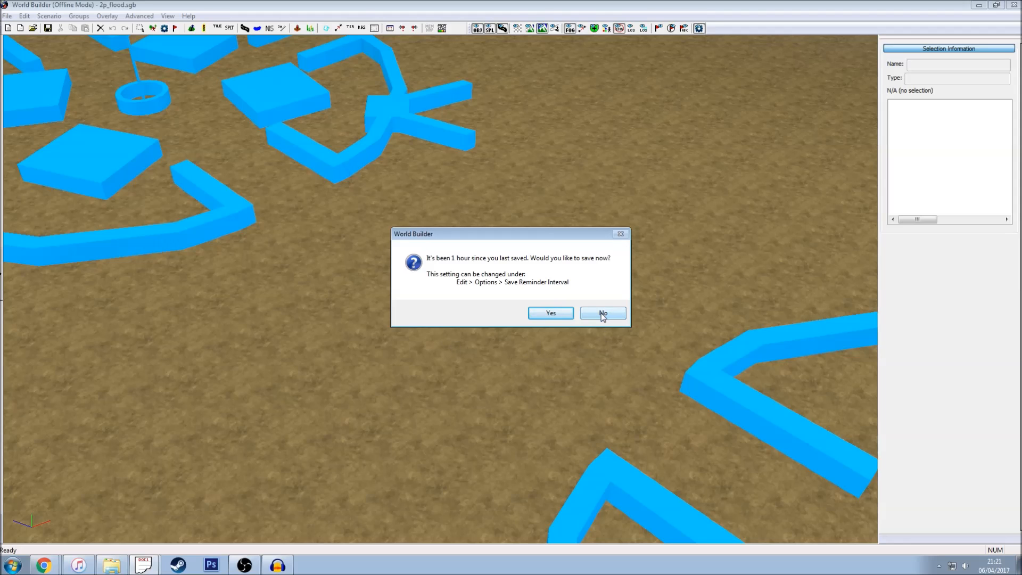
- Decline the save reminder by choosing No
{"action": "left_click", "coordinate": [602, 313]}
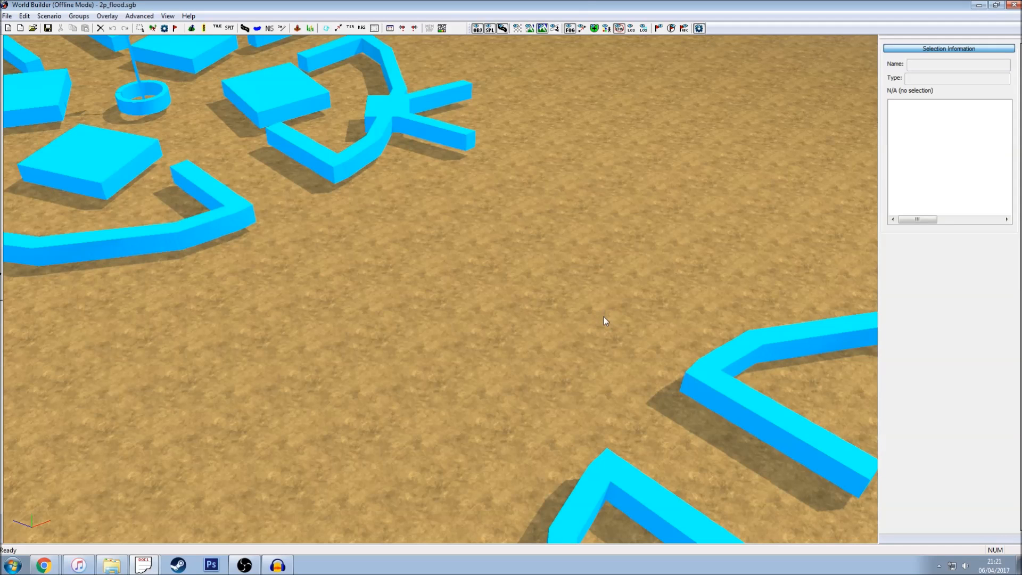
{"action": "mouse_move", "coordinate": [586, 4]}
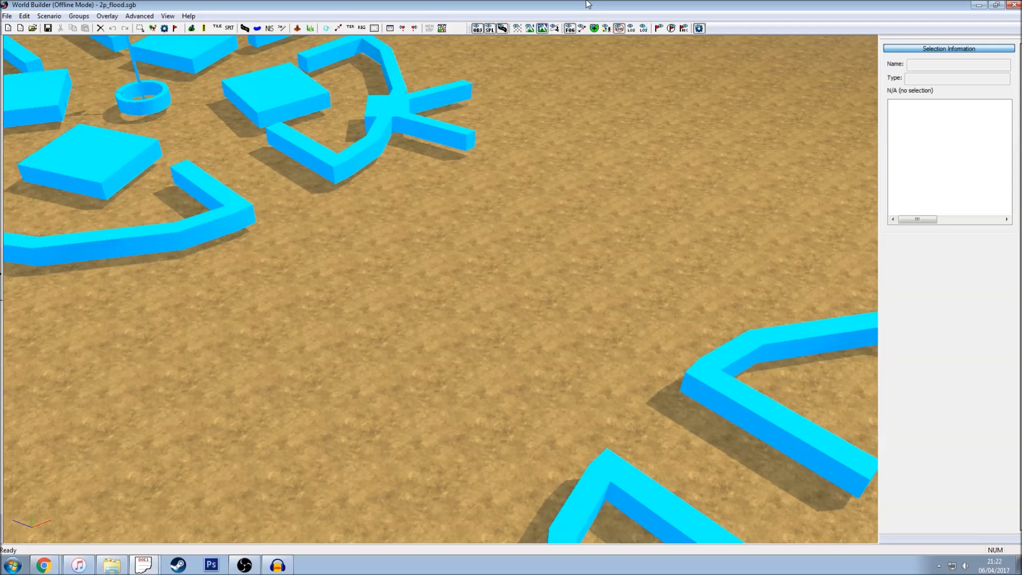
{"action": "mouse_move", "coordinate": [535, 240]}
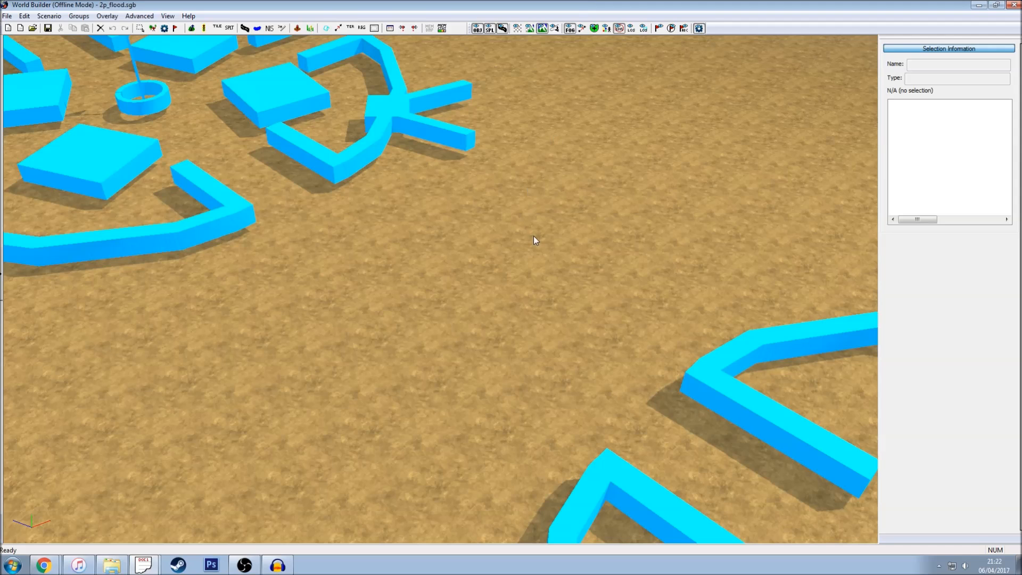
{"action": "mouse_move", "coordinate": [388, 293]}
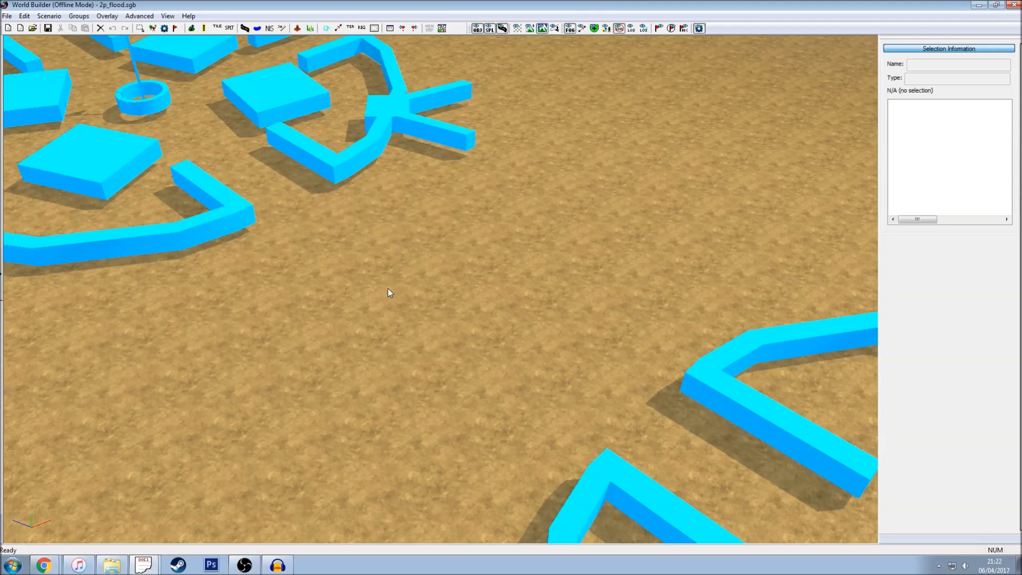
{"action": "mouse_move", "coordinate": [376, 314]}
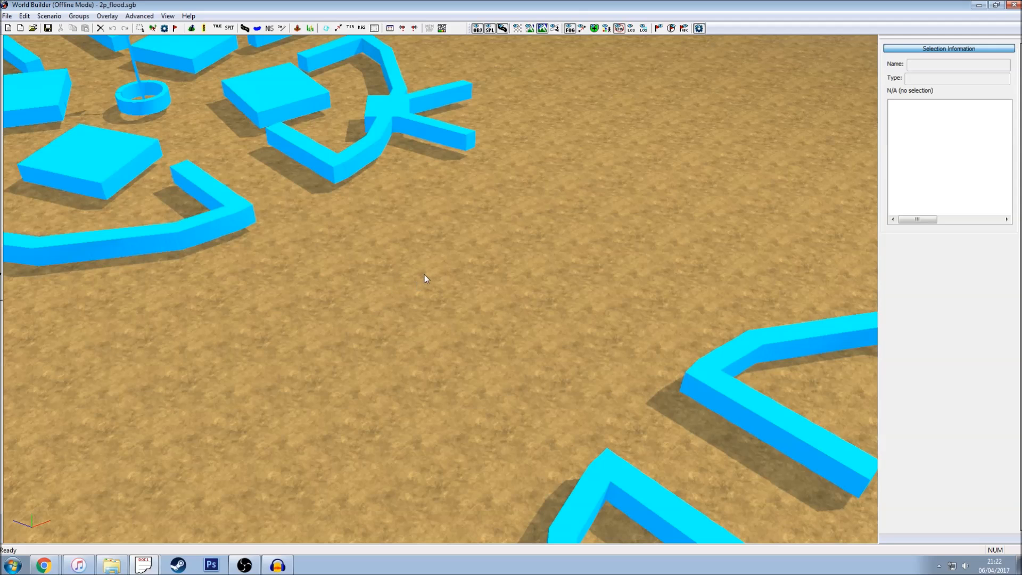
{"action": "mouse_move", "coordinate": [427, 283]}
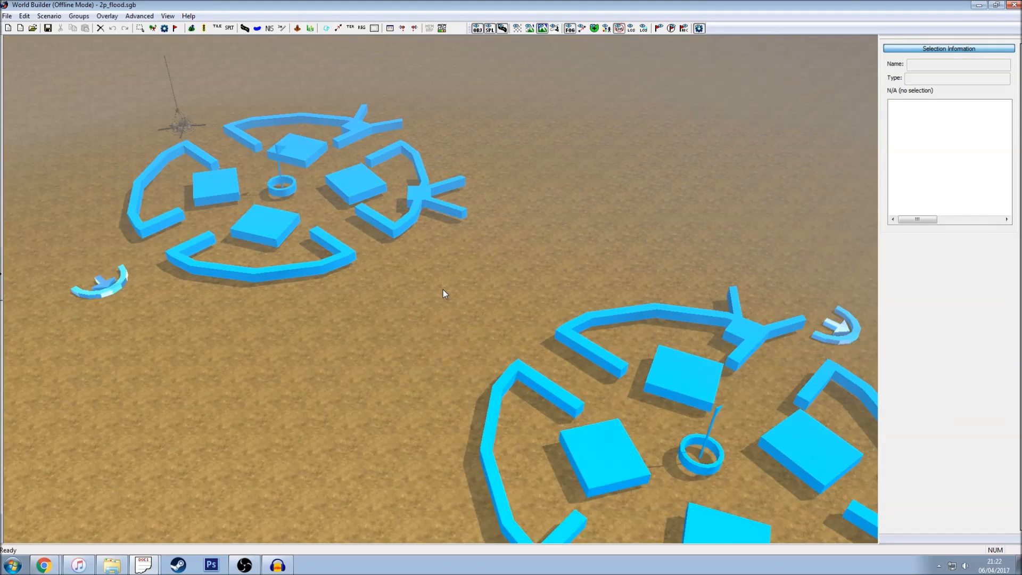
{"action": "mouse_move", "coordinate": [413, 281]}
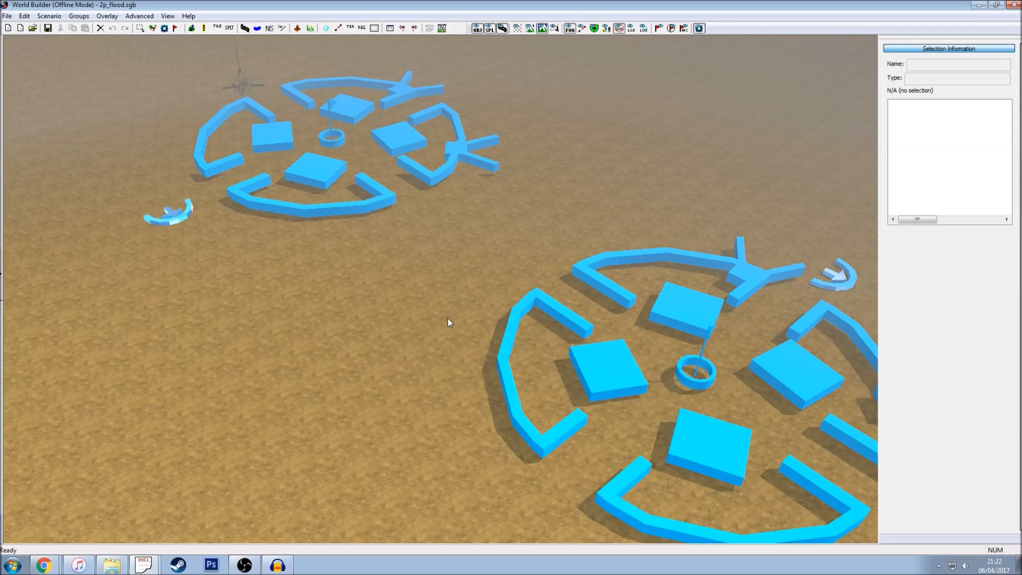
{"action": "mouse_move", "coordinate": [556, 314]}
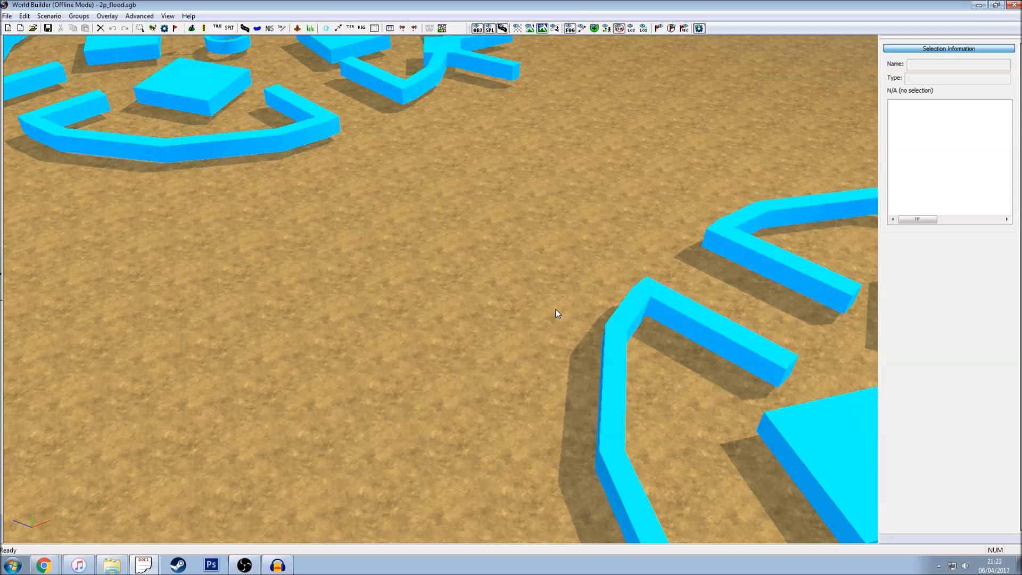
{"action": "mouse_move", "coordinate": [539, 304]}
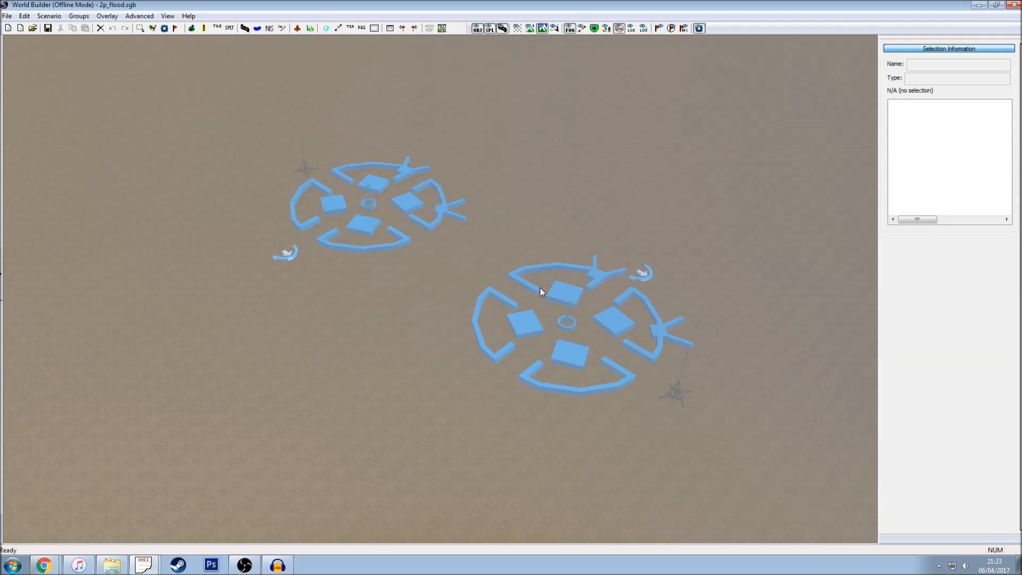
{"action": "mouse_move", "coordinate": [601, 258]}
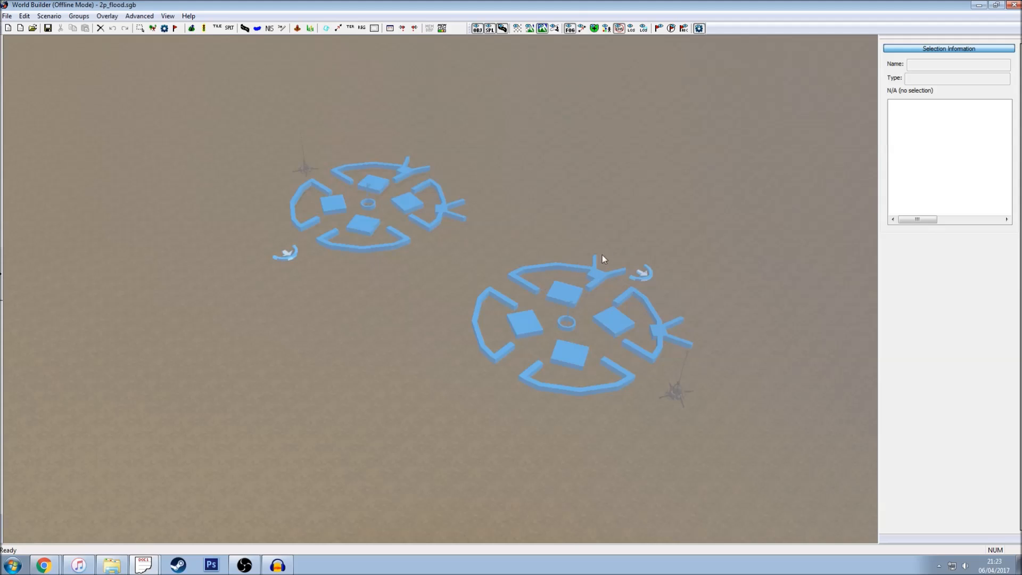
{"action": "mouse_move", "coordinate": [606, 237]}
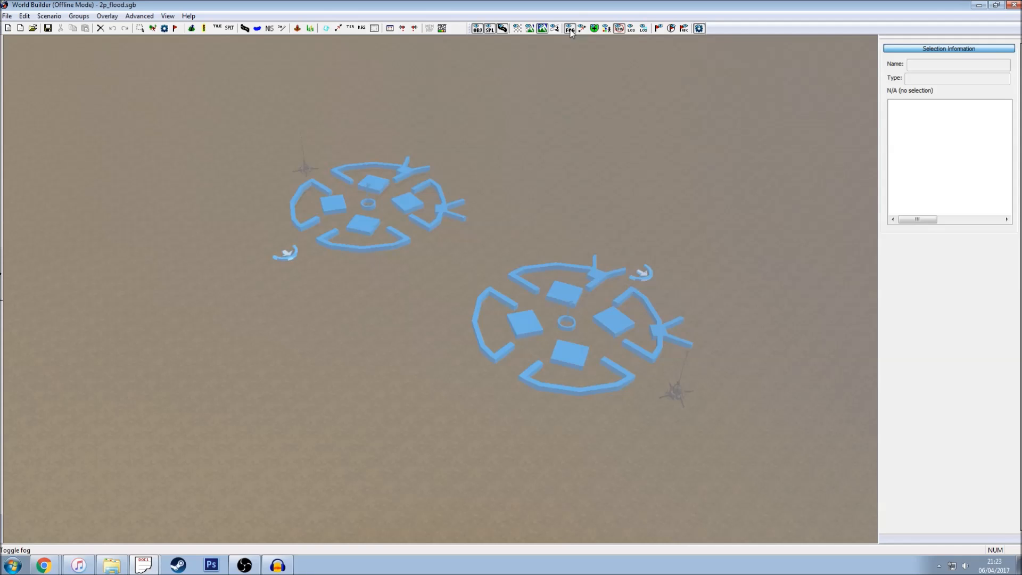
- Toggle the fog off in the viewport
{"action": "left_click", "coordinate": [569, 28]}
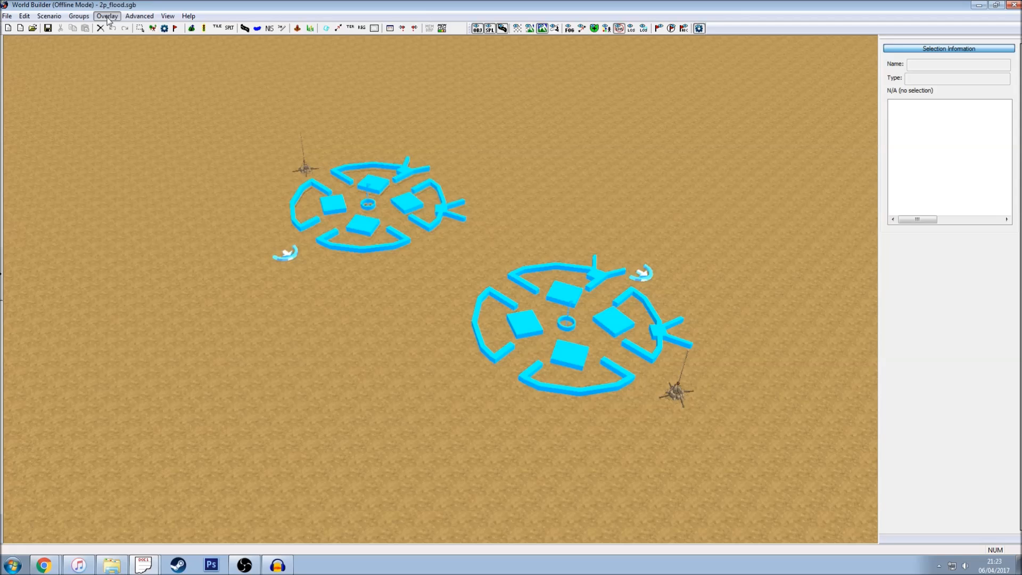
{"action": "left_click", "coordinate": [106, 16]}
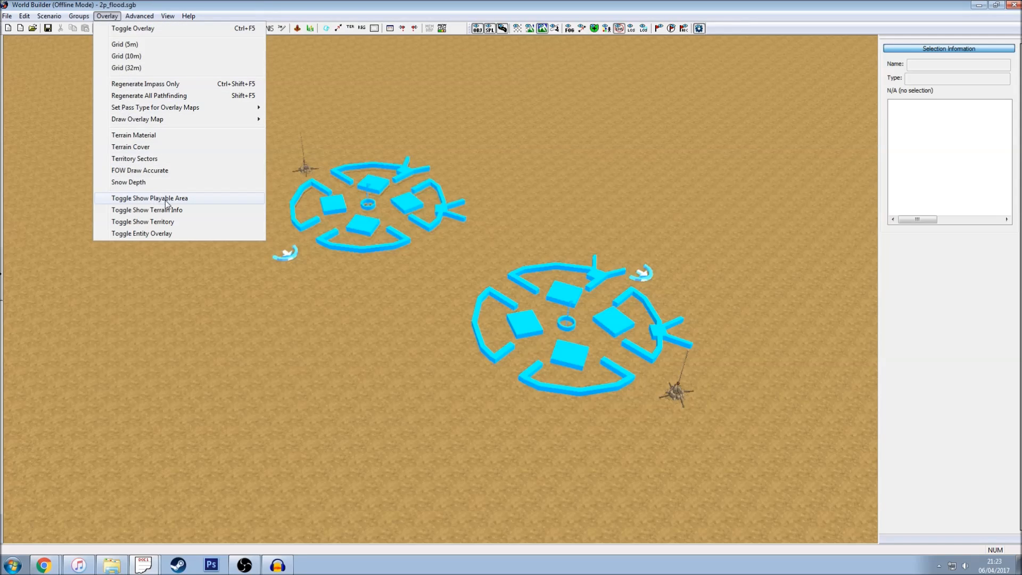
{"action": "left_click", "coordinate": [149, 198]}
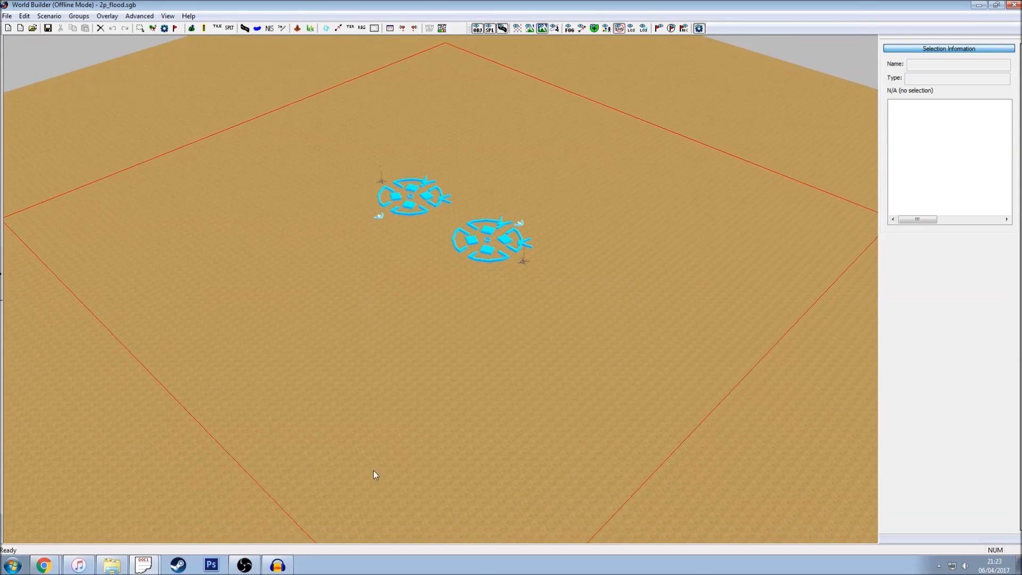
{"action": "mouse_move", "coordinate": [29, 205]}
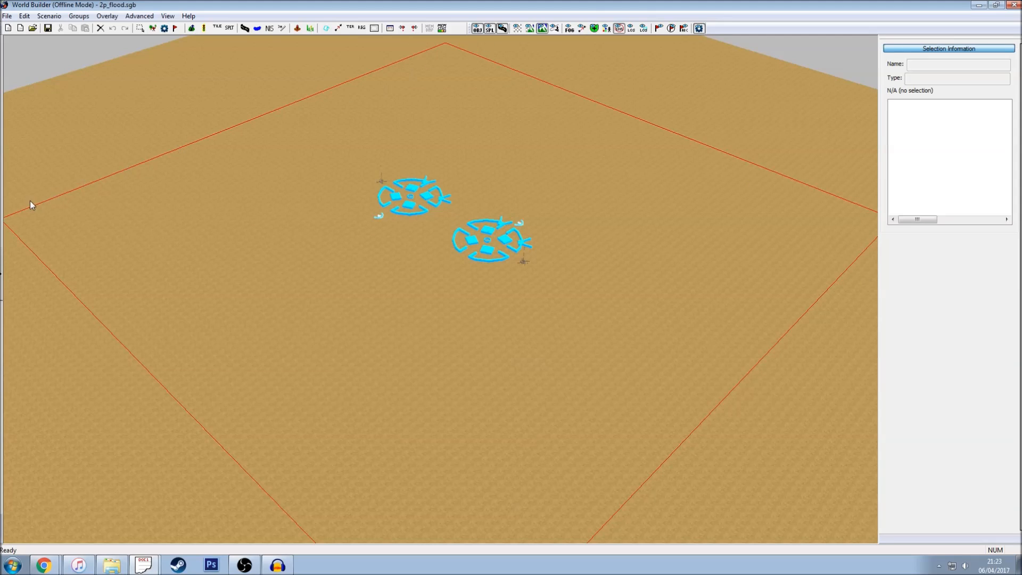
{"action": "mouse_move", "coordinate": [497, 77]}
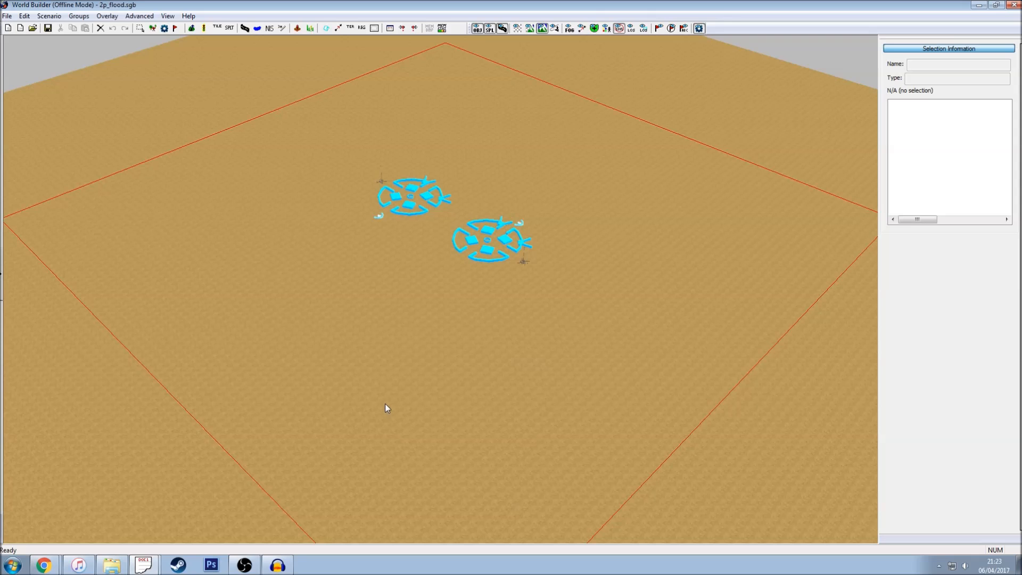
{"action": "mouse_move", "coordinate": [410, 358]}
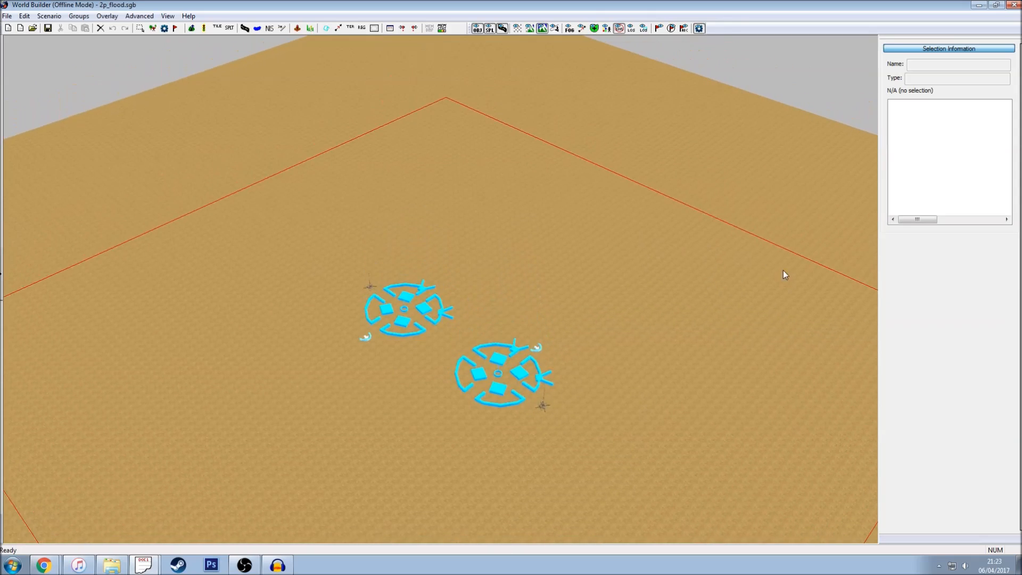
{"action": "mouse_move", "coordinate": [859, 319]}
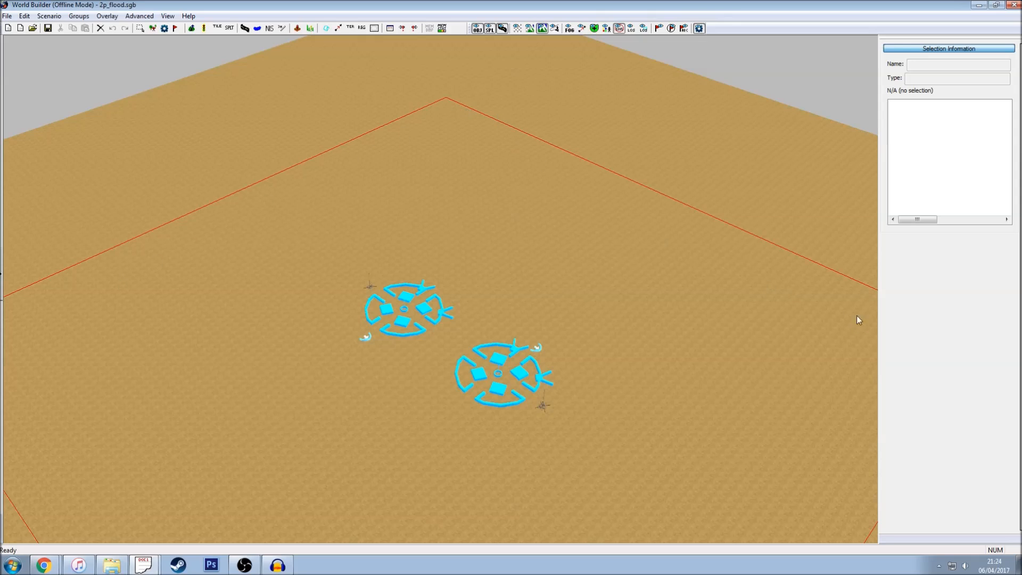
{"action": "mouse_move", "coordinate": [212, 227]}
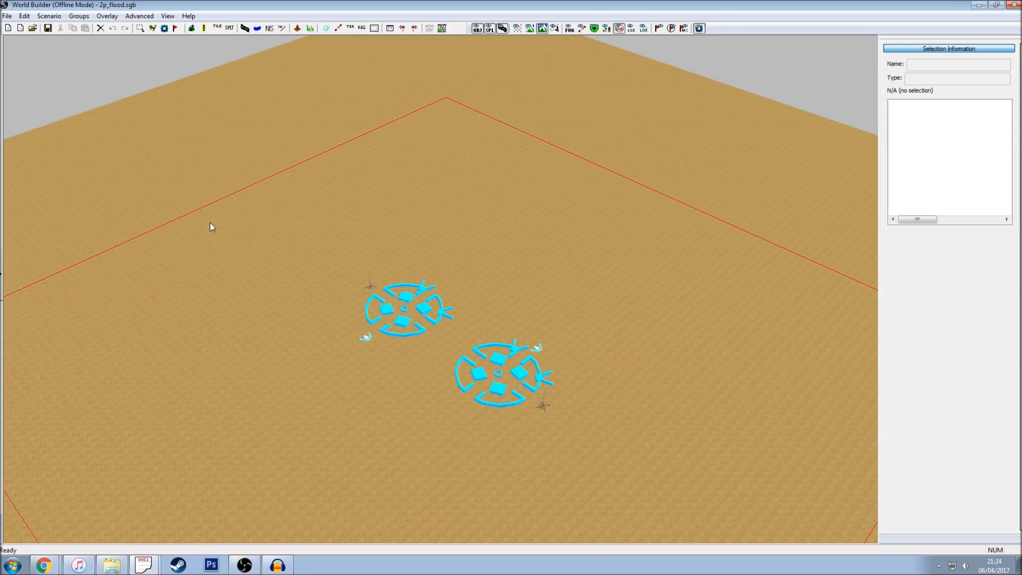
{"action": "mouse_move", "coordinate": [217, 219]}
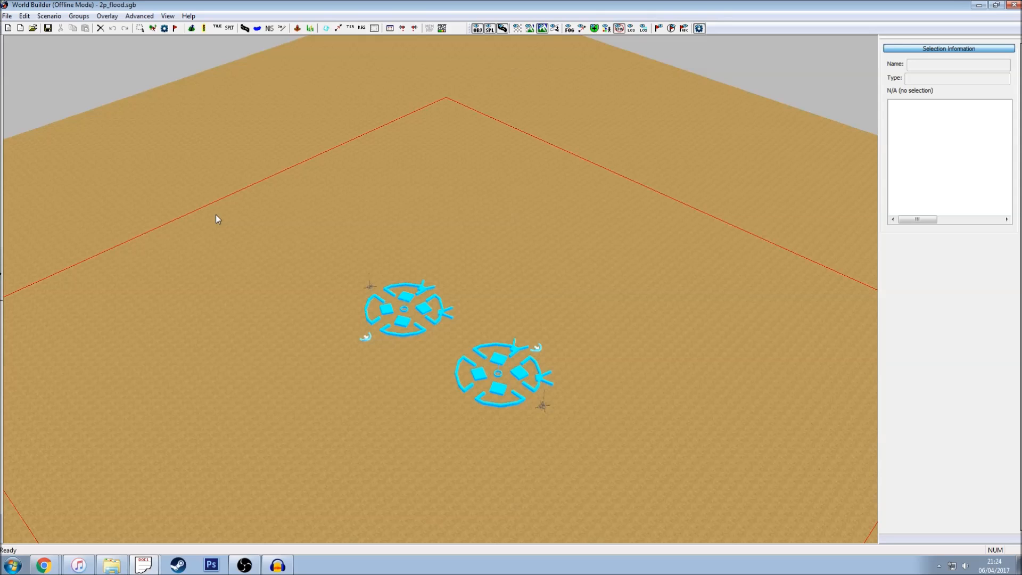
{"action": "mouse_move", "coordinate": [233, 198]}
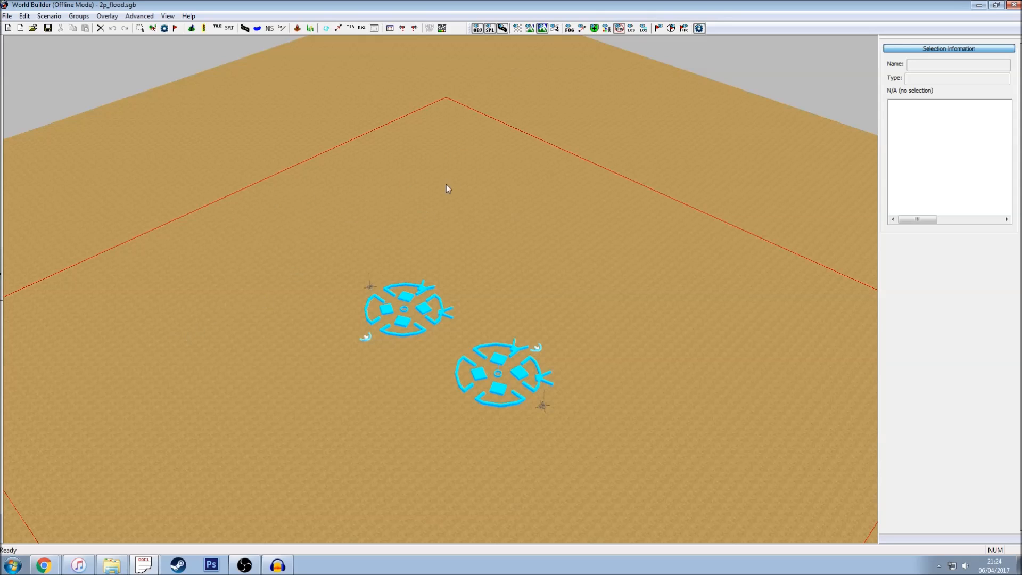
{"action": "mouse_move", "coordinate": [782, 393]}
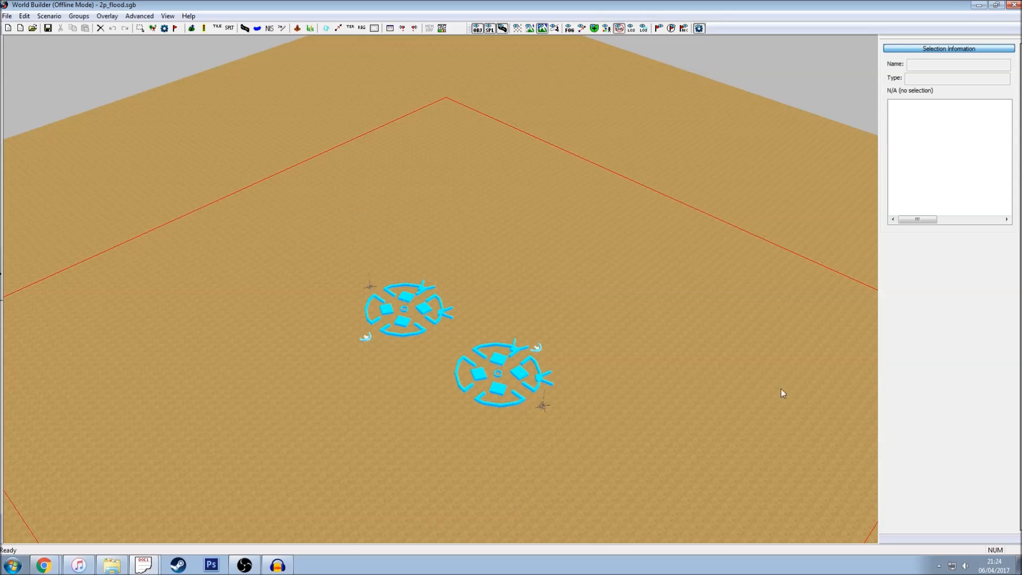
{"action": "mouse_move", "coordinate": [786, 418]}
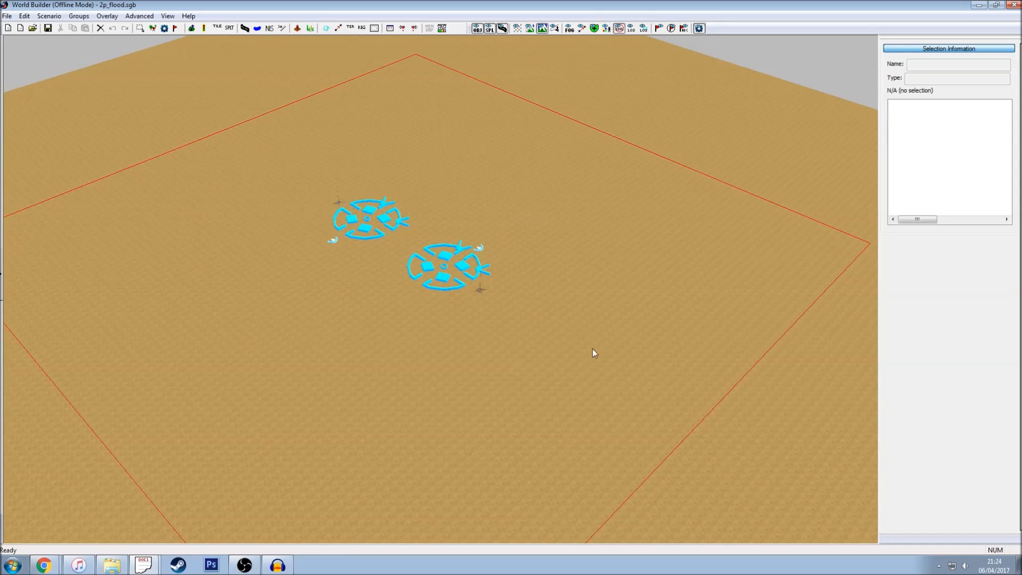
{"action": "mouse_move", "coordinate": [432, 92]}
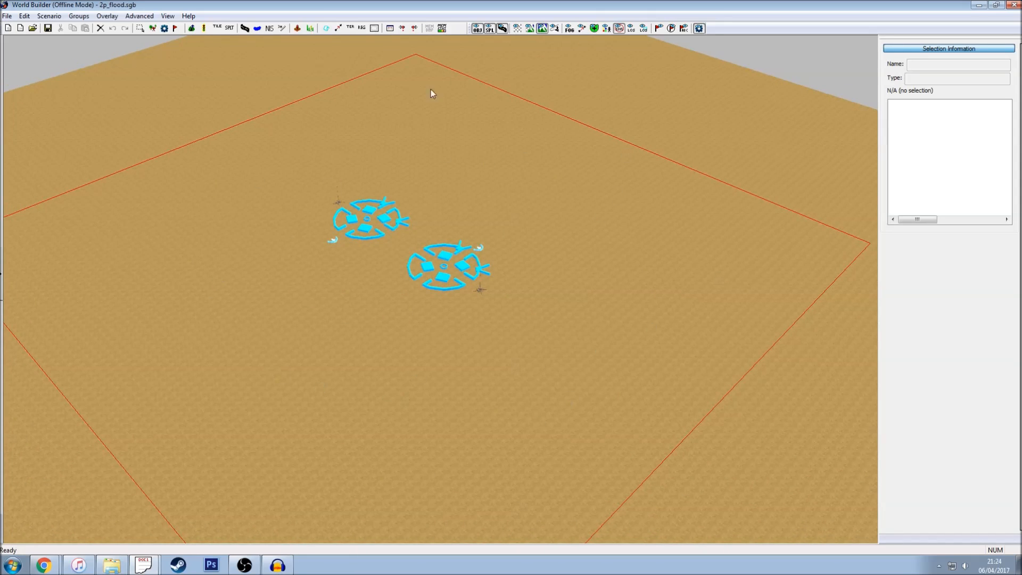
{"action": "mouse_move", "coordinate": [376, 204]}
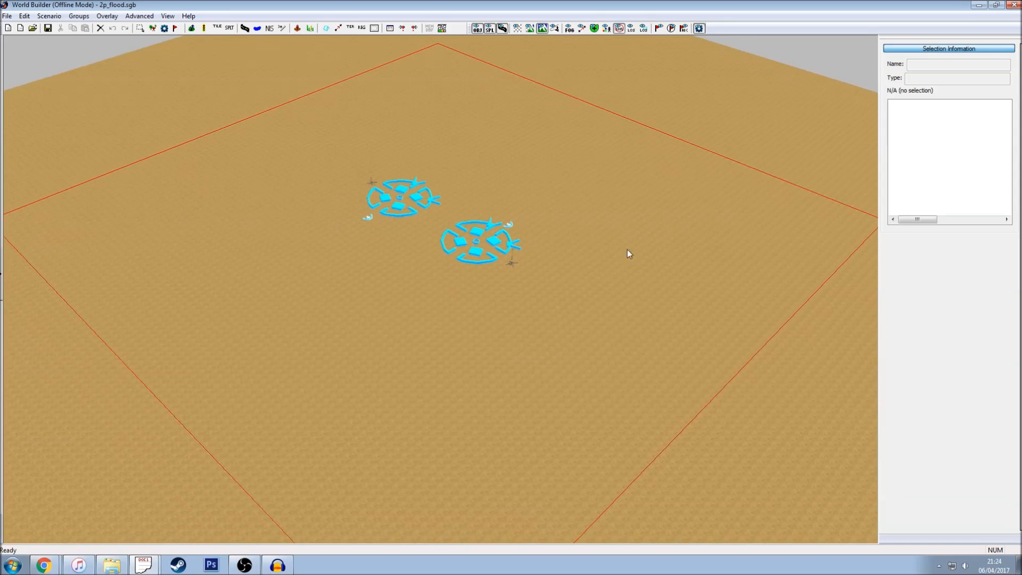
{"action": "mouse_move", "coordinate": [357, 218]}
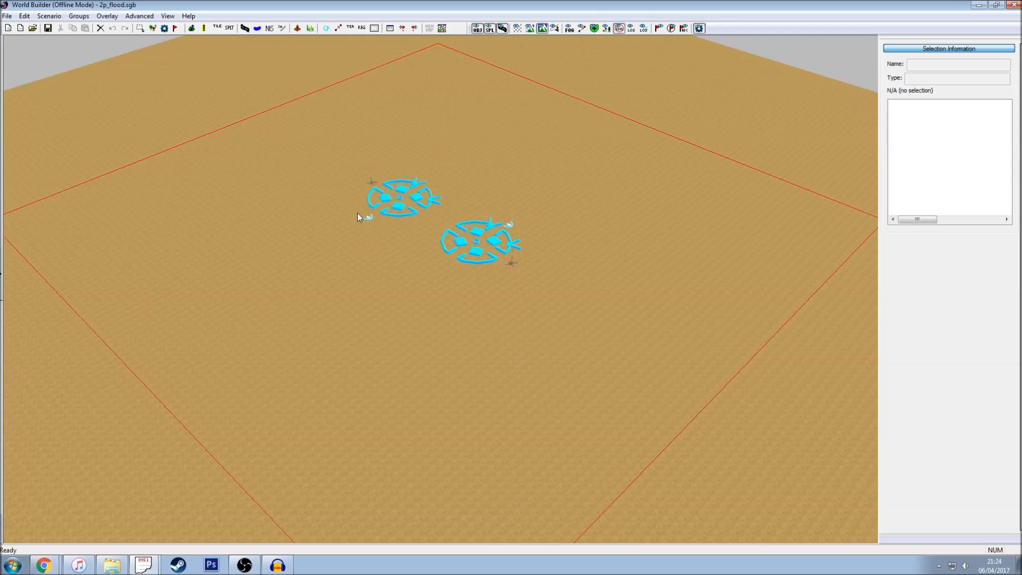
{"action": "mouse_move", "coordinate": [458, 410]}
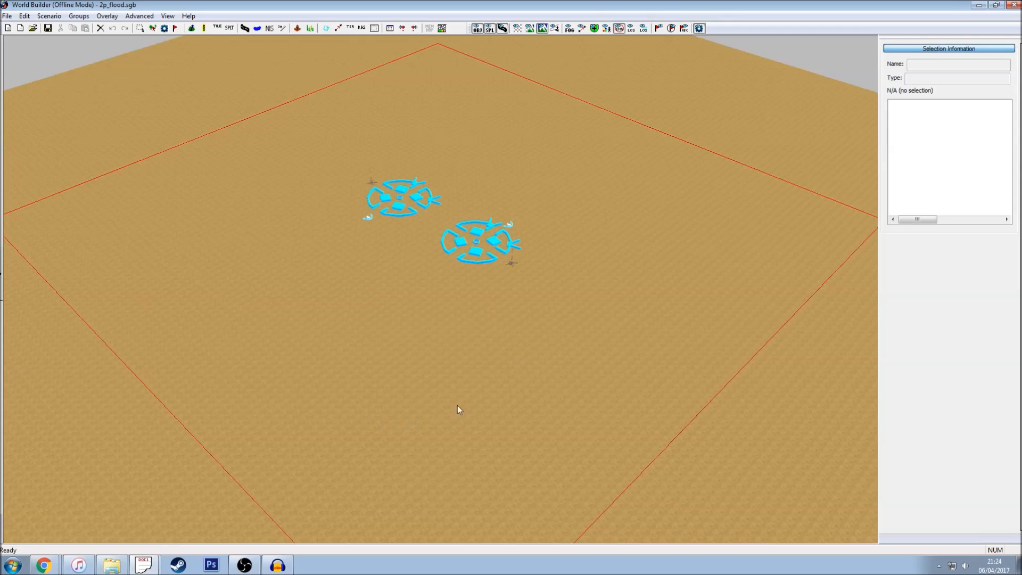
{"action": "mouse_move", "coordinate": [695, 274]}
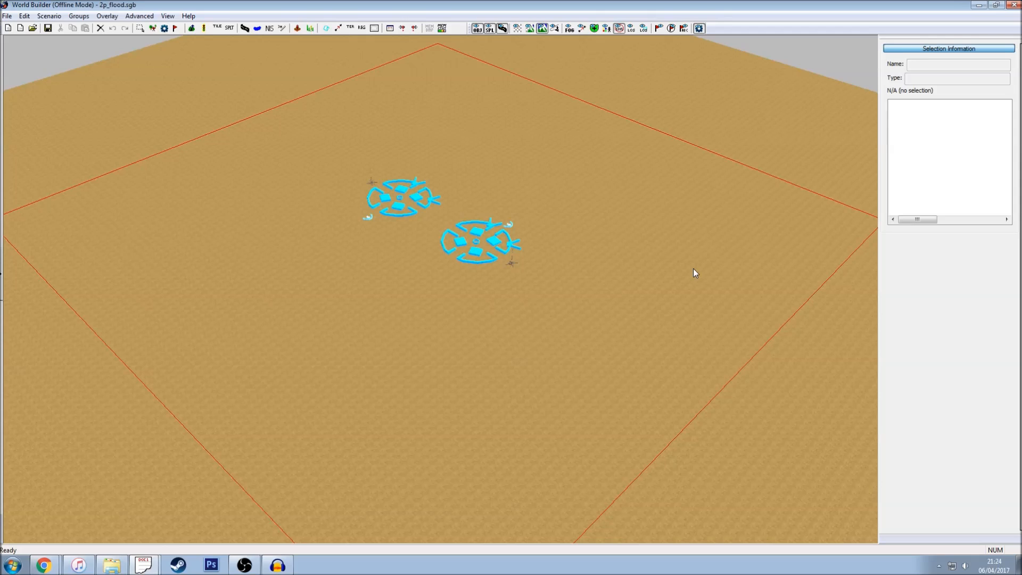
{"action": "mouse_move", "coordinate": [603, 237]}
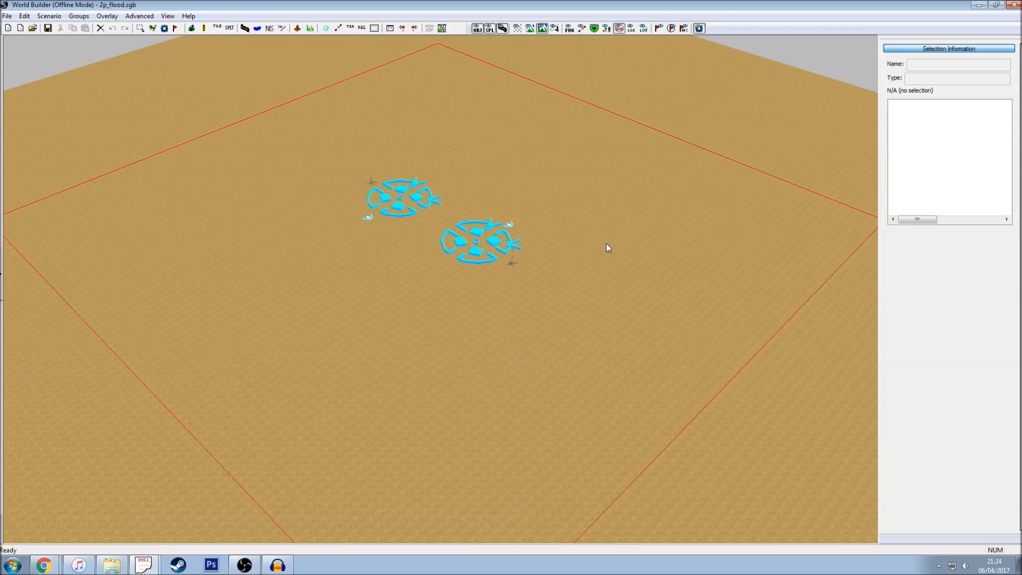
{"action": "mouse_move", "coordinate": [600, 247]}
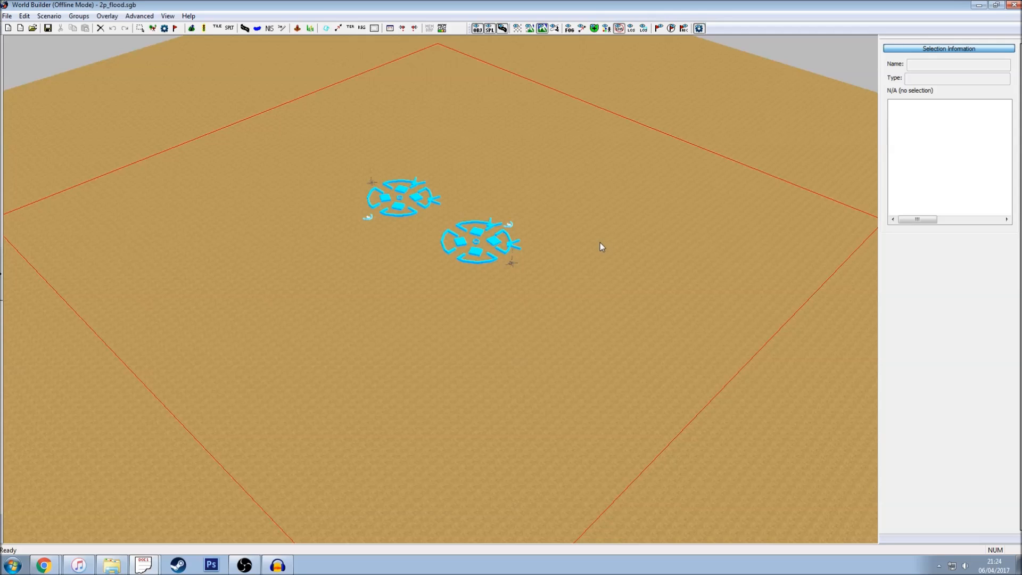
{"action": "mouse_move", "coordinate": [485, 149]}
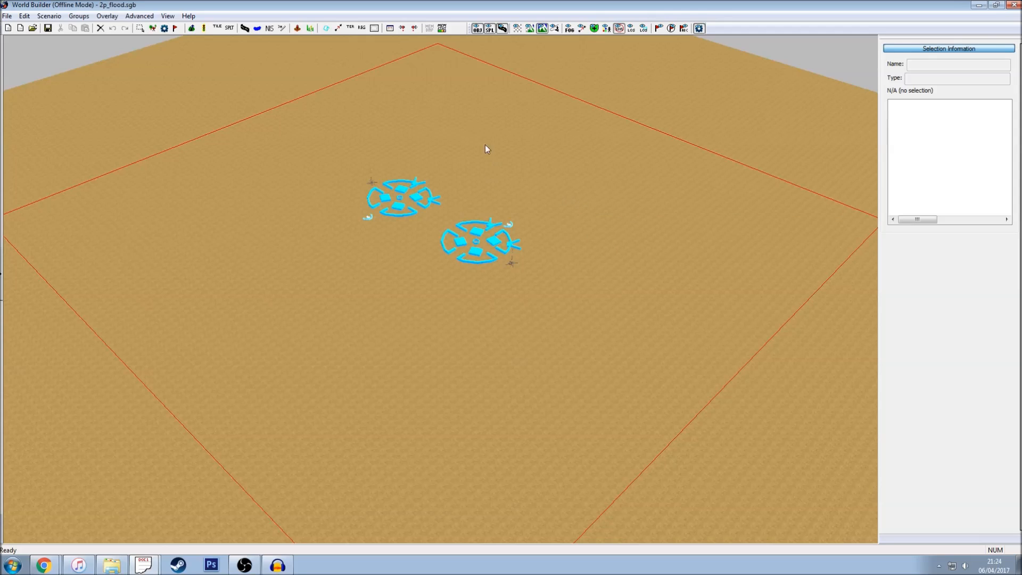
- Show the Grid (32m) overlay on the terrain
{"action": "left_click", "coordinate": [106, 15]}
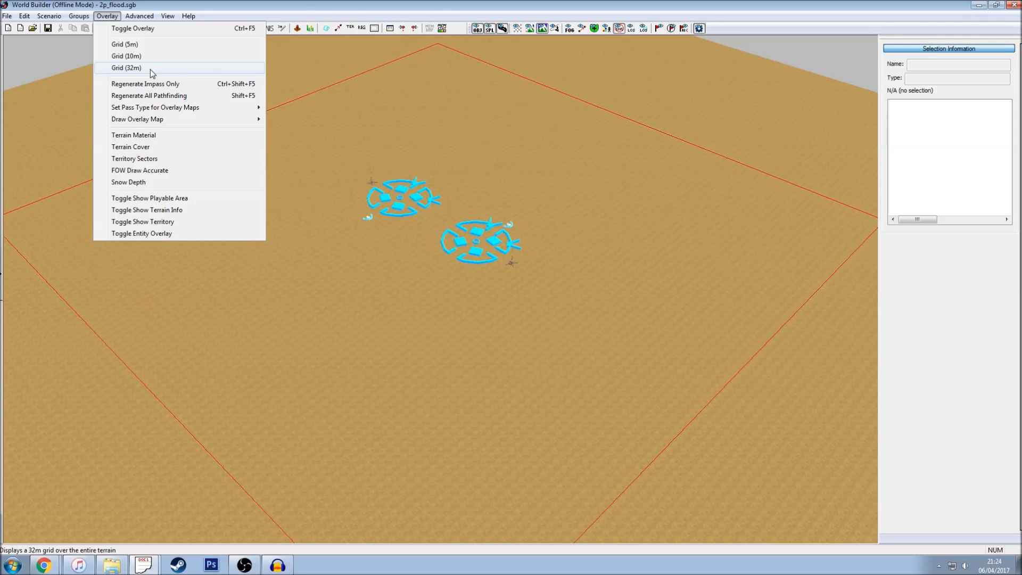
{"action": "mouse_move", "coordinate": [166, 73]}
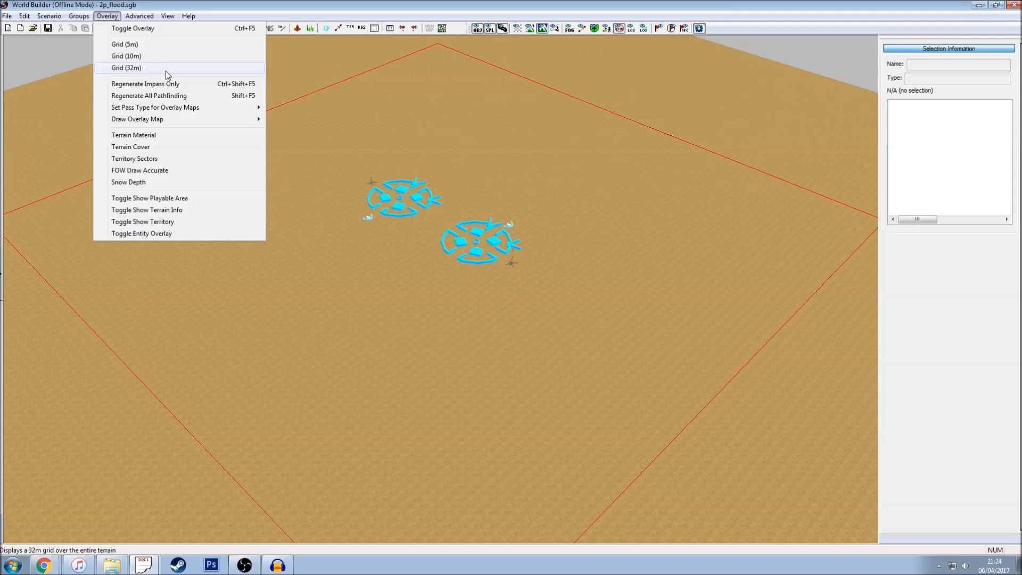
{"action": "left_click", "coordinate": [125, 68]}
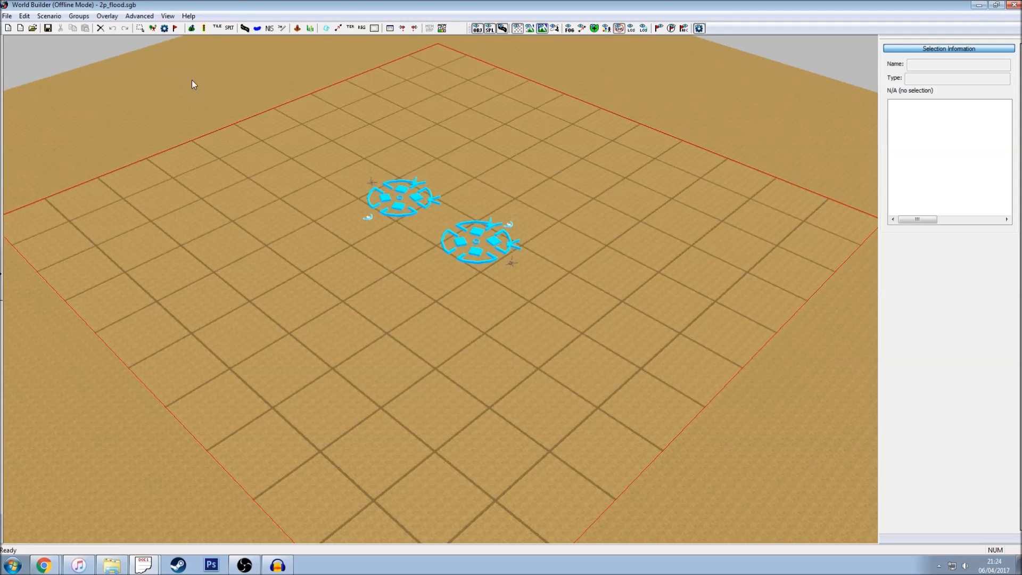
{"action": "mouse_move", "coordinate": [380, 291]}
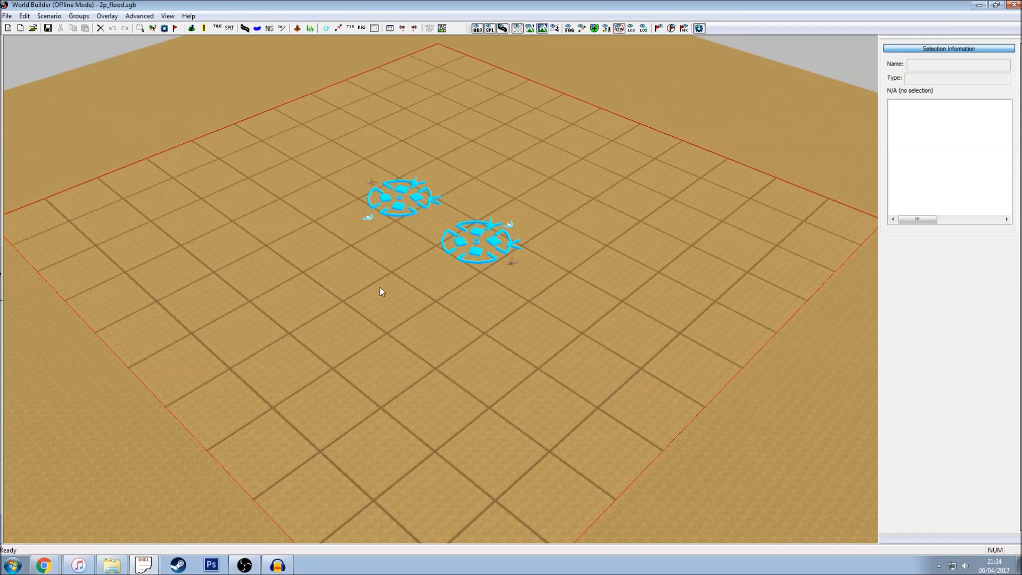
{"action": "mouse_move", "coordinate": [640, 281]}
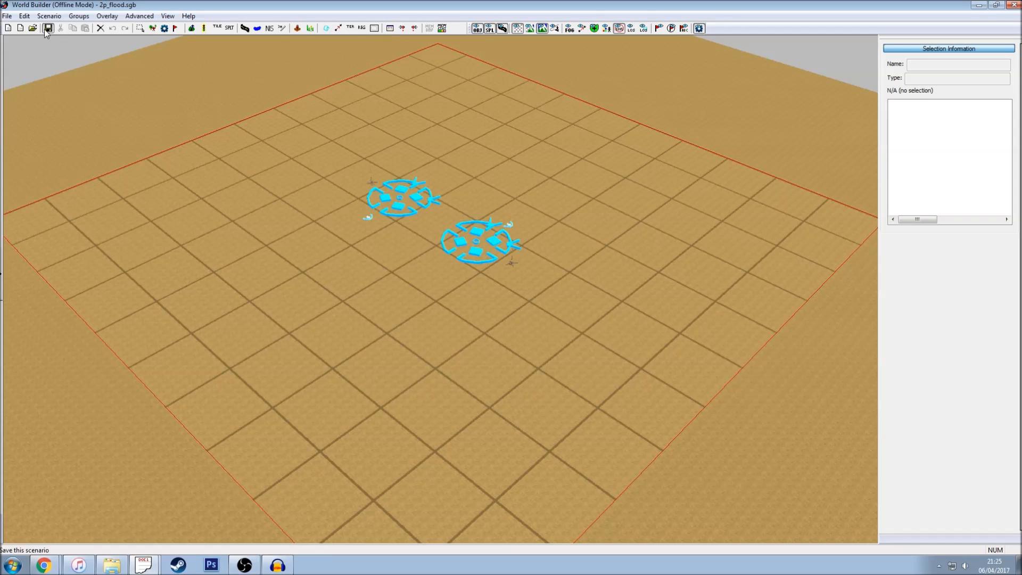
- Save the 2p_flood scenario from the toolbar
{"action": "left_click", "coordinate": [47, 28]}
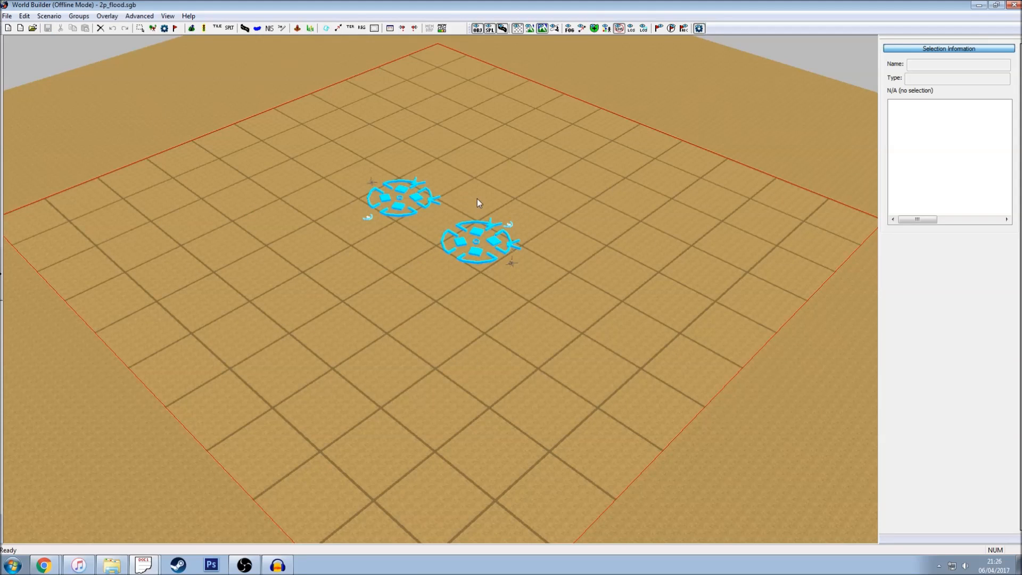
{"action": "mouse_move", "coordinate": [310, 179]}
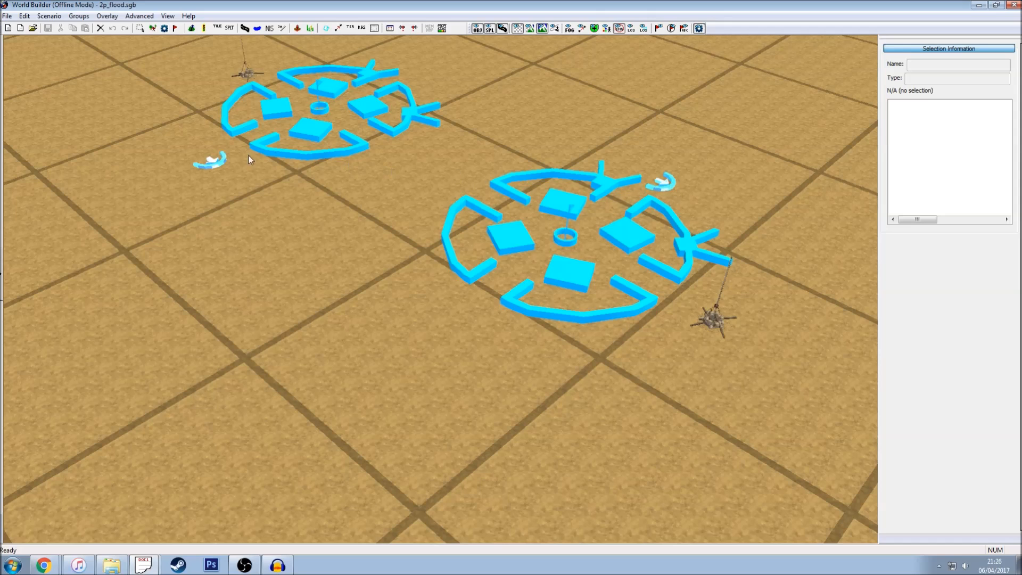
{"action": "mouse_move", "coordinate": [165, 165]}
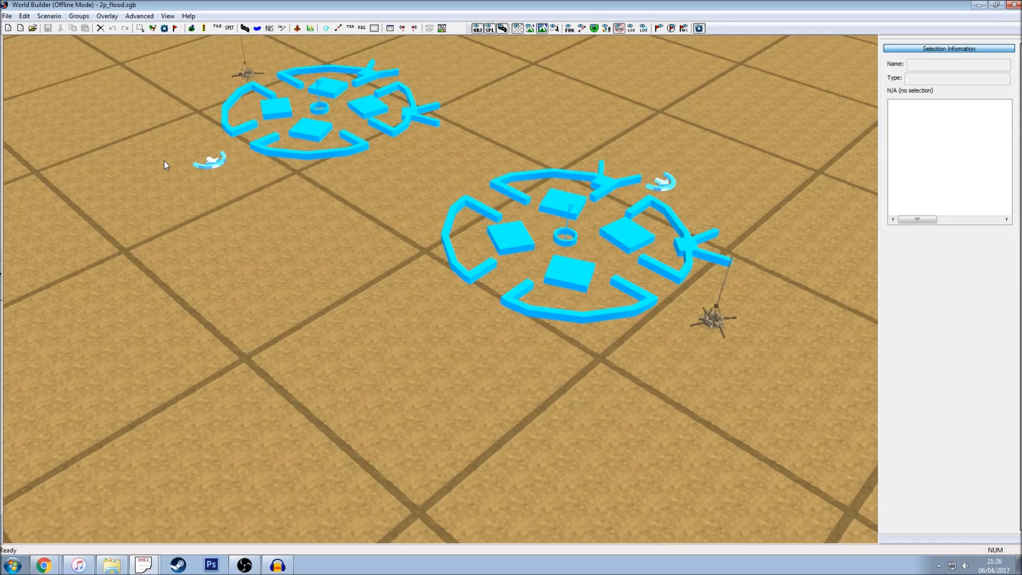
{"action": "mouse_move", "coordinate": [101, 136]}
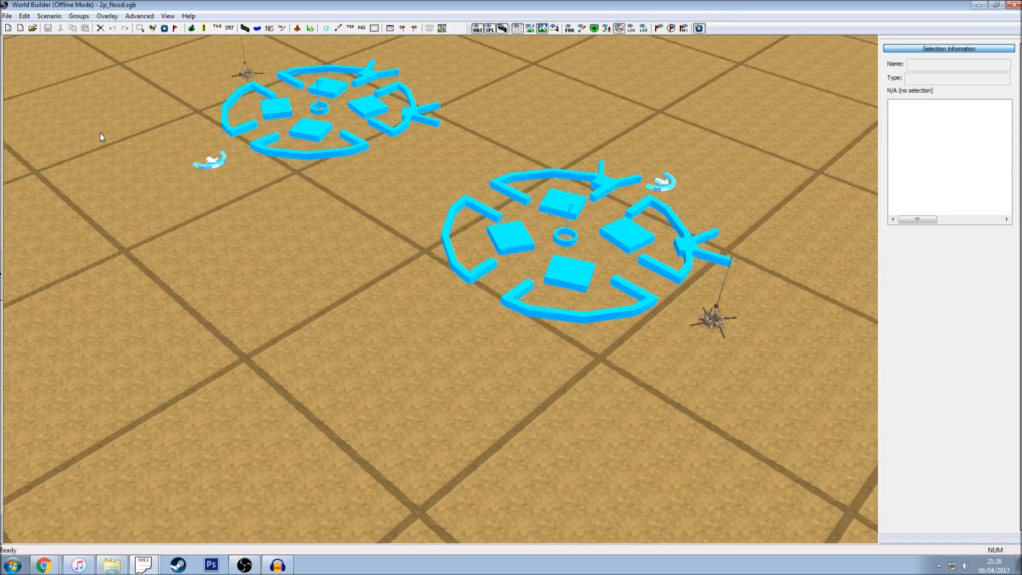
{"action": "mouse_move", "coordinate": [132, 145]}
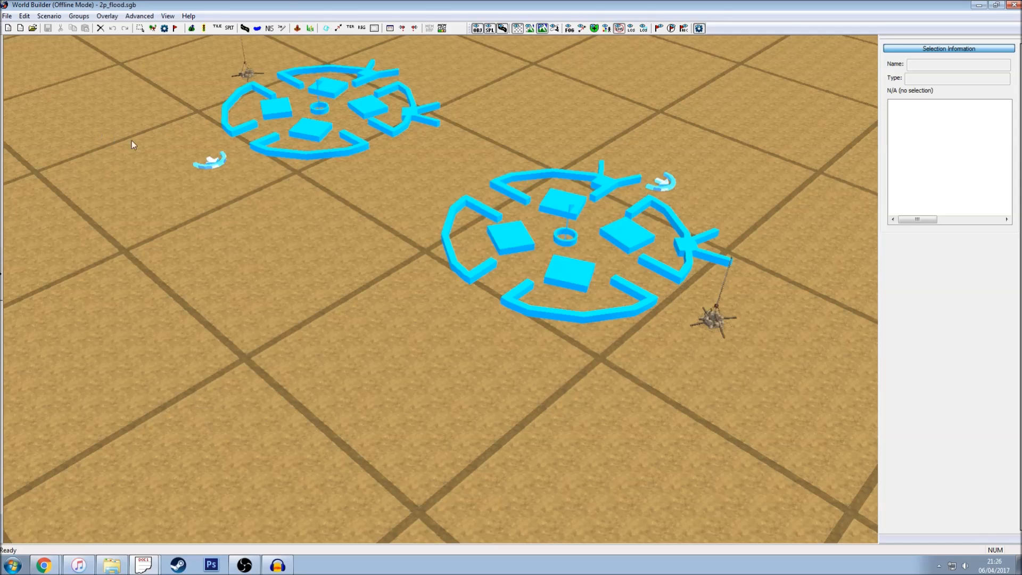
{"action": "mouse_move", "coordinate": [508, 318]}
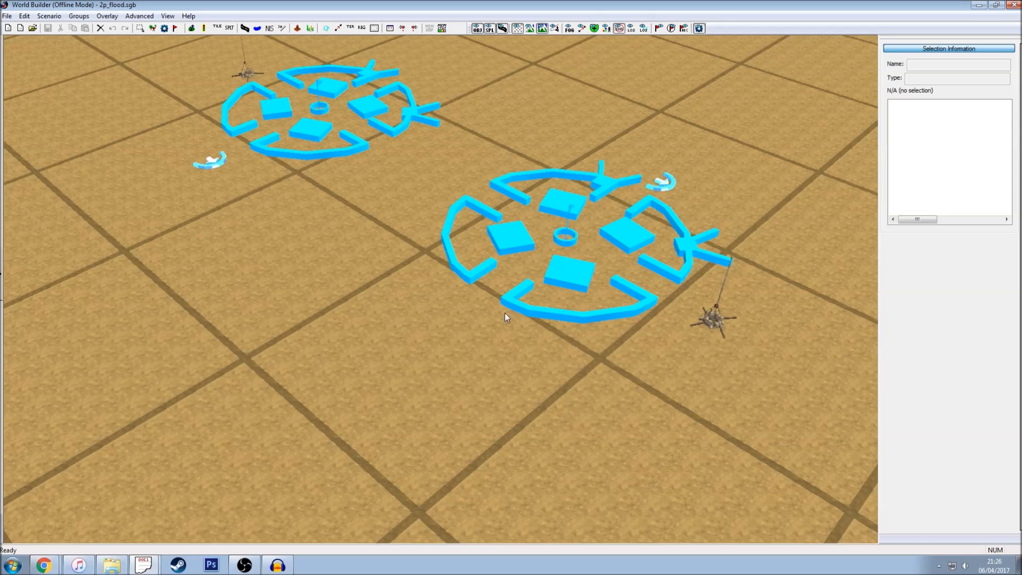
{"action": "mouse_move", "coordinate": [723, 210]}
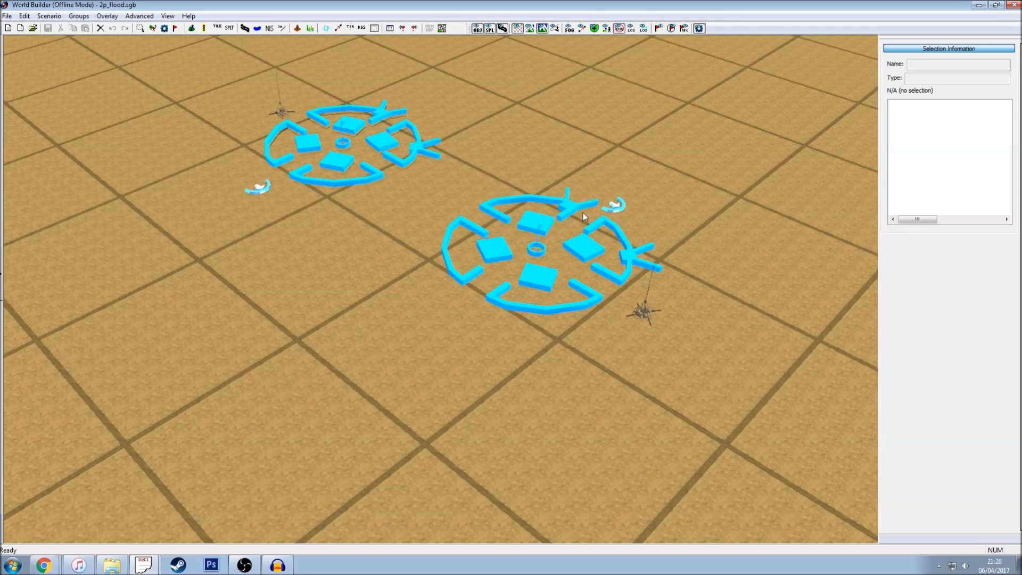
{"action": "mouse_move", "coordinate": [279, 70]}
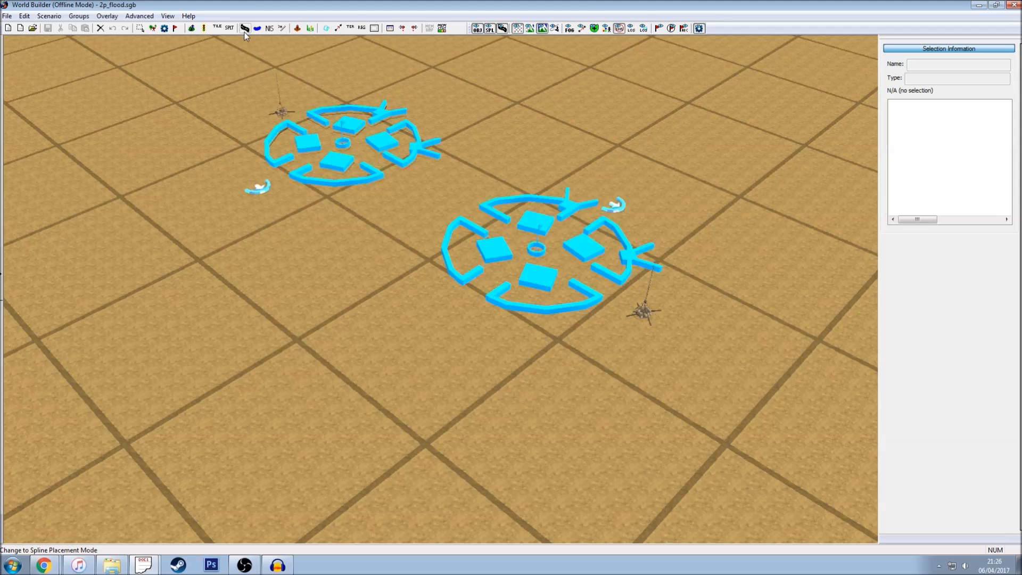
- Switch to spline placement mode and bring up the texture list
{"action": "left_click", "coordinate": [245, 28]}
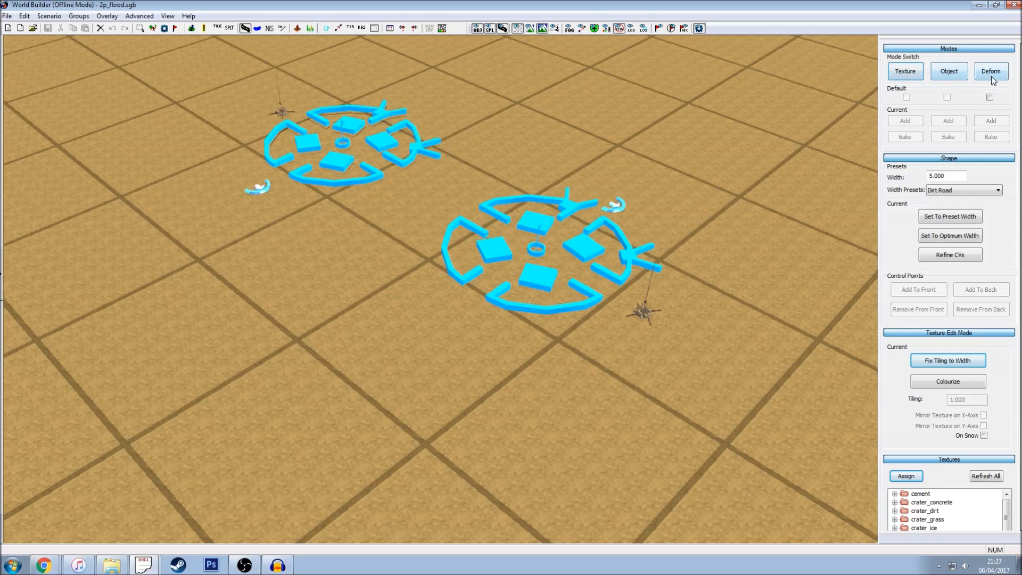
{"action": "left_click", "coordinate": [906, 71]}
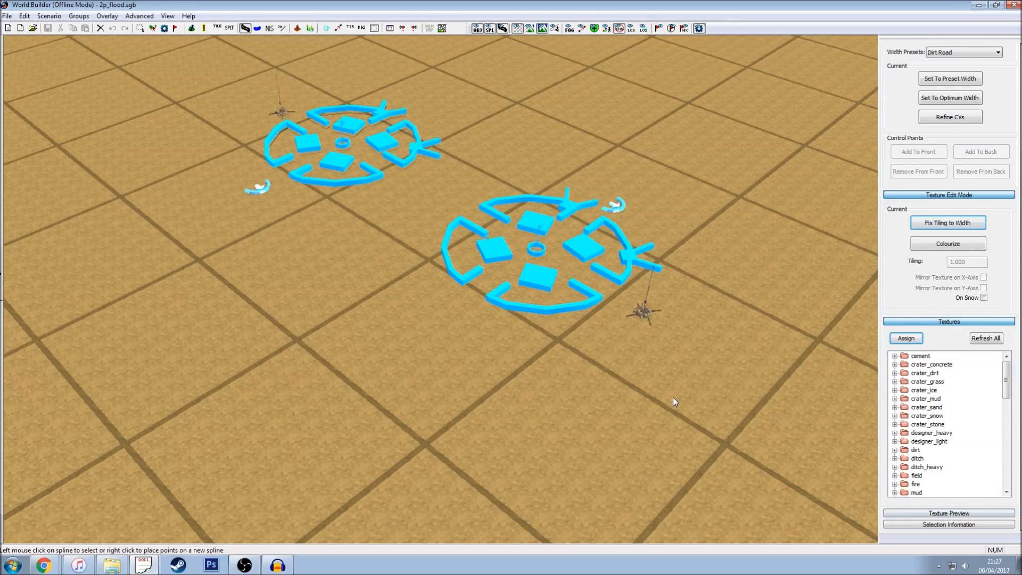
{"action": "mouse_move", "coordinate": [671, 401]}
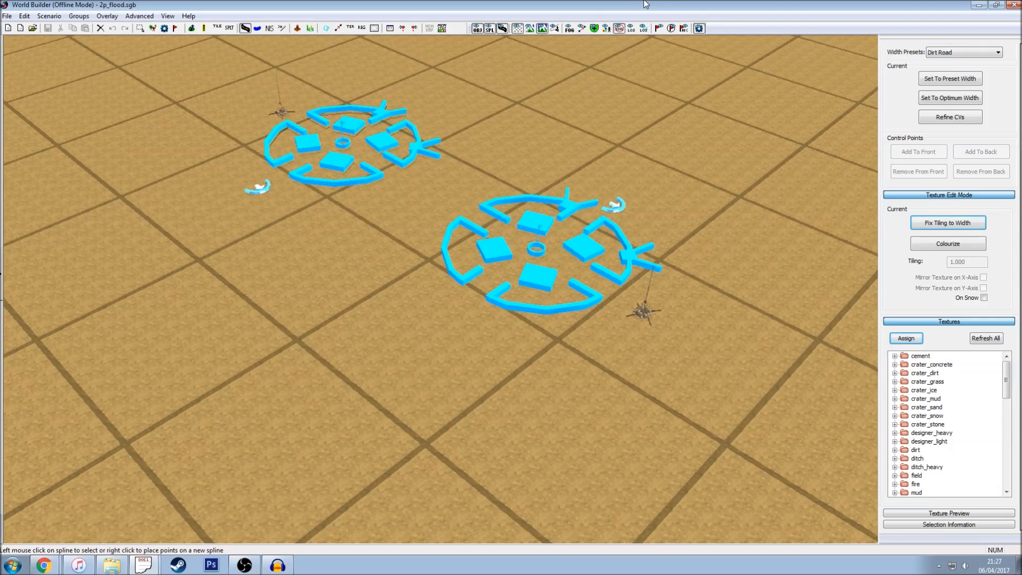
{"action": "mouse_move", "coordinate": [711, 111]}
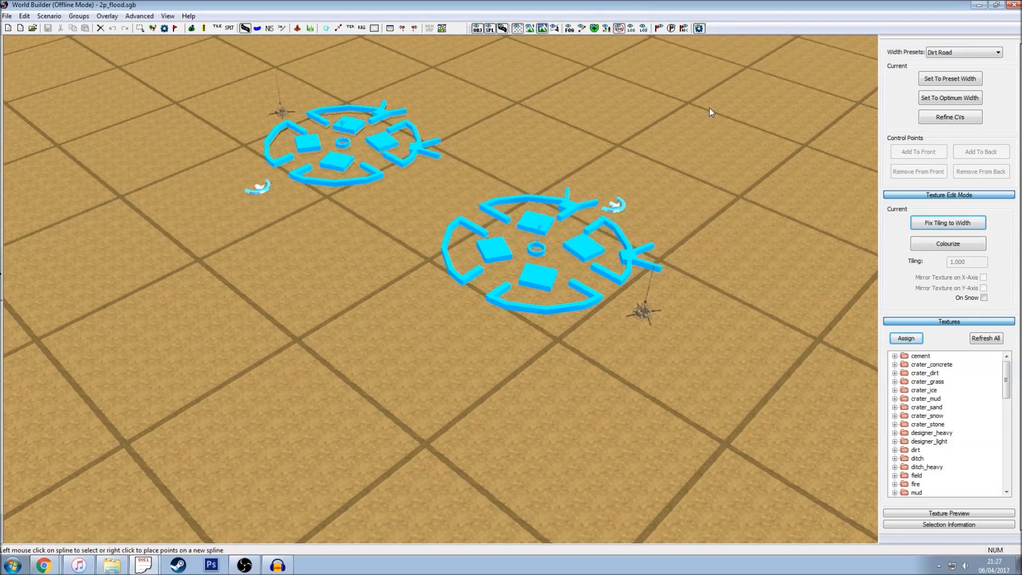
{"action": "mouse_move", "coordinate": [713, 101]}
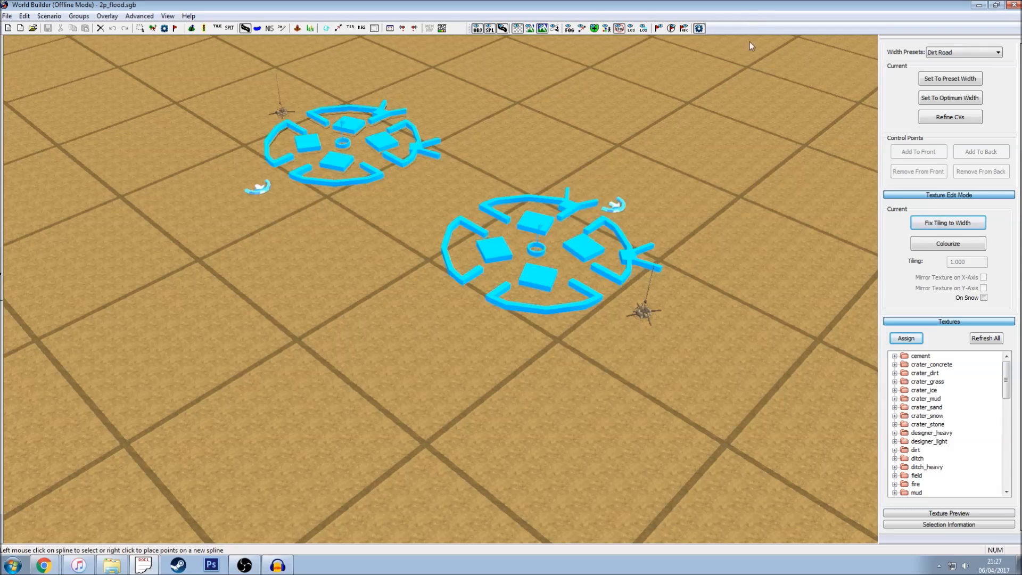
- Expand the nm_designer spline textures and pick soft_map_edge for the spline
{"action": "scroll", "scroll_direction": "down", "scroll_amount": 3}
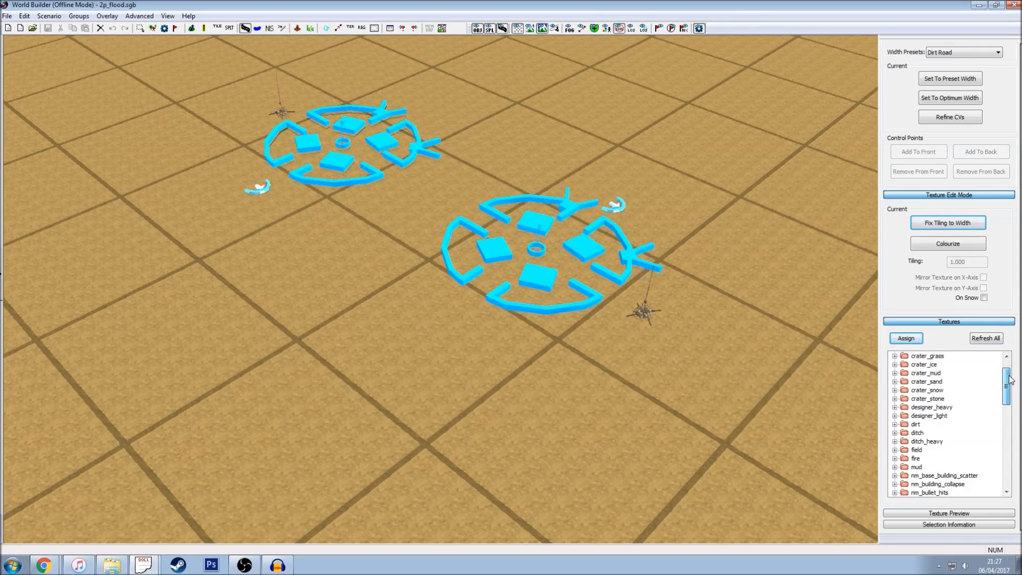
{"action": "scroll", "scroll_direction": "down", "scroll_amount": 3}
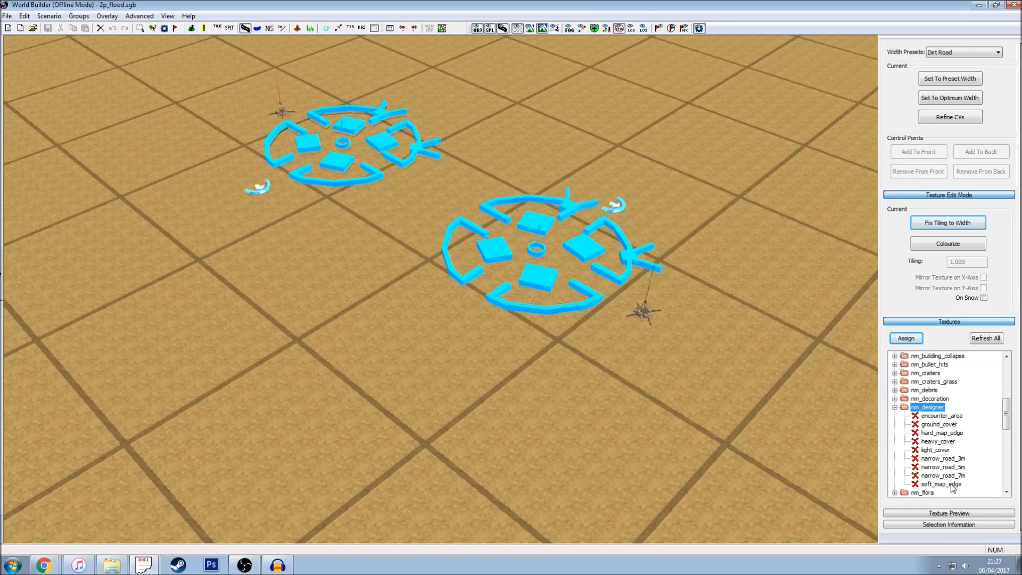
{"action": "left_click", "coordinate": [942, 475]}
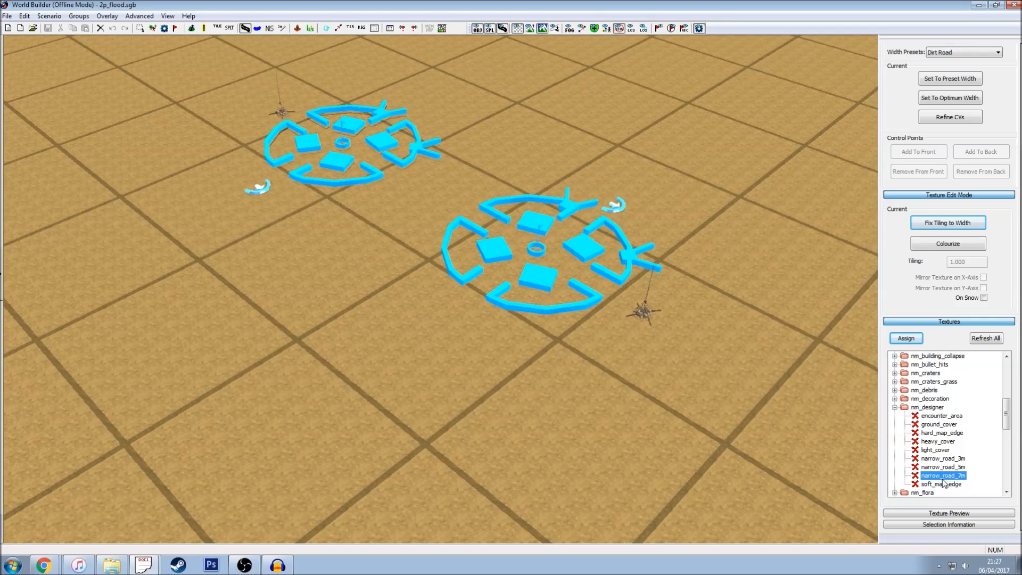
{"action": "left_click", "coordinate": [942, 484]}
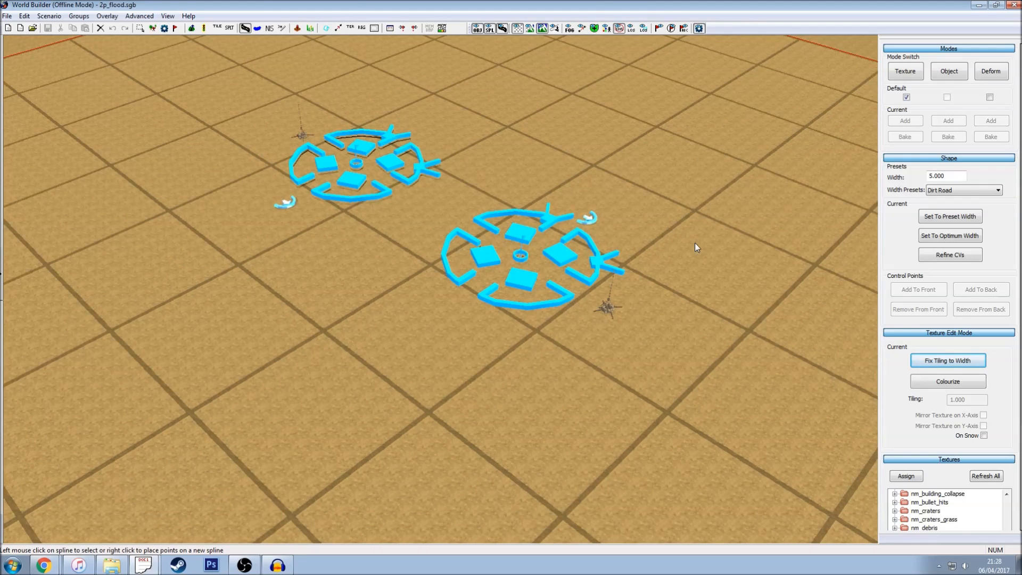
{"action": "mouse_move", "coordinate": [691, 237]}
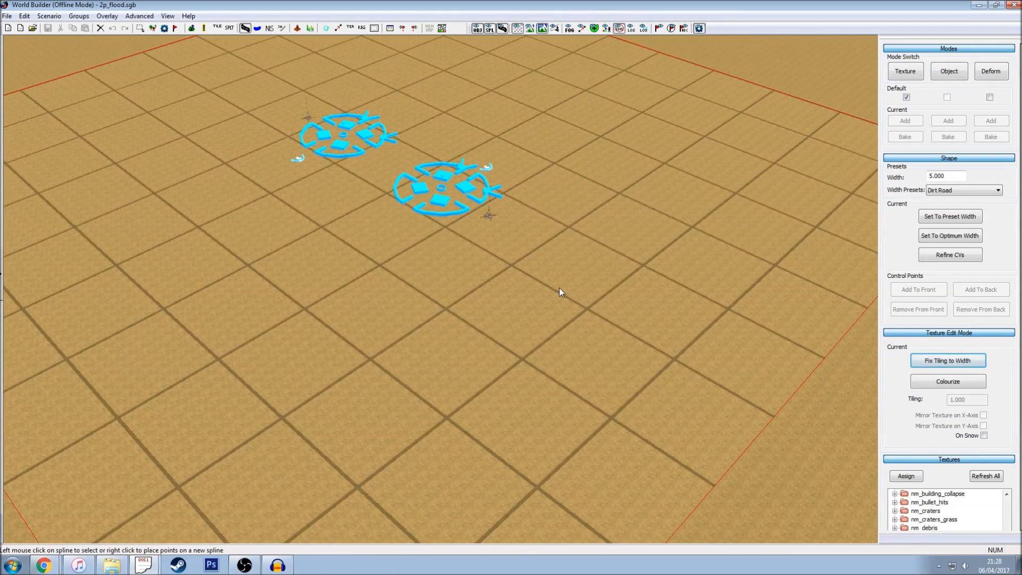
{"action": "mouse_move", "coordinate": [120, 557]}
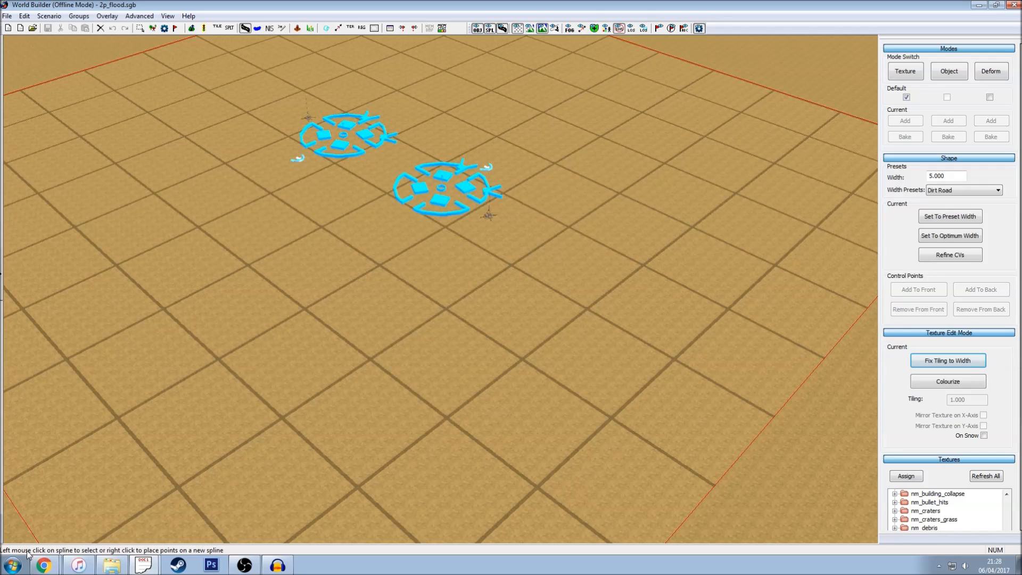
{"action": "mouse_move", "coordinate": [228, 557]}
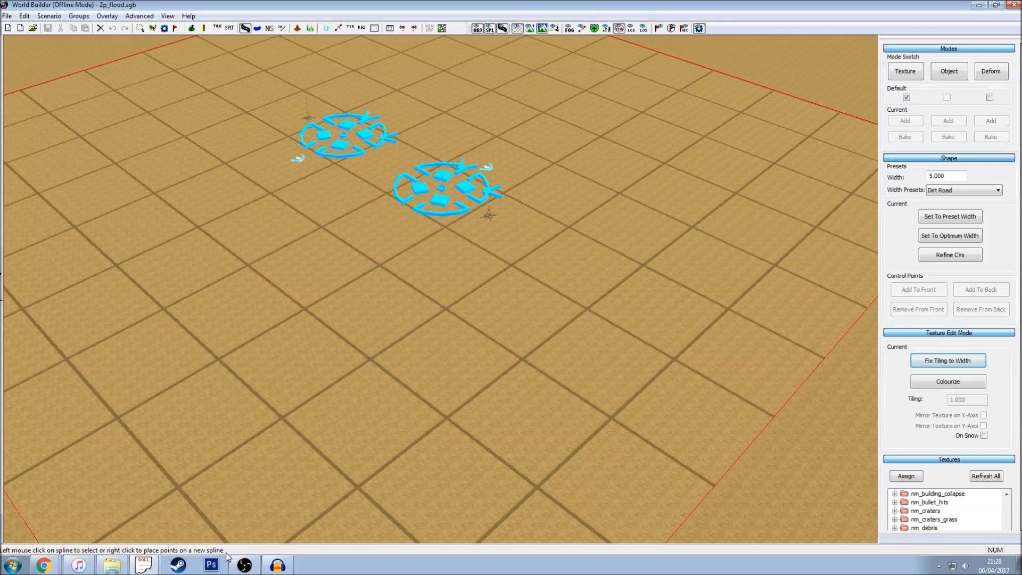
{"action": "mouse_move", "coordinate": [426, 384]}
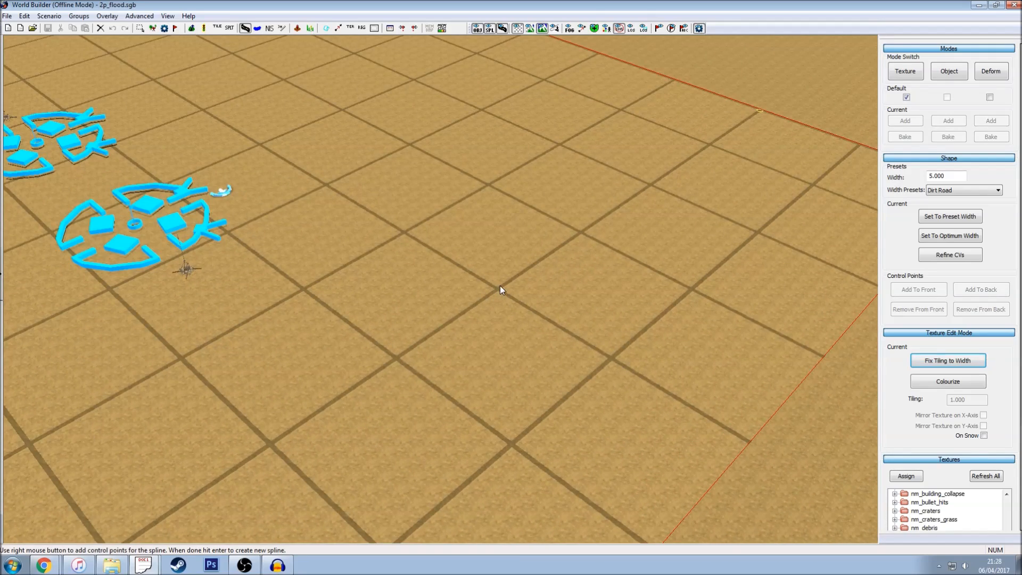
{"action": "mouse_move", "coordinate": [497, 293]}
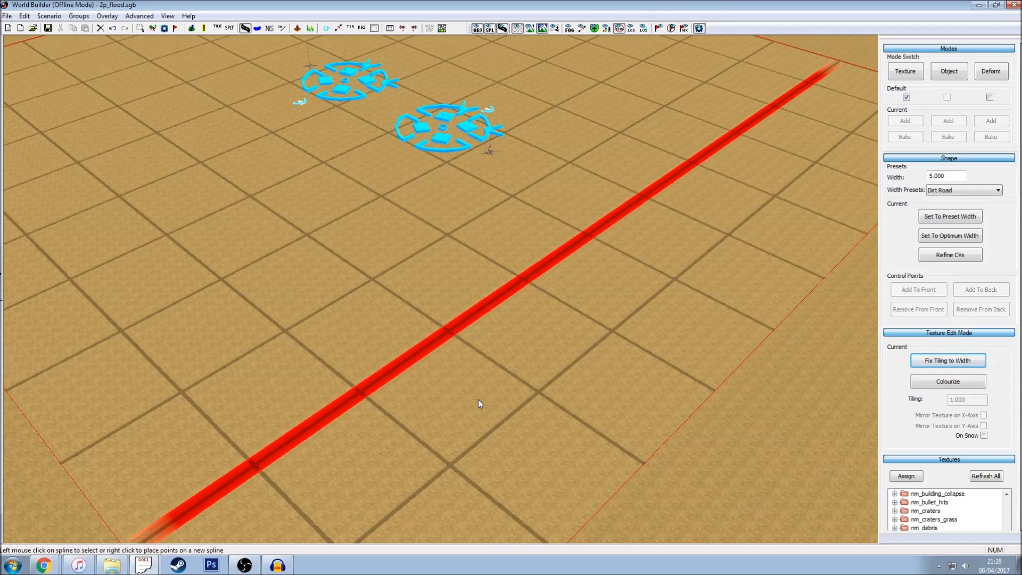
{"action": "mouse_move", "coordinate": [437, 296]}
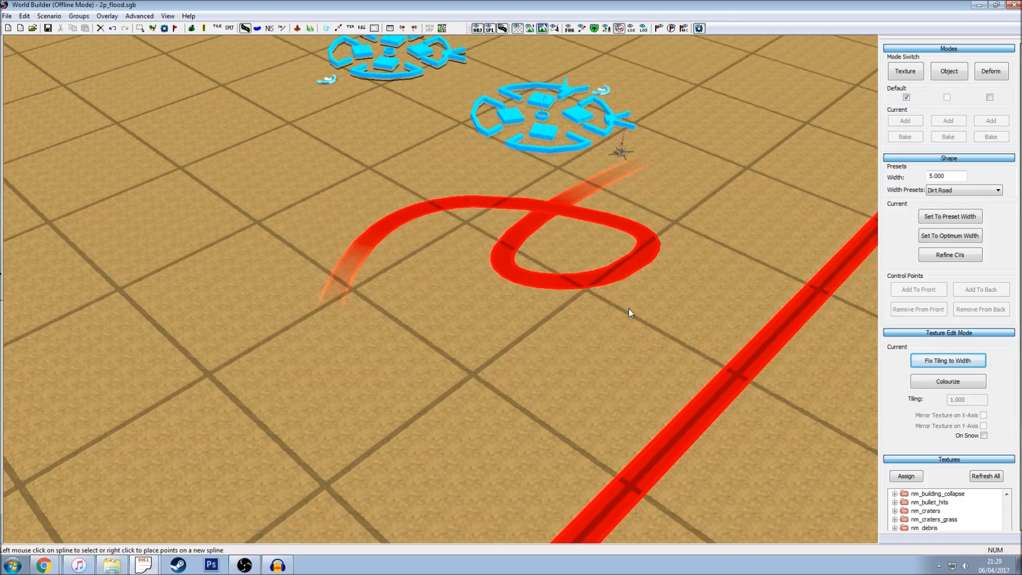
{"action": "mouse_move", "coordinate": [741, 369]}
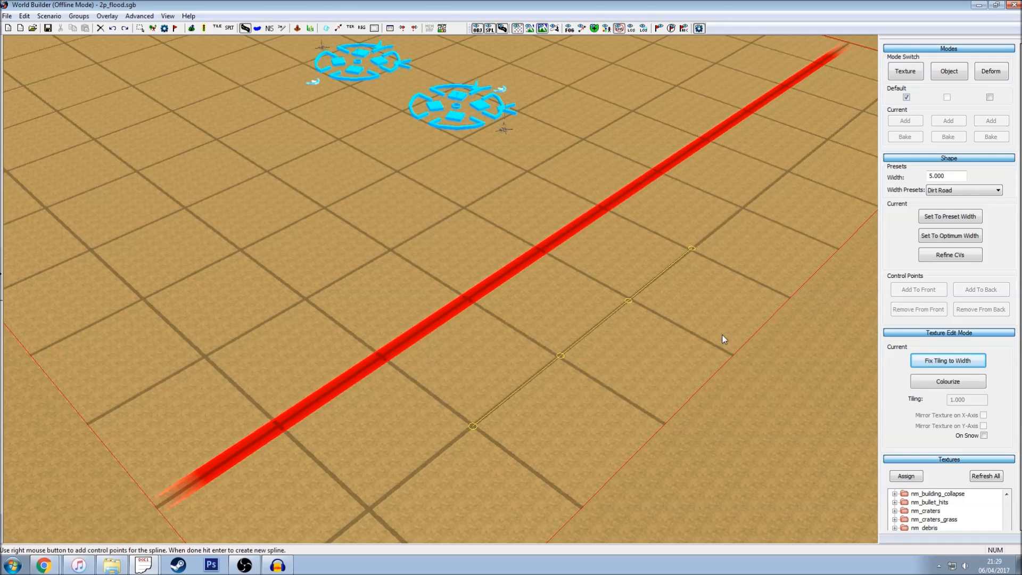
{"action": "mouse_move", "coordinate": [656, 436]}
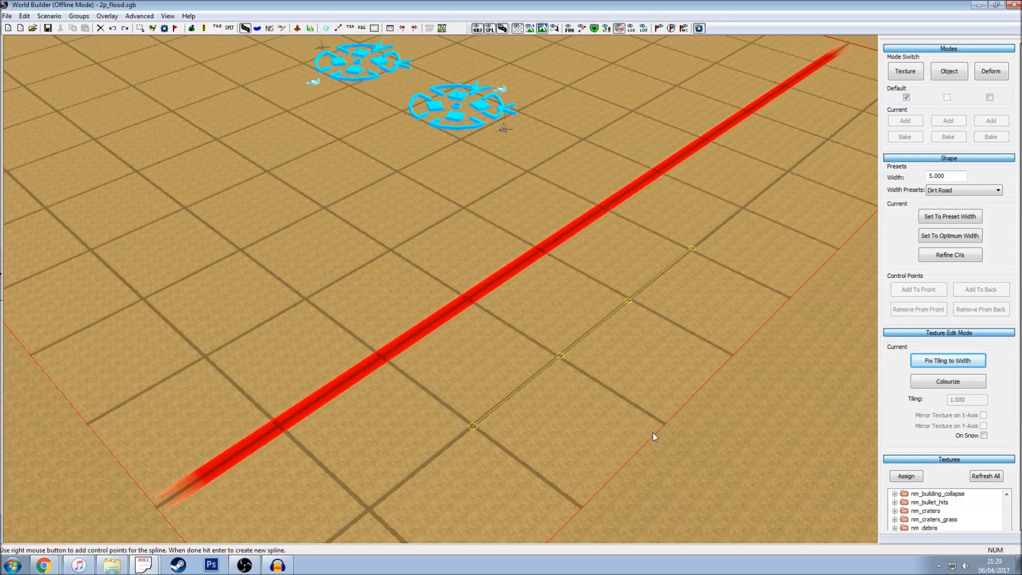
{"action": "mouse_move", "coordinate": [694, 262]}
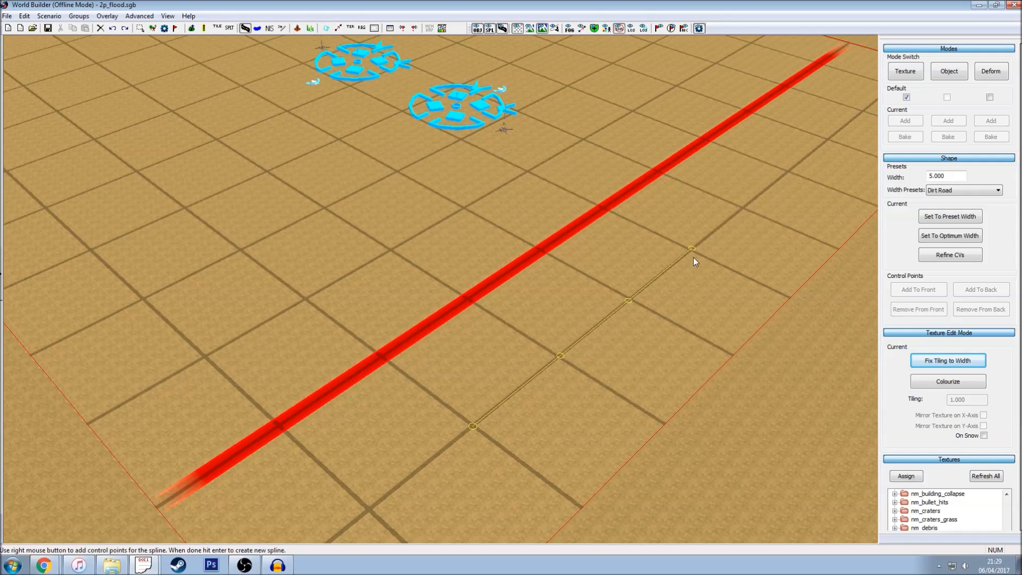
{"action": "key", "text": "Return"}
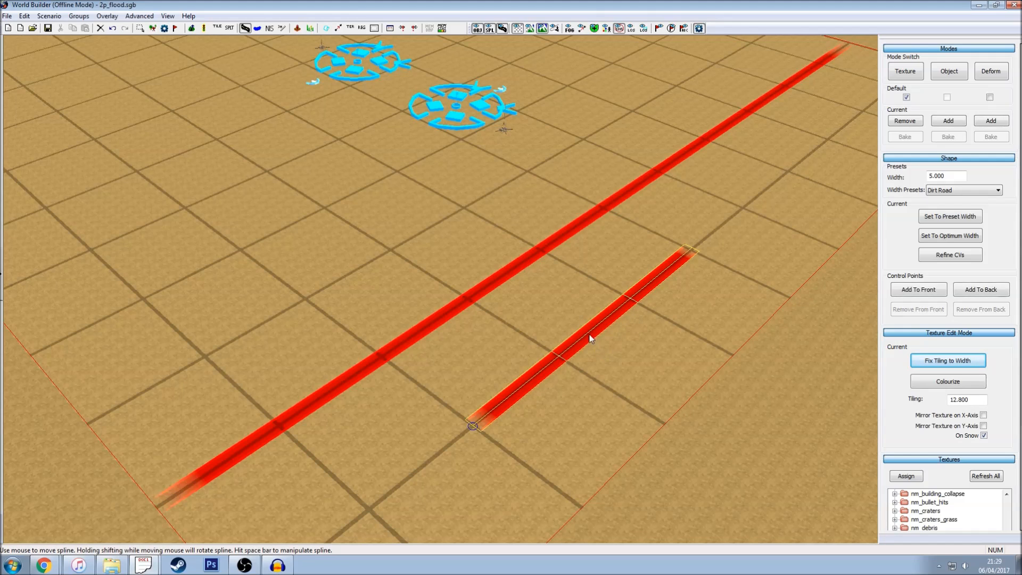
{"action": "left_click_drag", "start_coordinate": [591, 337], "coordinate": [601, 349]}
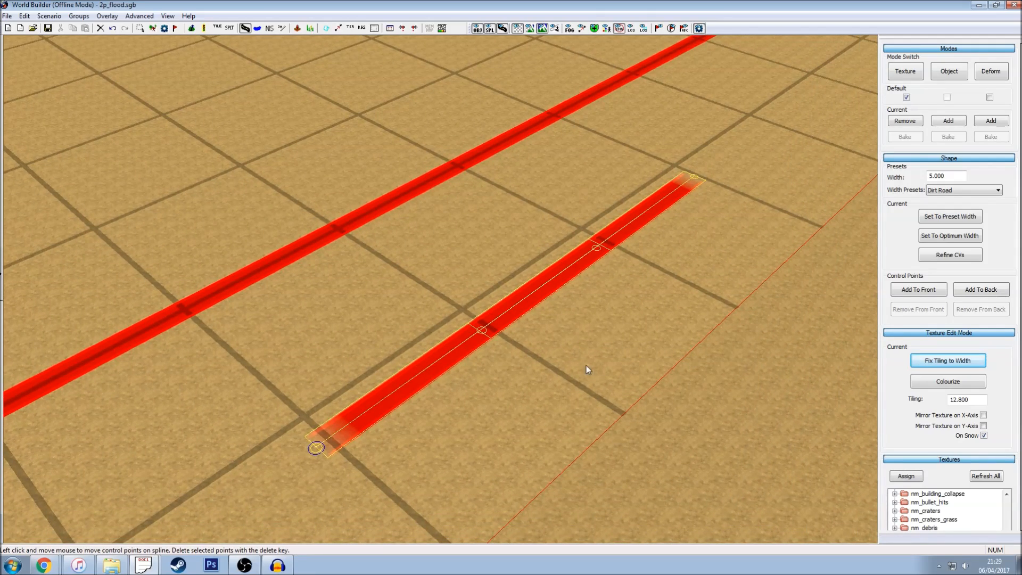
{"action": "left_click_drag", "start_coordinate": [316, 448], "coordinate": [454, 488]}
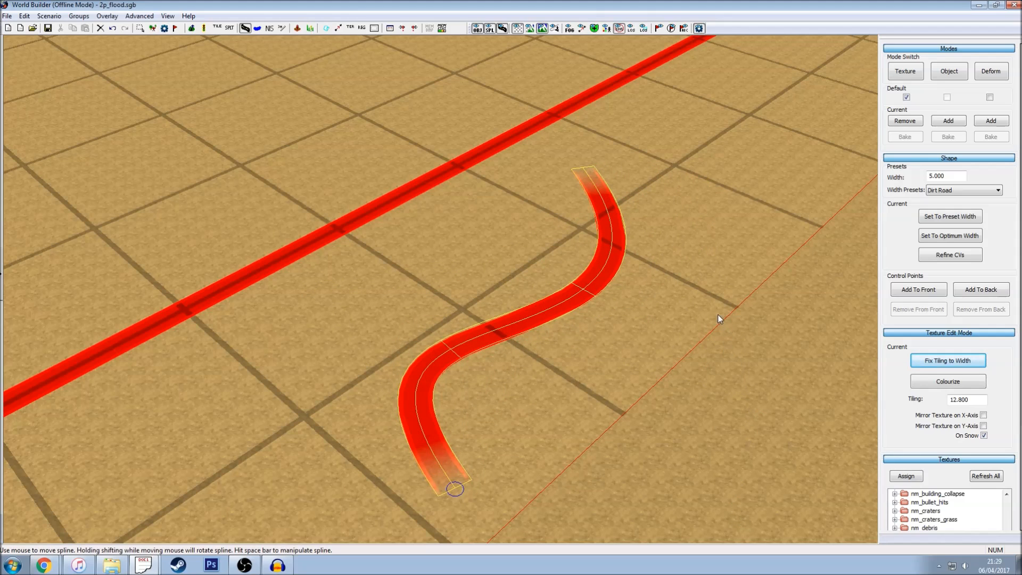
{"action": "mouse_move", "coordinate": [721, 301]}
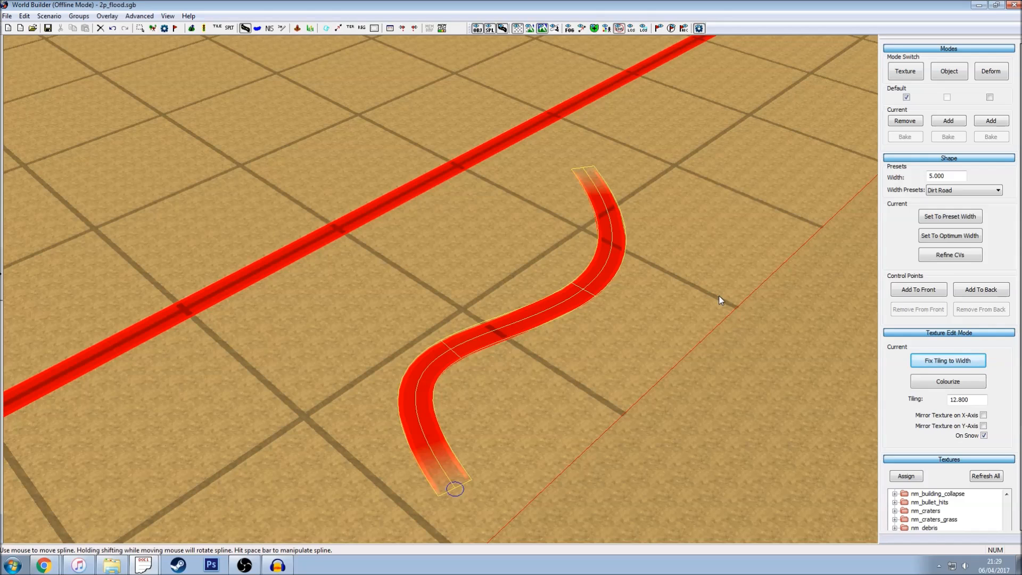
{"action": "mouse_move", "coordinate": [723, 308]}
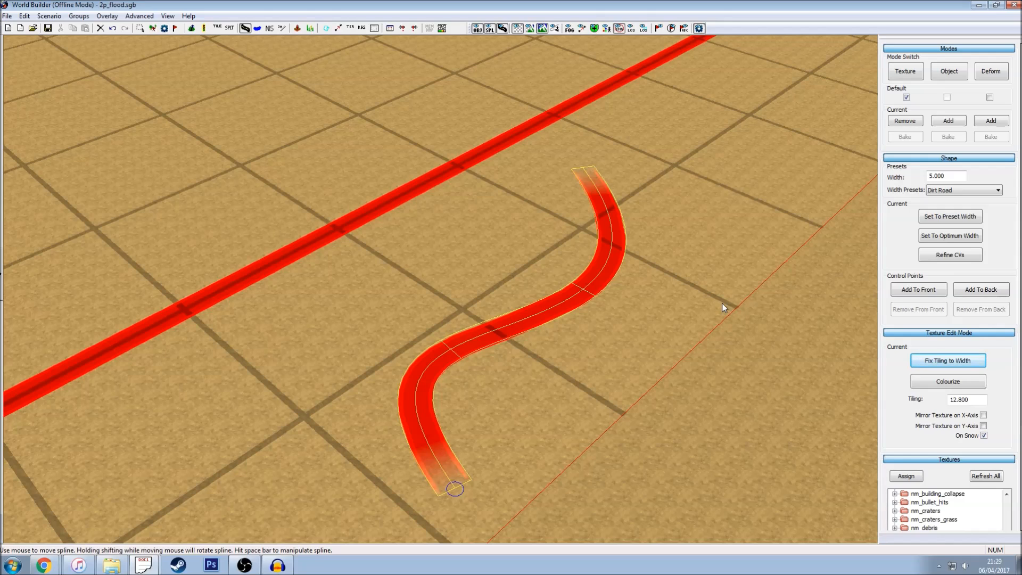
{"action": "mouse_move", "coordinate": [707, 282]}
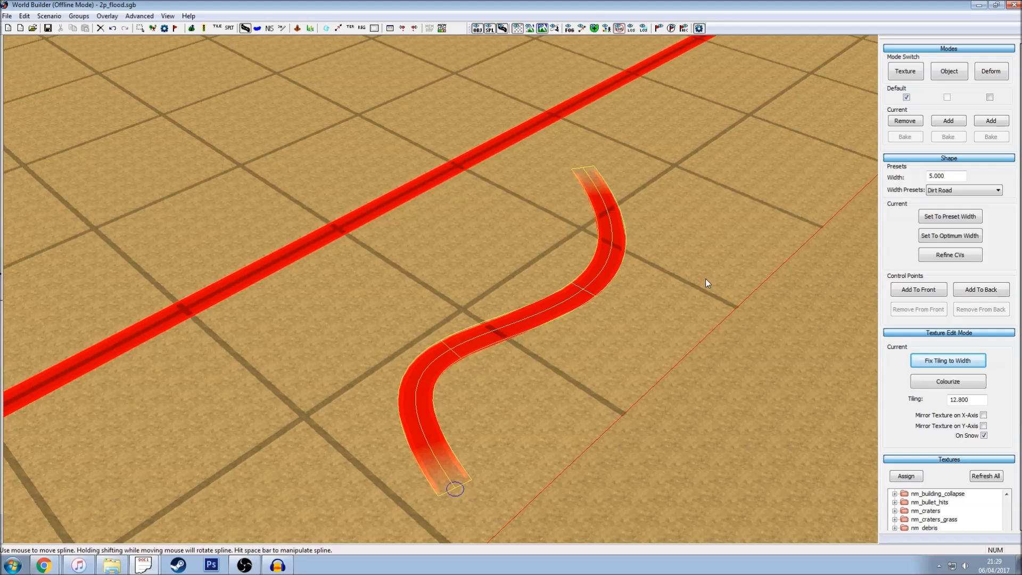
{"action": "mouse_move", "coordinate": [709, 268]}
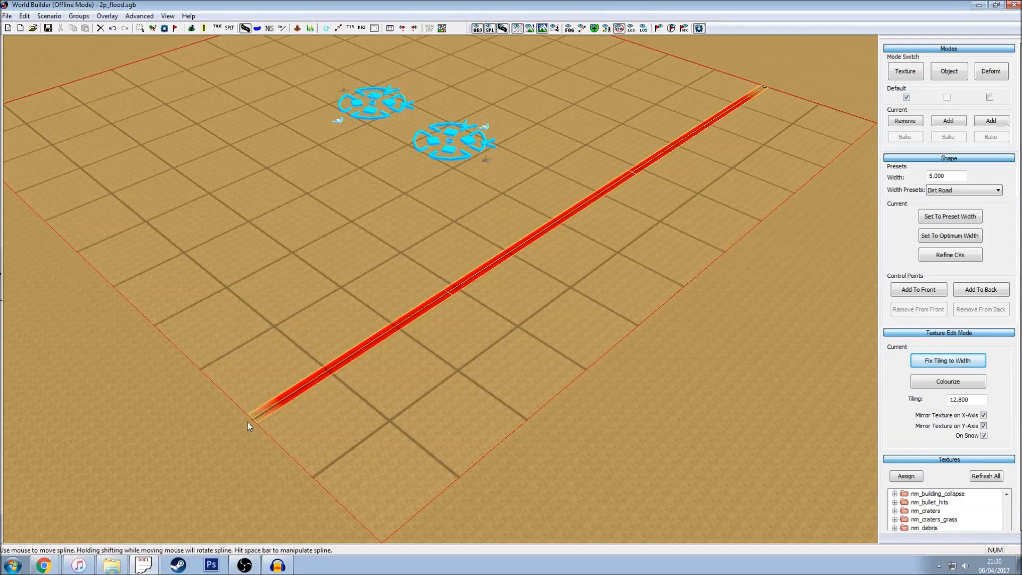
{"action": "mouse_move", "coordinate": [259, 471]}
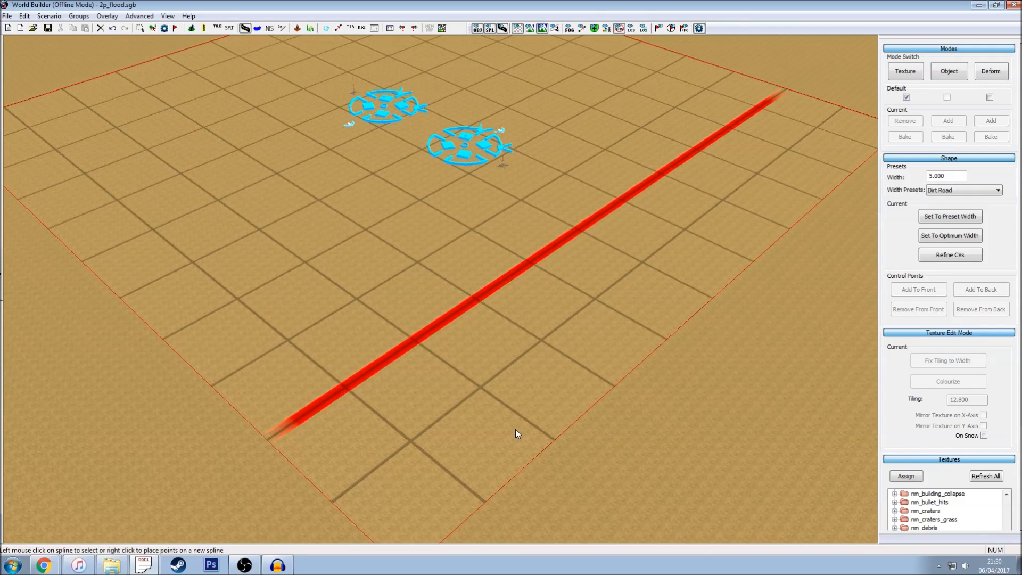
{"action": "mouse_move", "coordinate": [661, 346]}
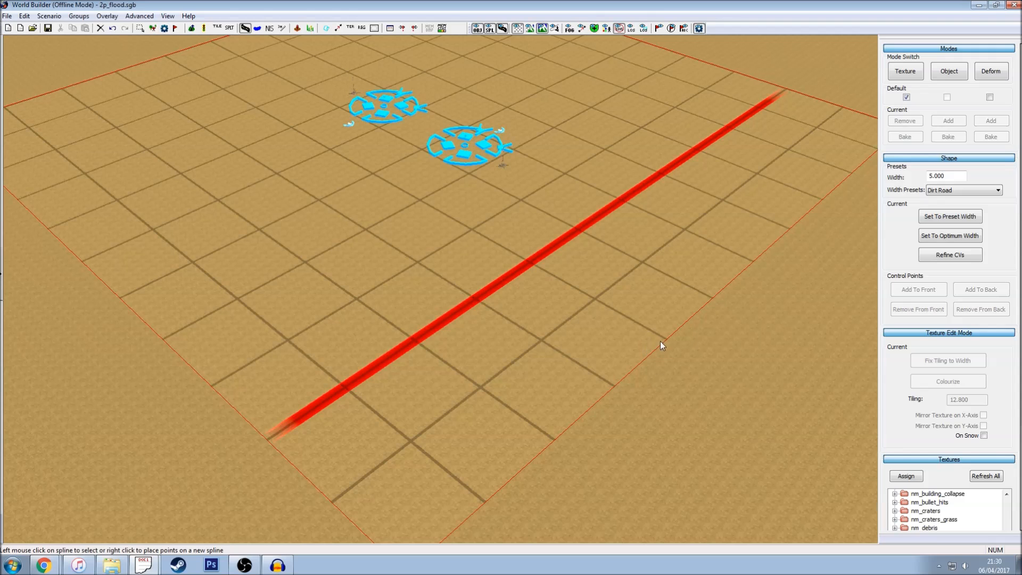
{"action": "mouse_move", "coordinate": [514, 266]}
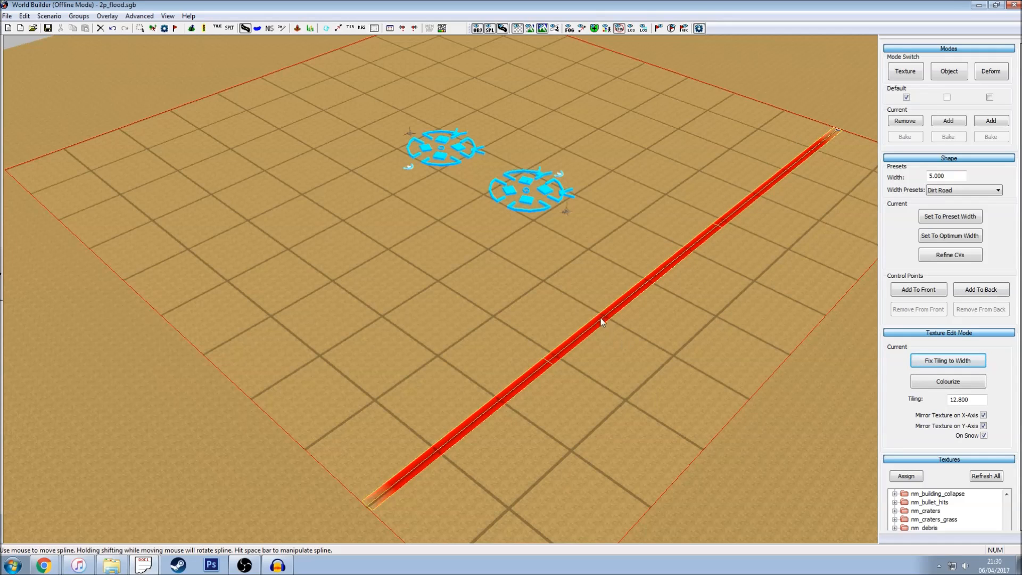
{"action": "mouse_move", "coordinate": [603, 318]}
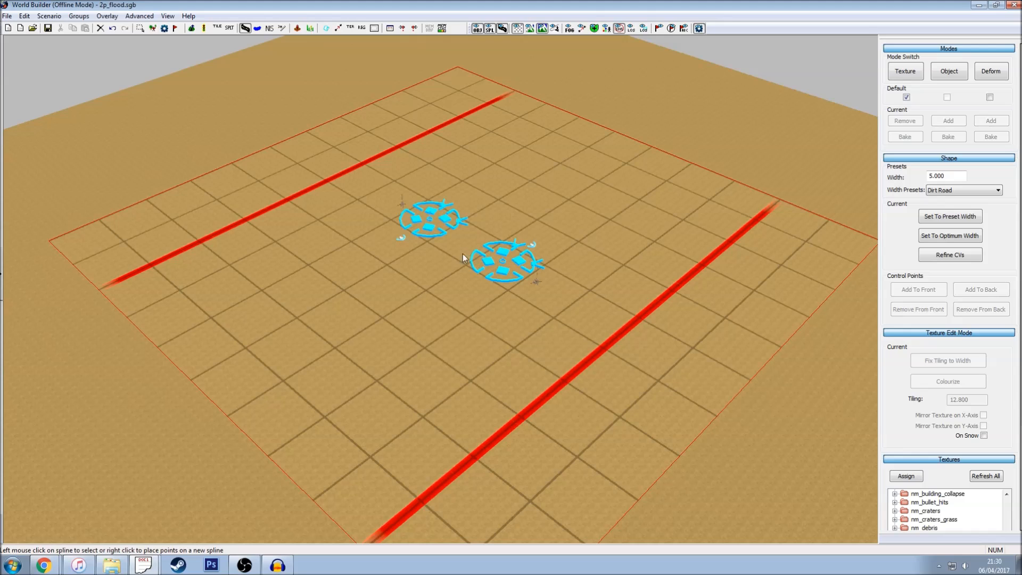
{"action": "mouse_move", "coordinate": [189, 119]}
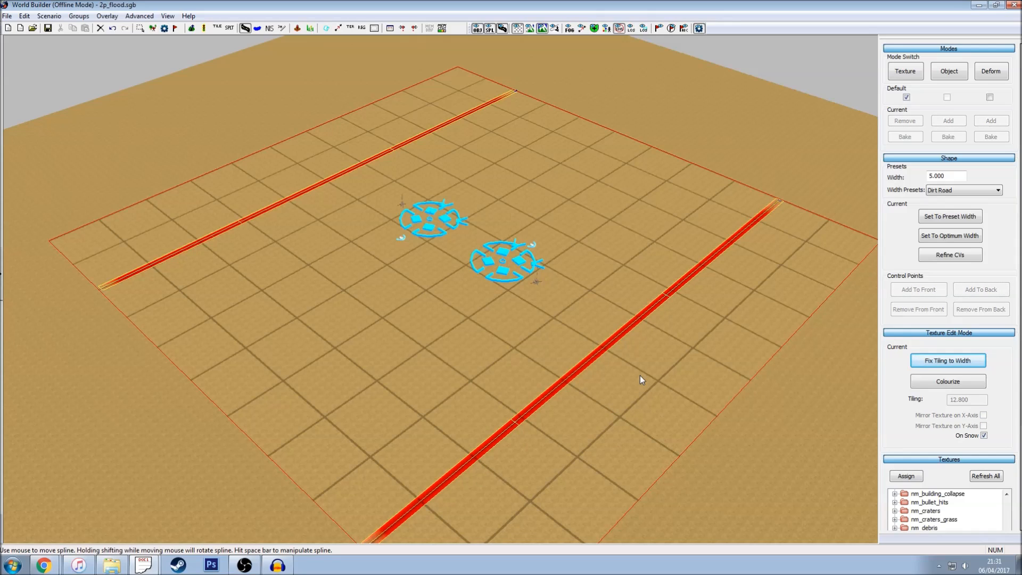
{"action": "mouse_move", "coordinate": [628, 366]}
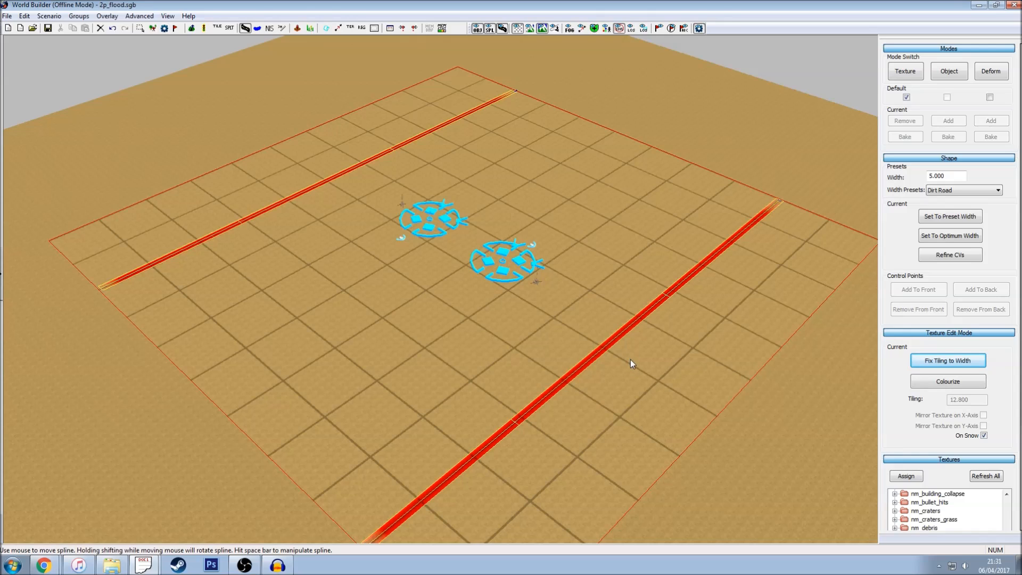
{"action": "mouse_move", "coordinate": [558, 424]}
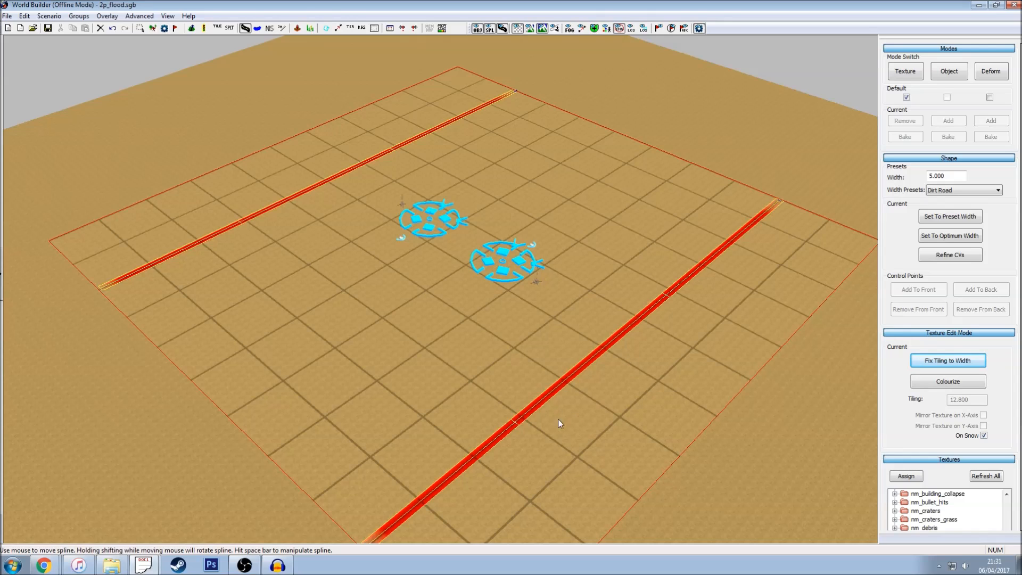
{"action": "mouse_move", "coordinate": [585, 361]}
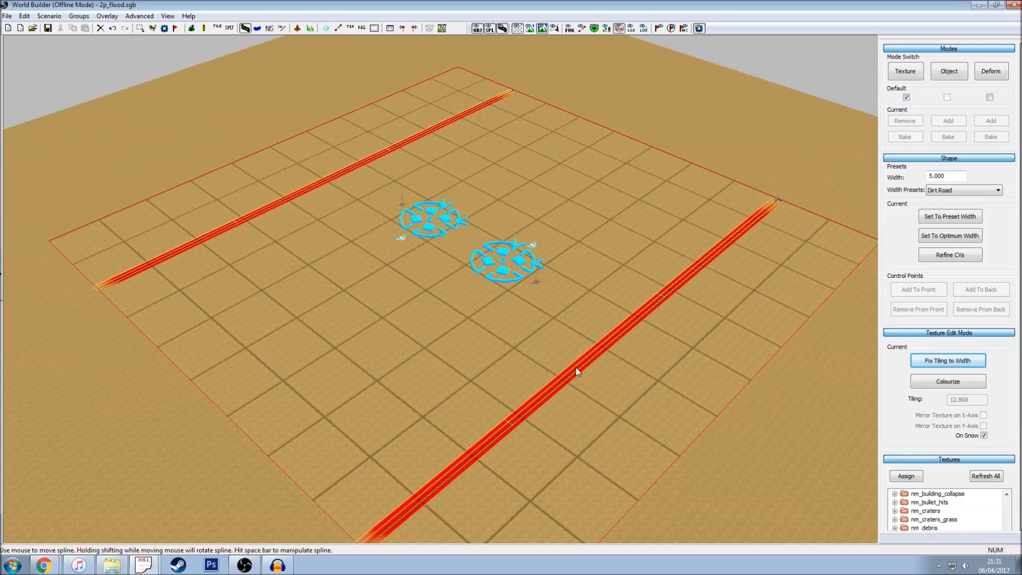
{"action": "mouse_move", "coordinate": [518, 346]}
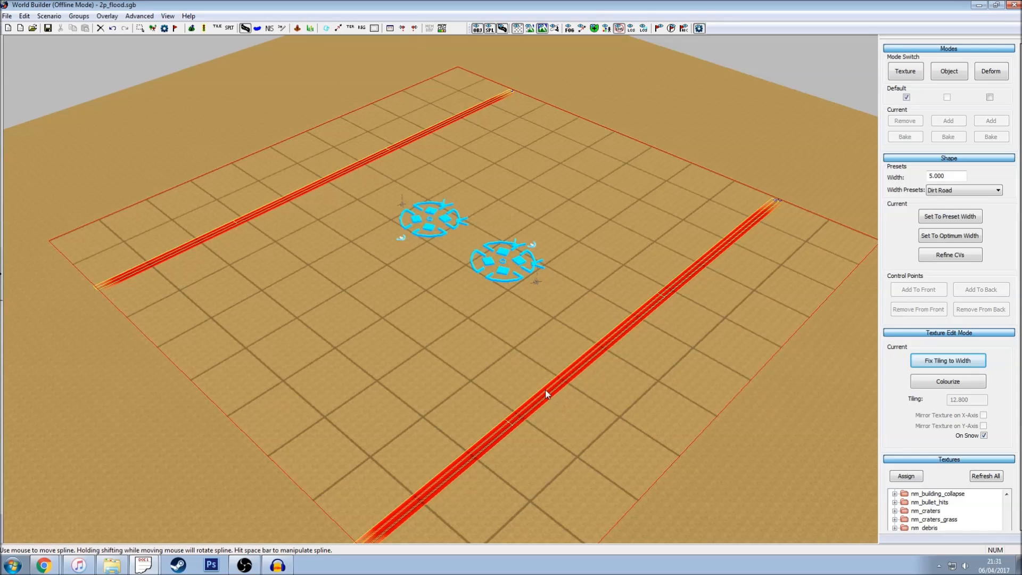
{"action": "mouse_move", "coordinate": [558, 384]}
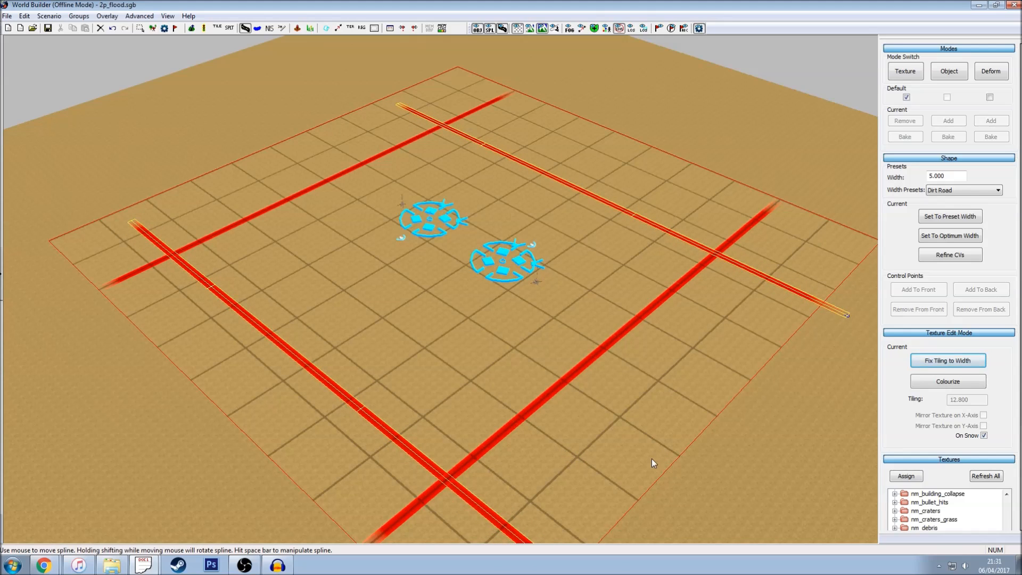
{"action": "mouse_move", "coordinate": [509, 410]}
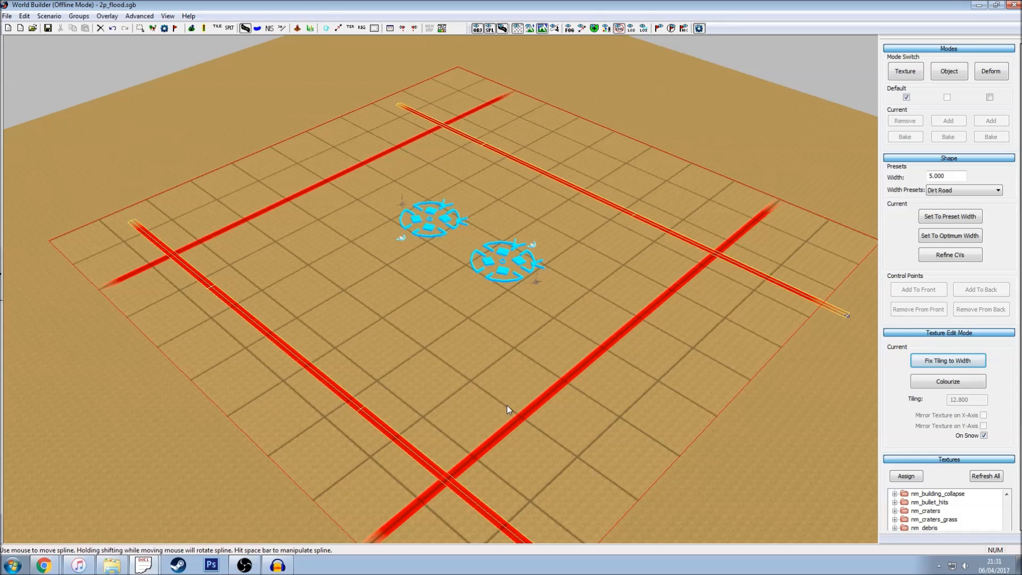
{"action": "mouse_move", "coordinate": [492, 357]}
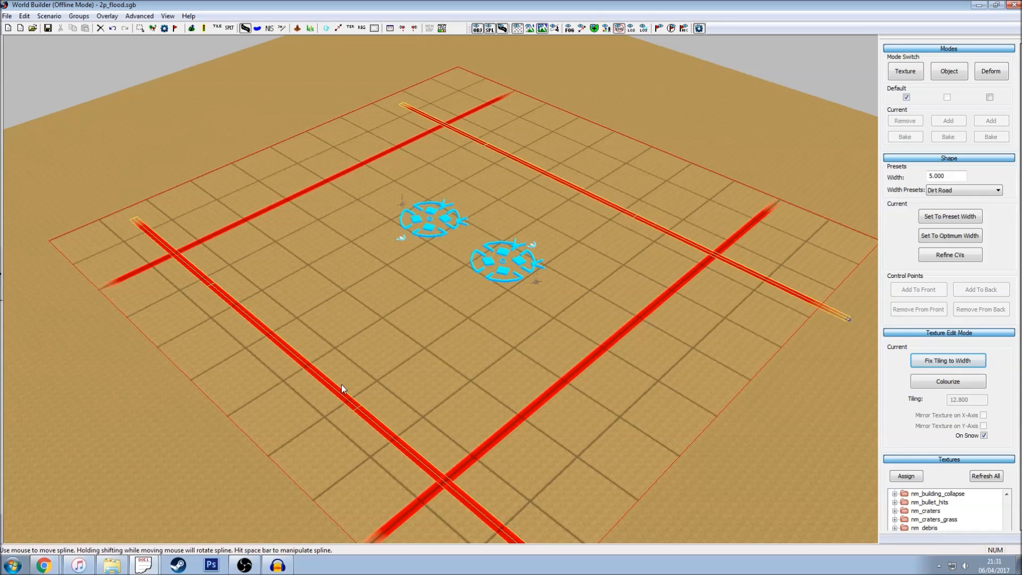
{"action": "mouse_move", "coordinate": [357, 377]}
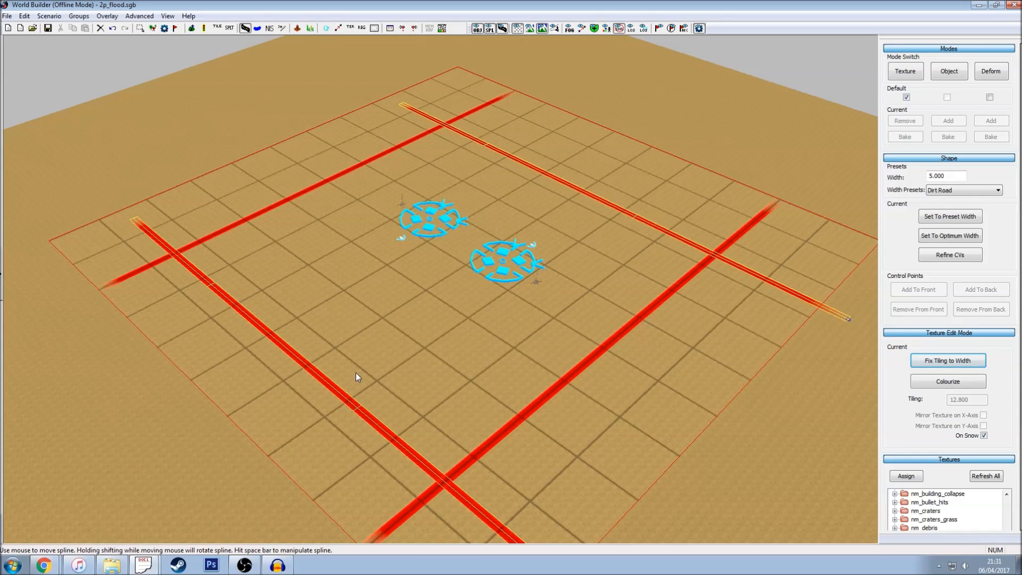
{"action": "mouse_move", "coordinate": [308, 385]}
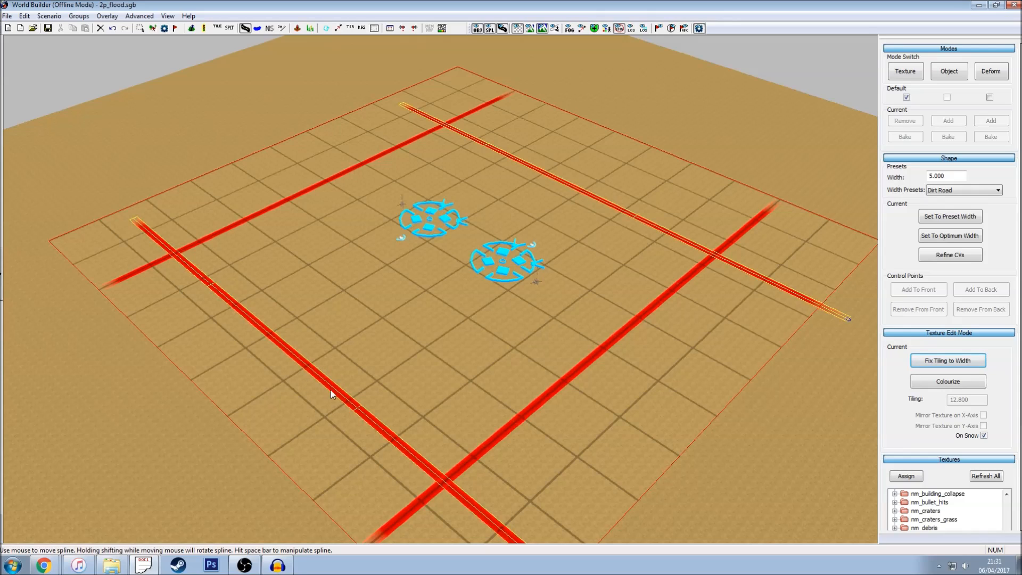
{"action": "mouse_move", "coordinate": [320, 384]}
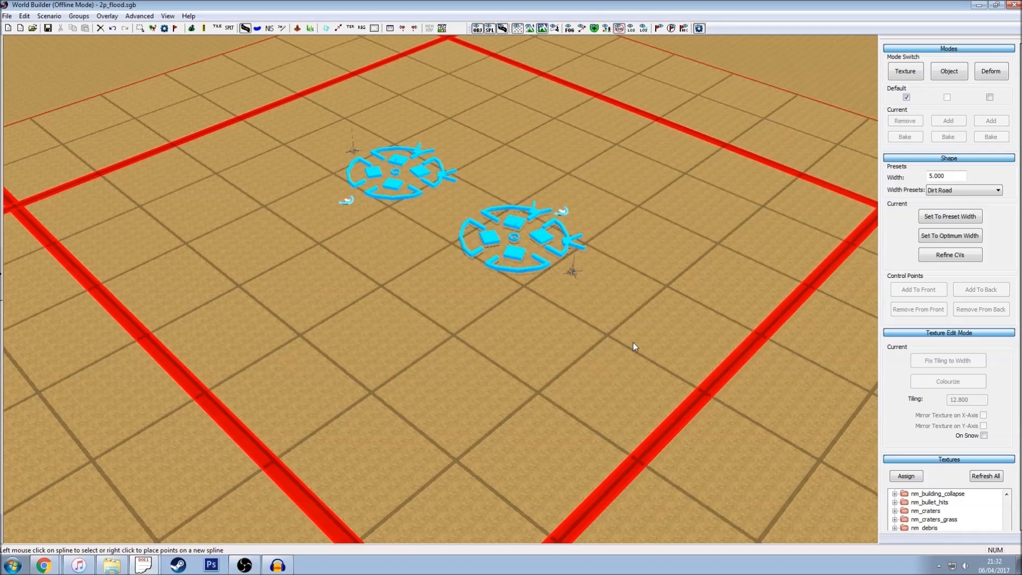
{"action": "mouse_move", "coordinate": [618, 342]}
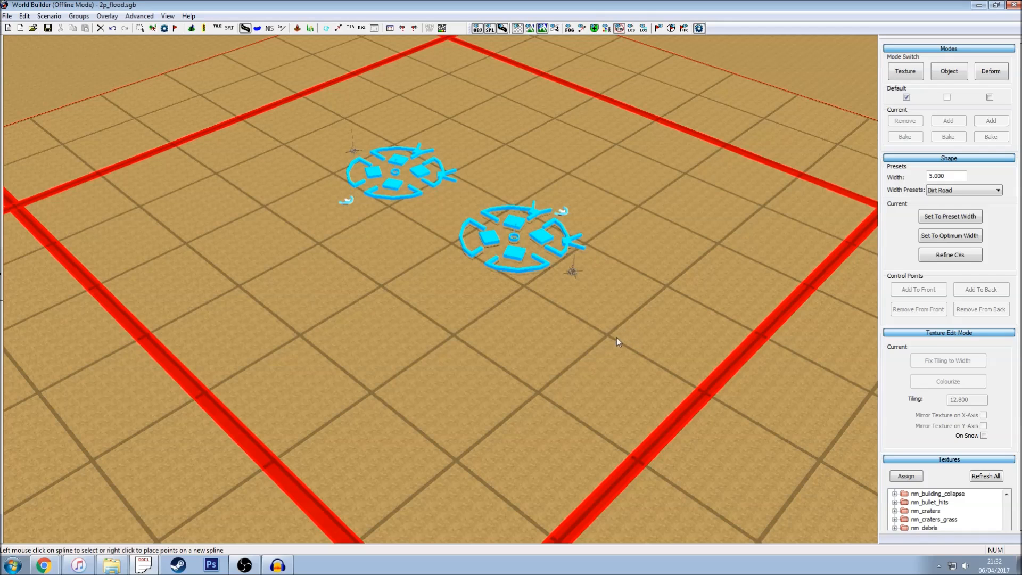
{"action": "mouse_move", "coordinate": [619, 326]}
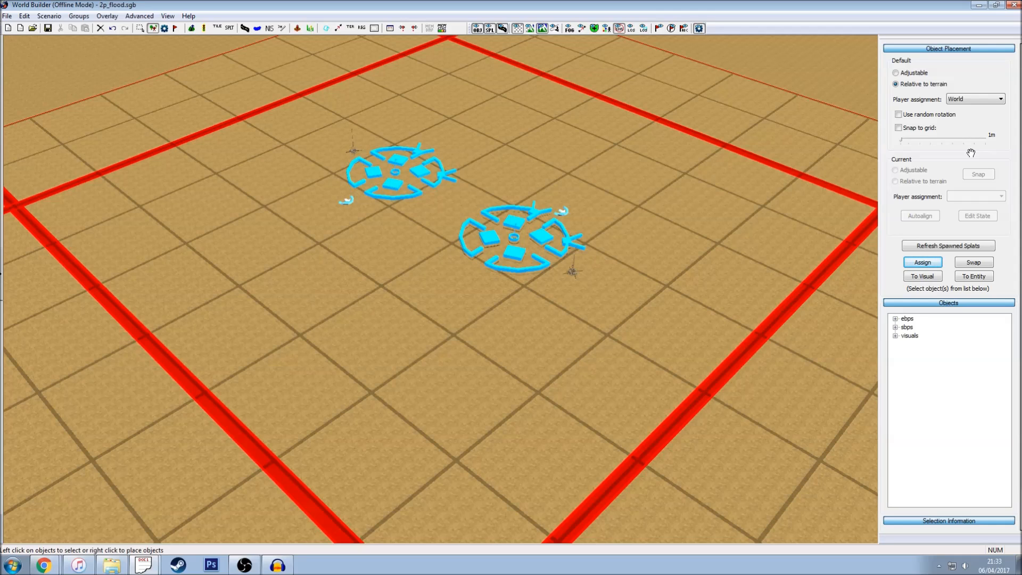
{"action": "mouse_move", "coordinate": [909, 160]}
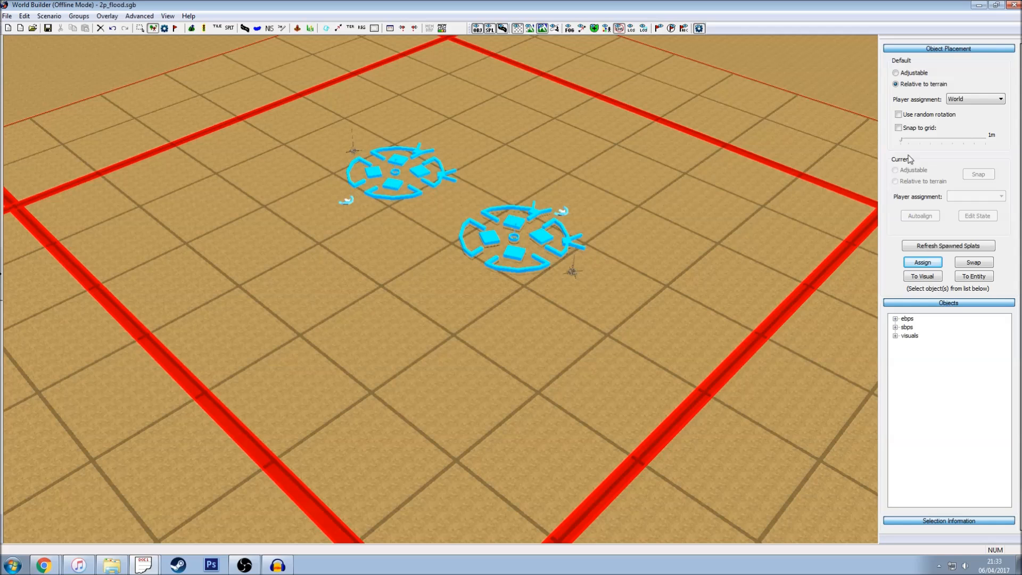
{"action": "mouse_move", "coordinate": [1008, 144]}
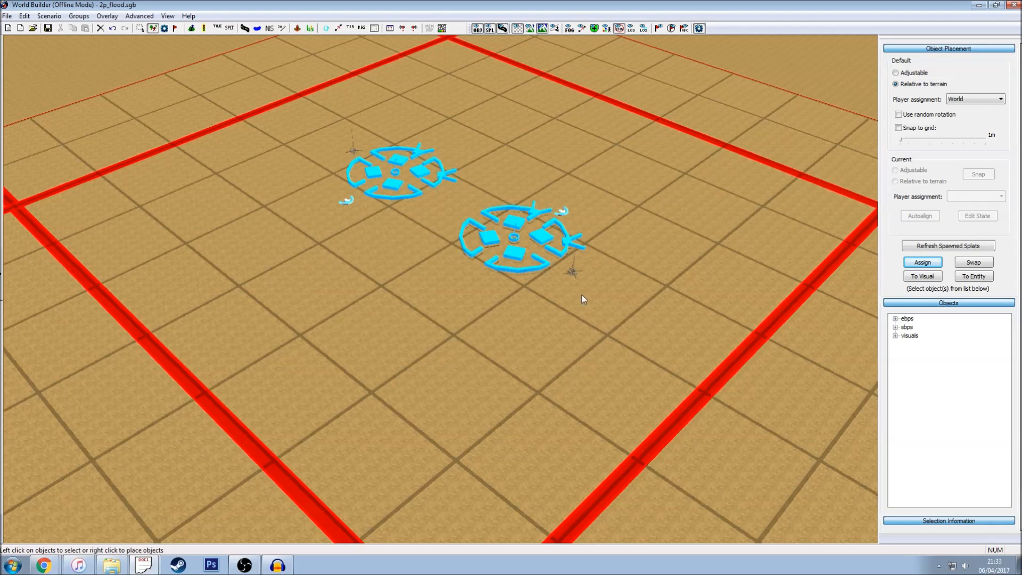
{"action": "mouse_move", "coordinate": [586, 293]}
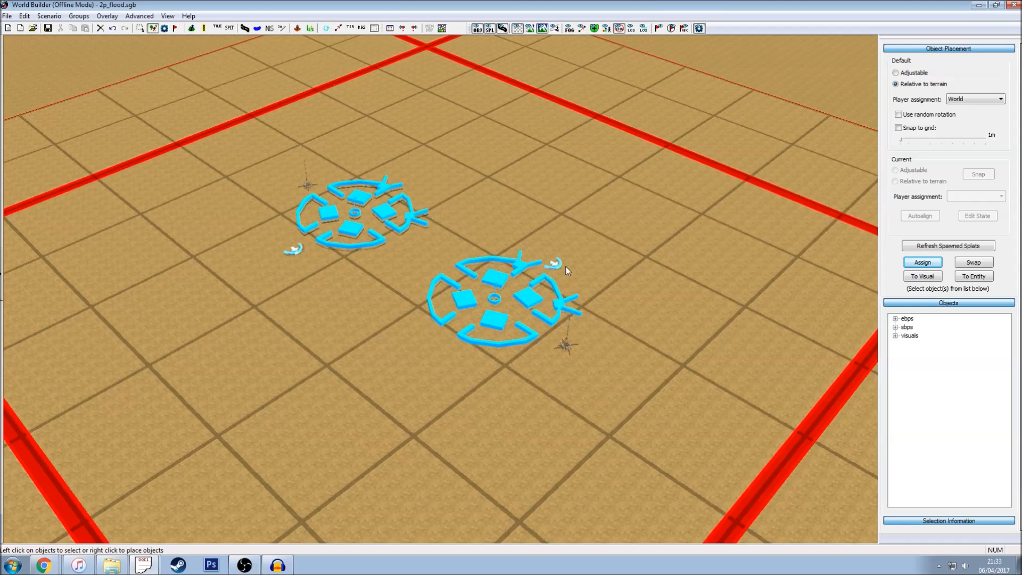
- Select the Player 2 headquarters marker and rotate it to a new angle
{"action": "left_click", "coordinate": [528, 302]}
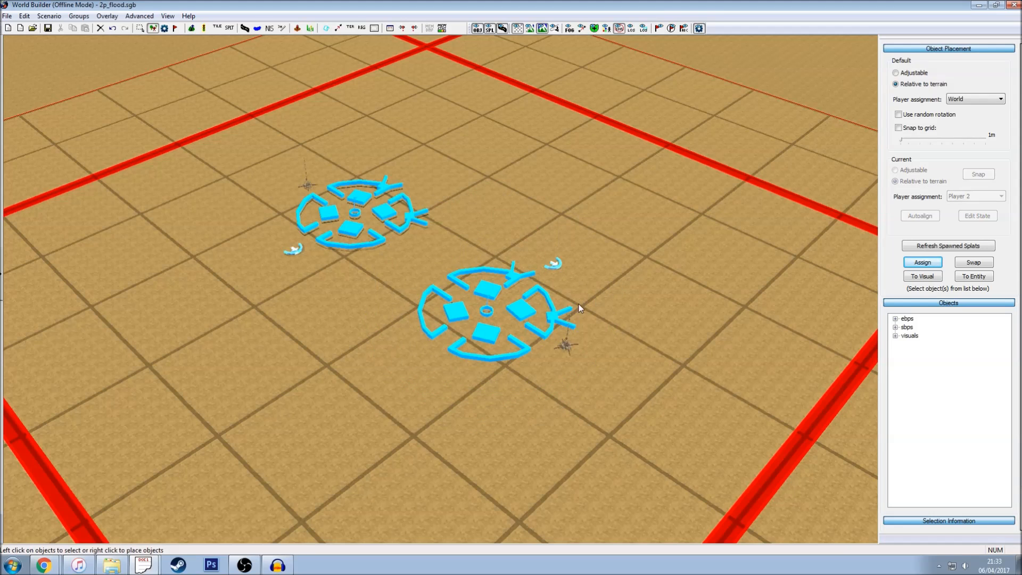
{"action": "left_click", "coordinate": [487, 310]}
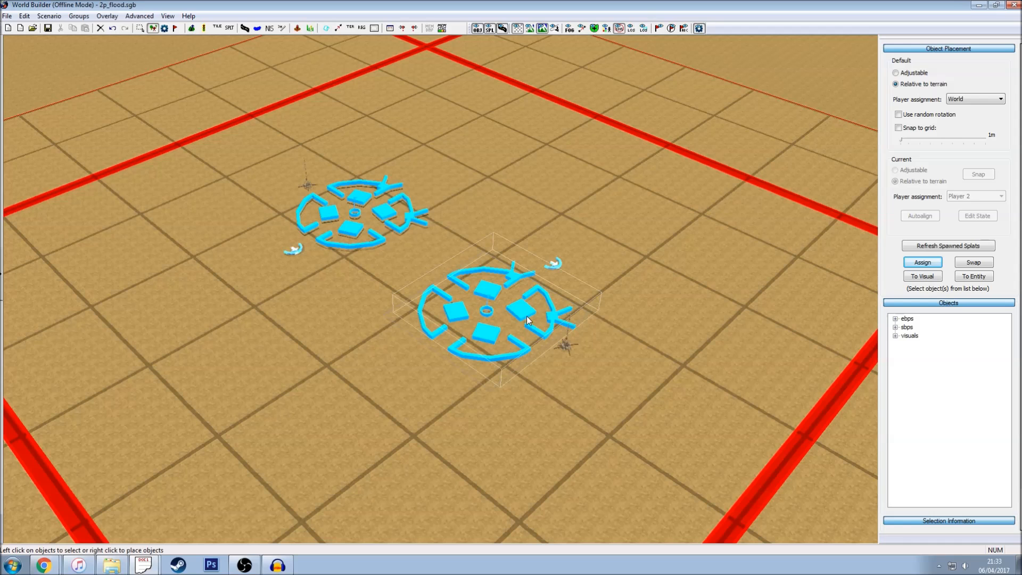
{"action": "left_click", "coordinate": [488, 310]}
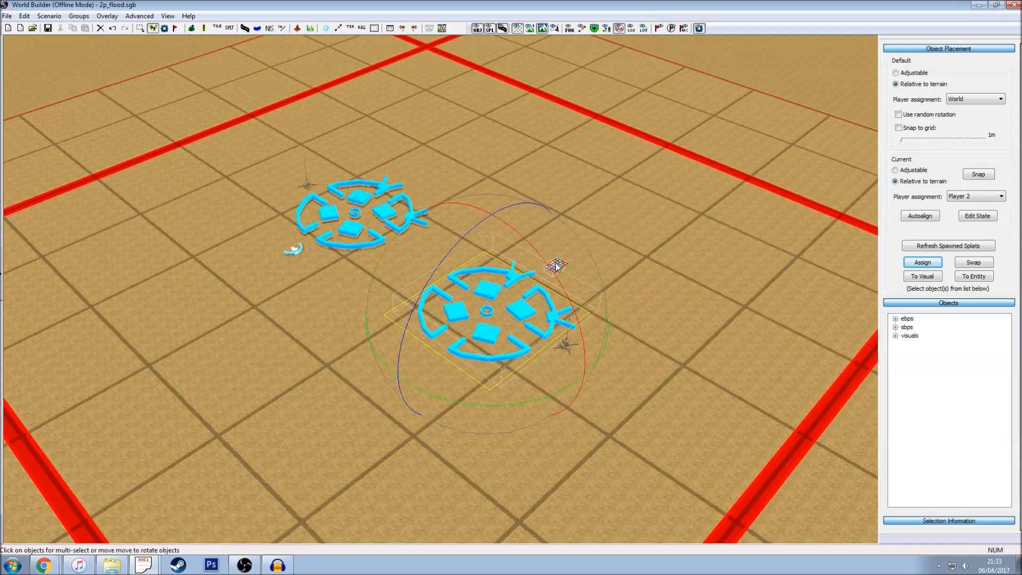
{"action": "mouse_move", "coordinate": [563, 352]}
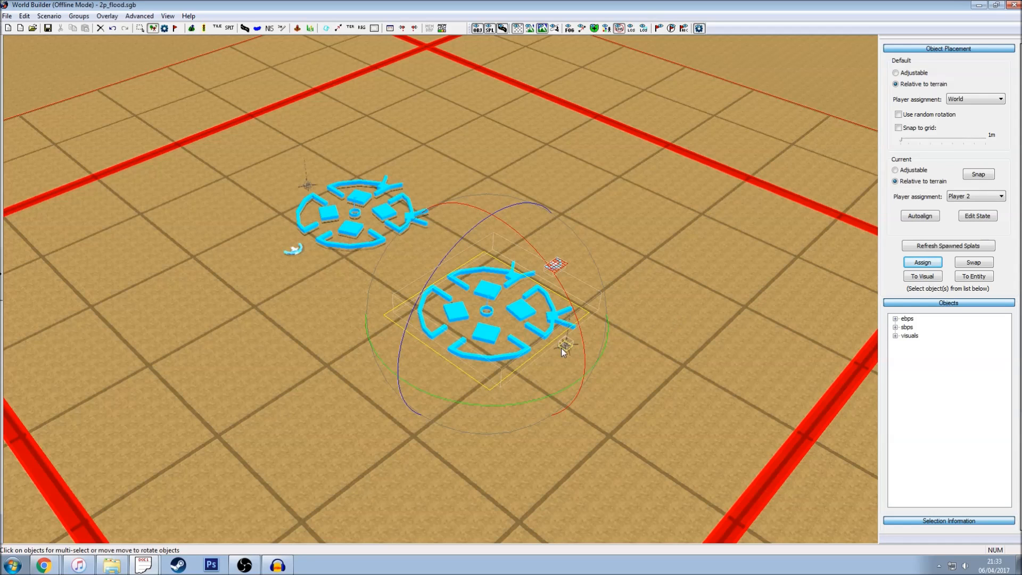
{"action": "left_click", "coordinate": [636, 317]}
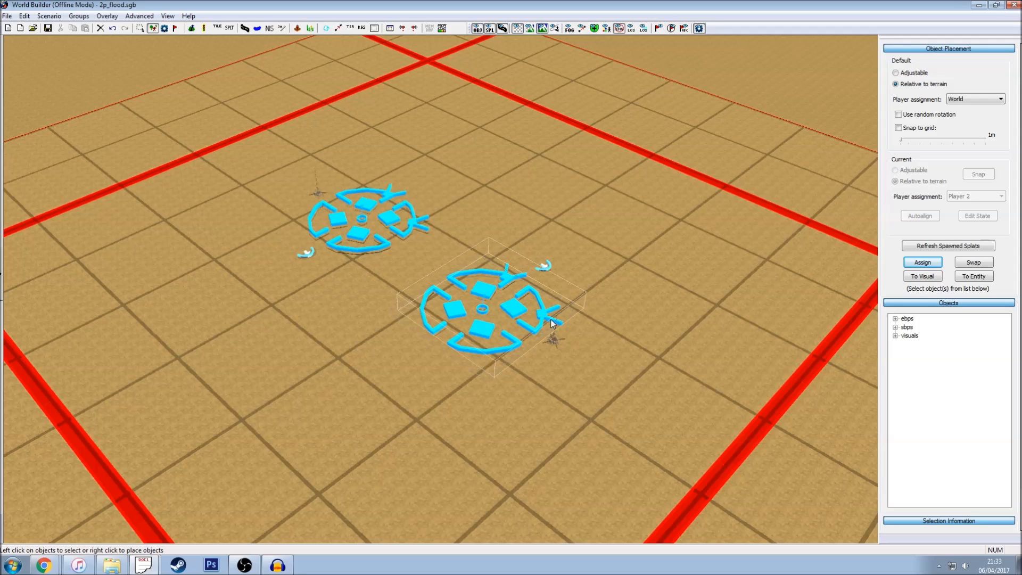
{"action": "mouse_move", "coordinate": [478, 299]}
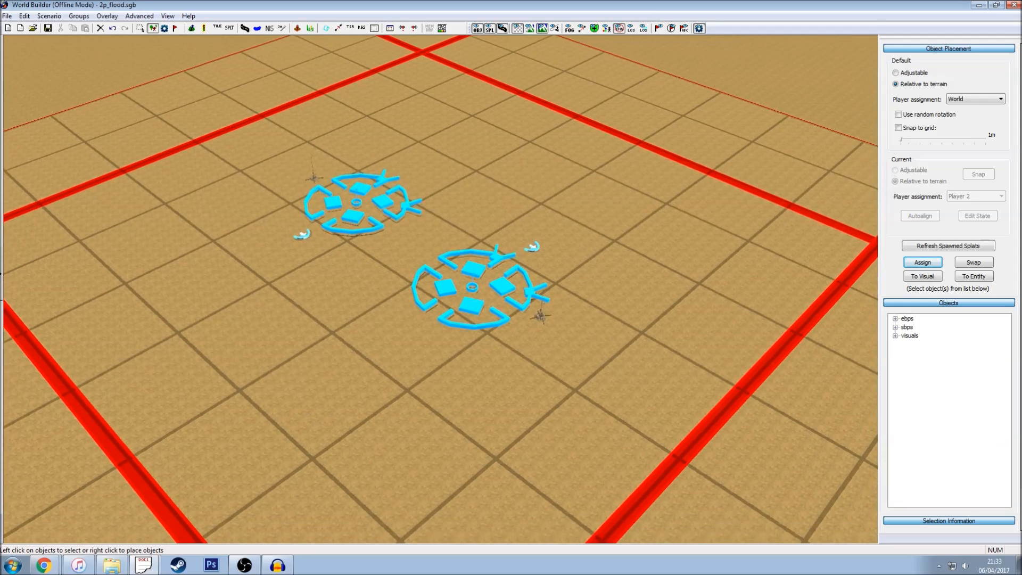
- Drag the Player 2 headquarters toward the border corner, angled inward
{"action": "left_click", "coordinate": [473, 287]}
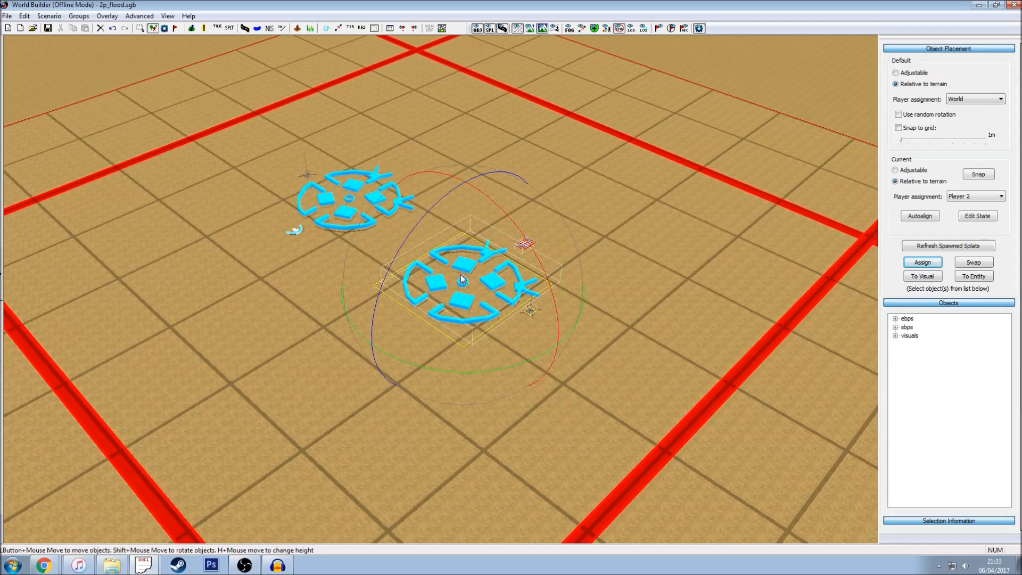
{"action": "left_click_drag", "start_coordinate": [459, 280], "coordinate": [736, 238]}
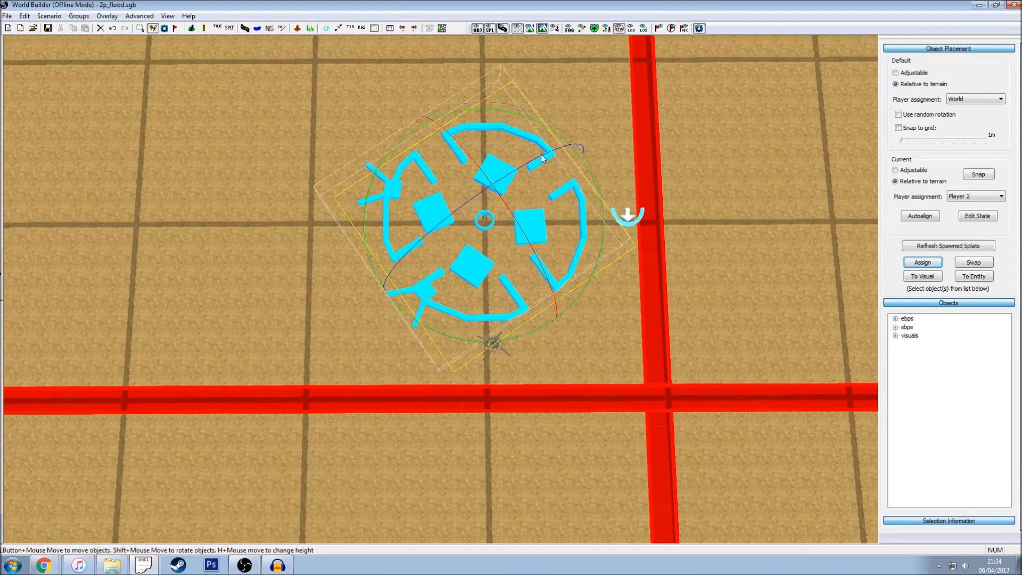
- Drop the headquarters near the corner and drag the Player 2 marker beyond the border
{"action": "left_click", "coordinate": [384, 387]}
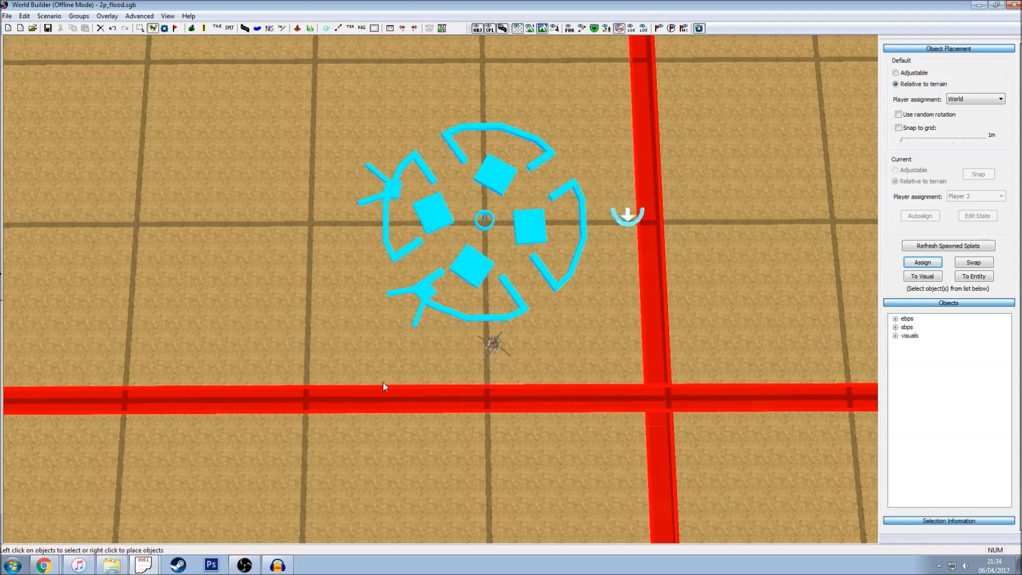
{"action": "mouse_move", "coordinate": [345, 332]}
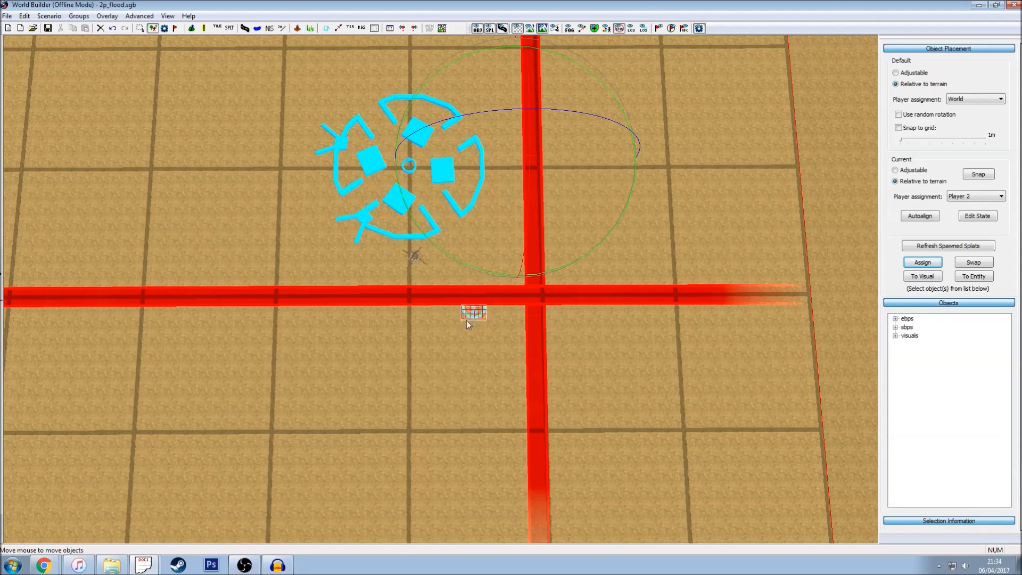
{"action": "left_click_drag", "start_coordinate": [473, 313], "coordinate": [410, 430]}
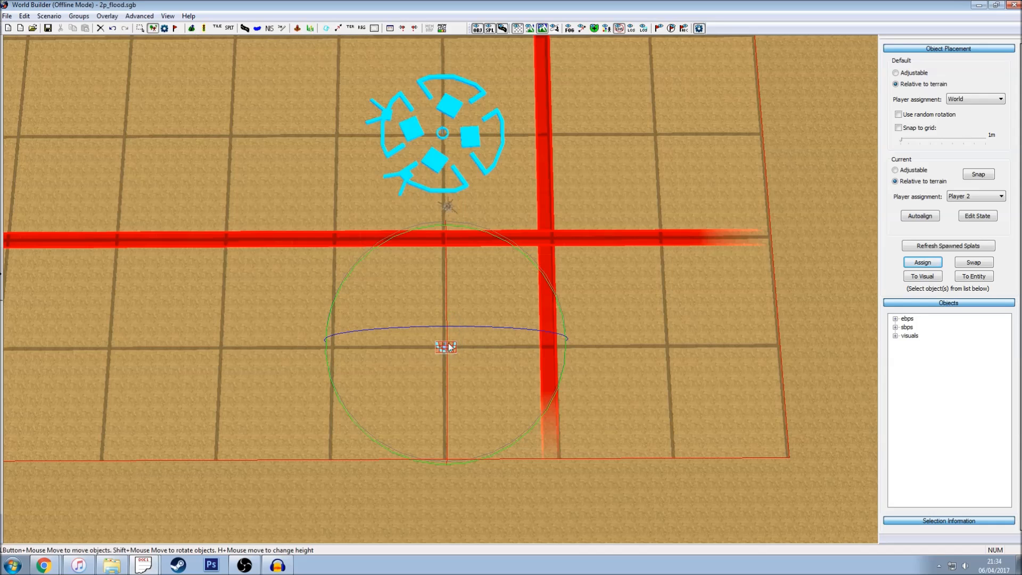
{"action": "mouse_move", "coordinate": [593, 259]}
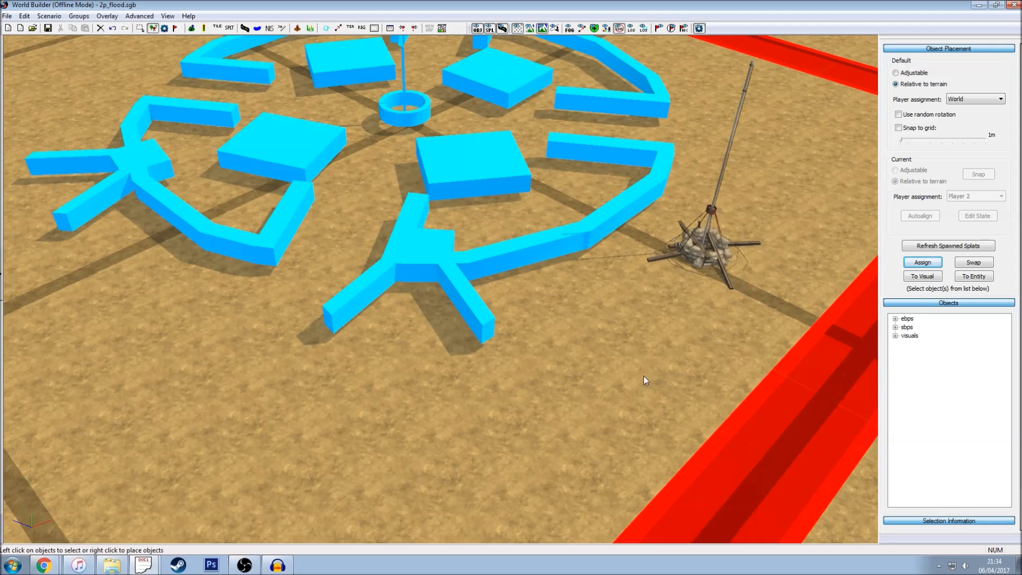
{"action": "mouse_move", "coordinate": [840, 354]}
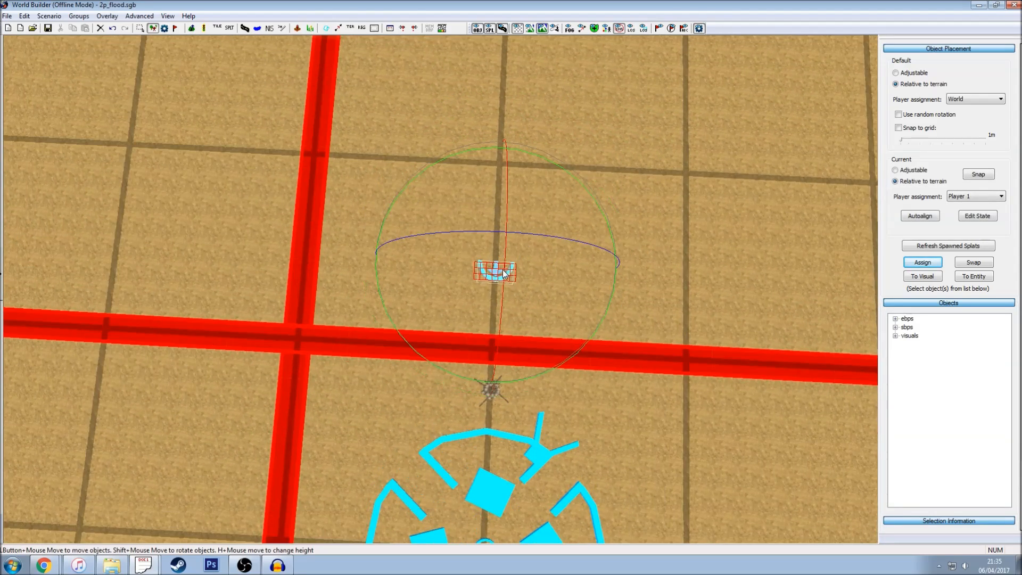
- Move Player 1's small marker outside the border beside its headquarters
{"action": "left_click_drag", "start_coordinate": [494, 273], "coordinate": [499, 166]}
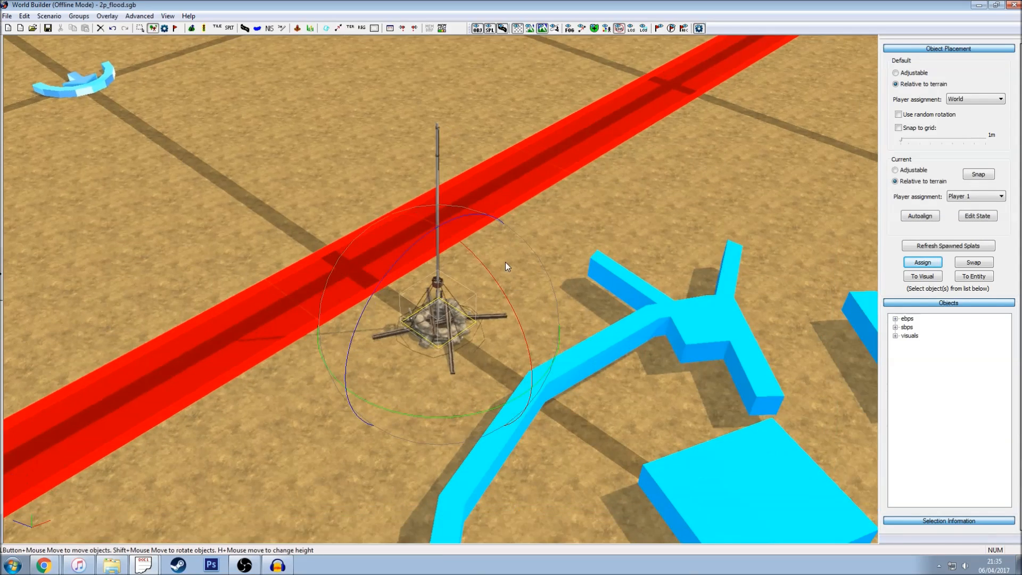
{"action": "left_click", "coordinate": [502, 281]}
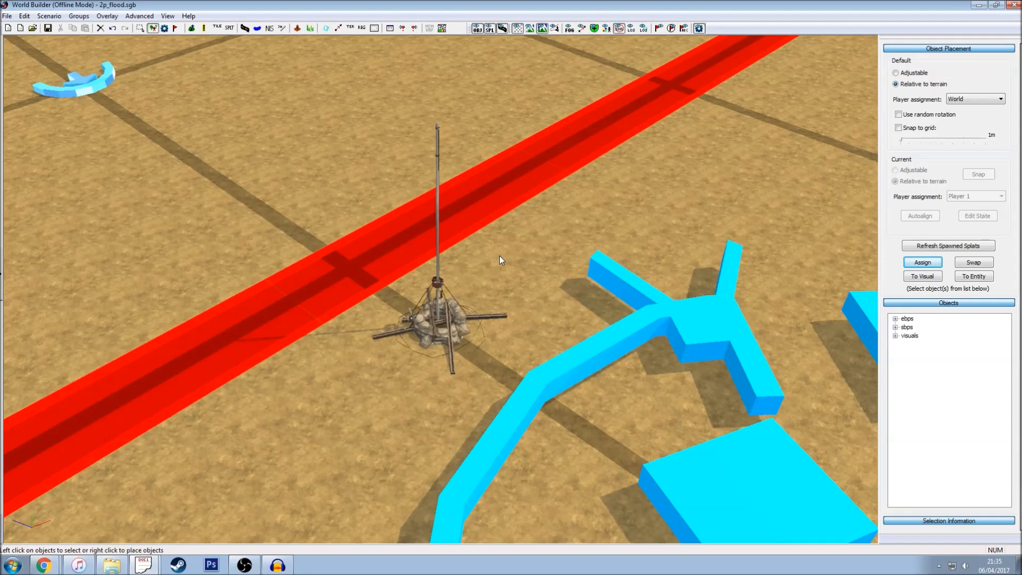
{"action": "left_click", "coordinate": [436, 320]}
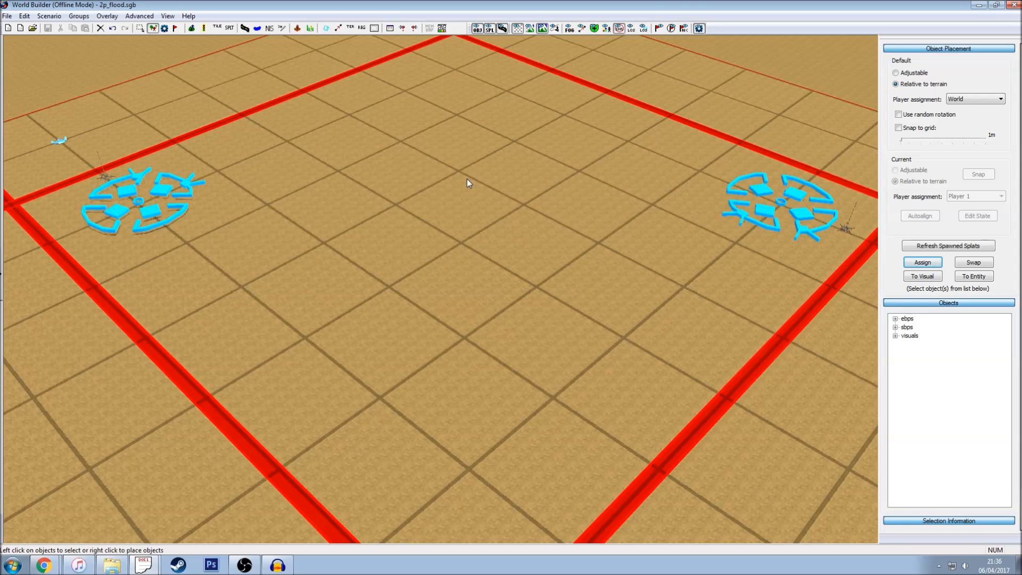
{"action": "mouse_move", "coordinate": [454, 198]}
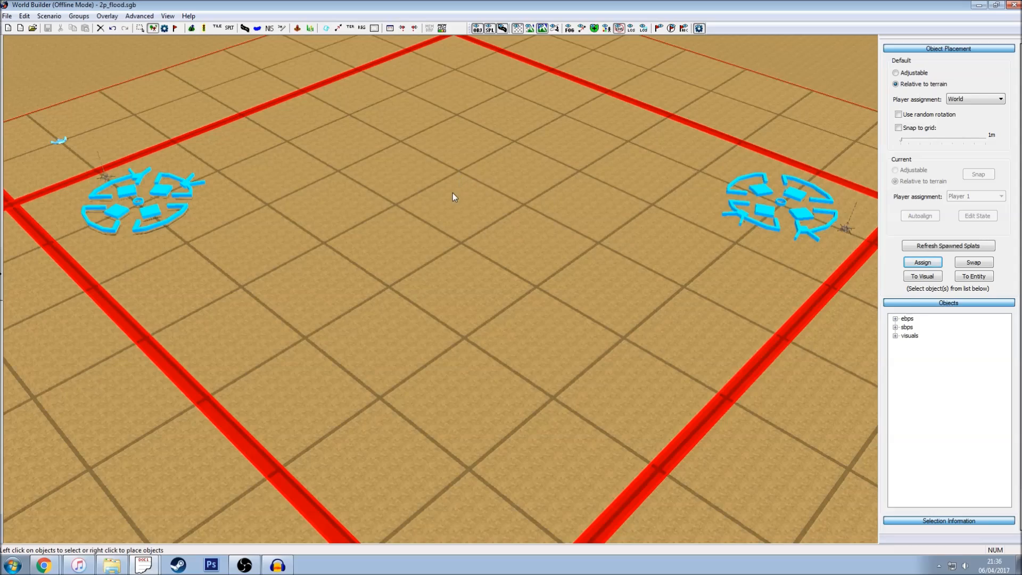